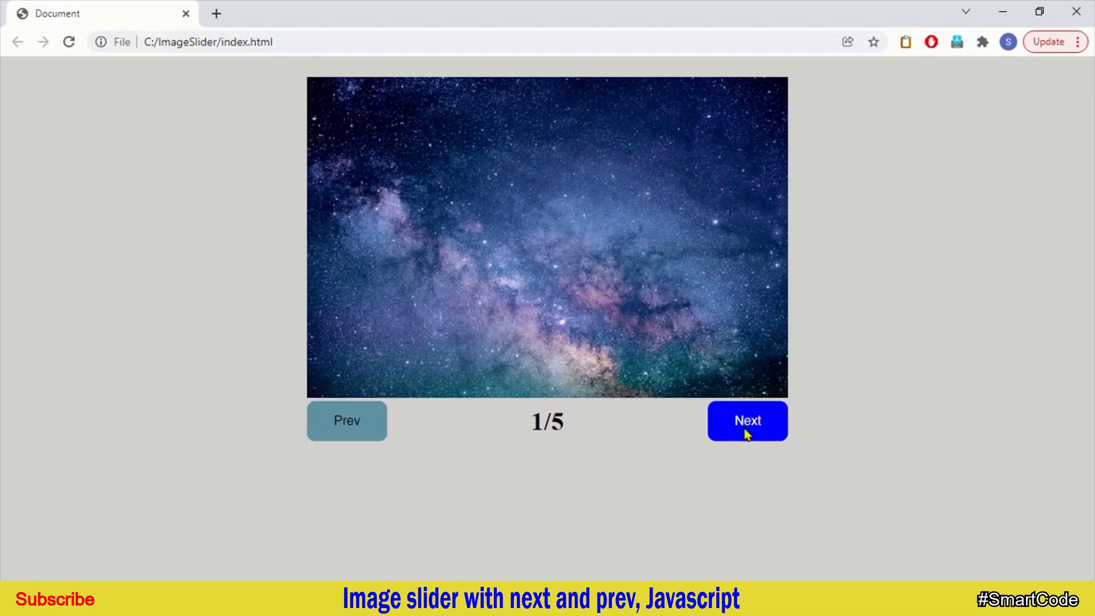
In Chrome, click Next twice, Prev twice, then Next, watching the n/5 counter update
{"action": "left_click", "coordinate": [747, 420]}
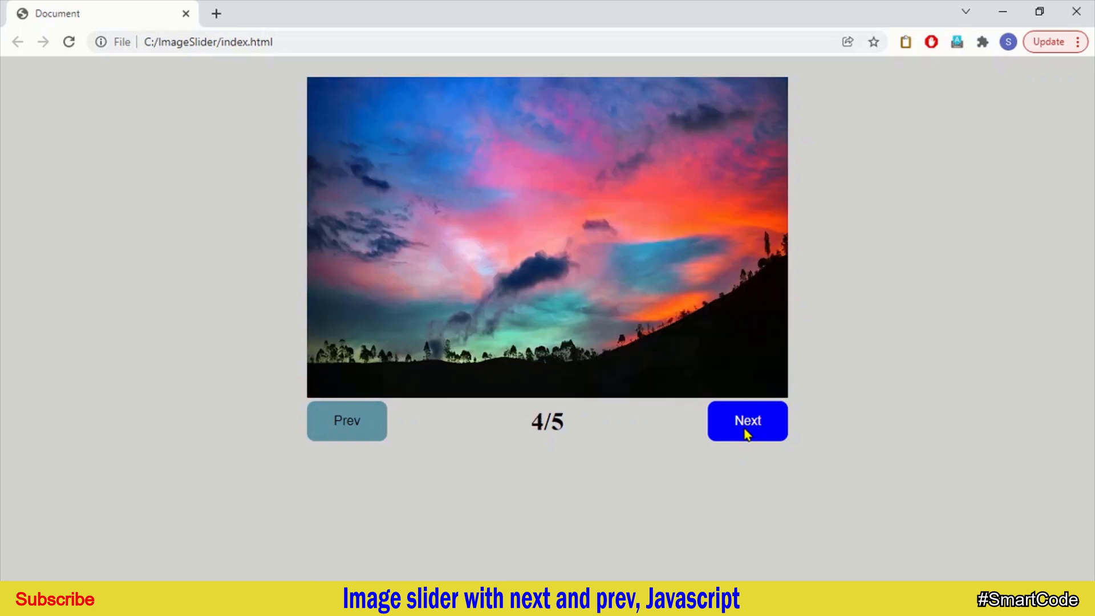
{"action": "left_click", "coordinate": [747, 420]}
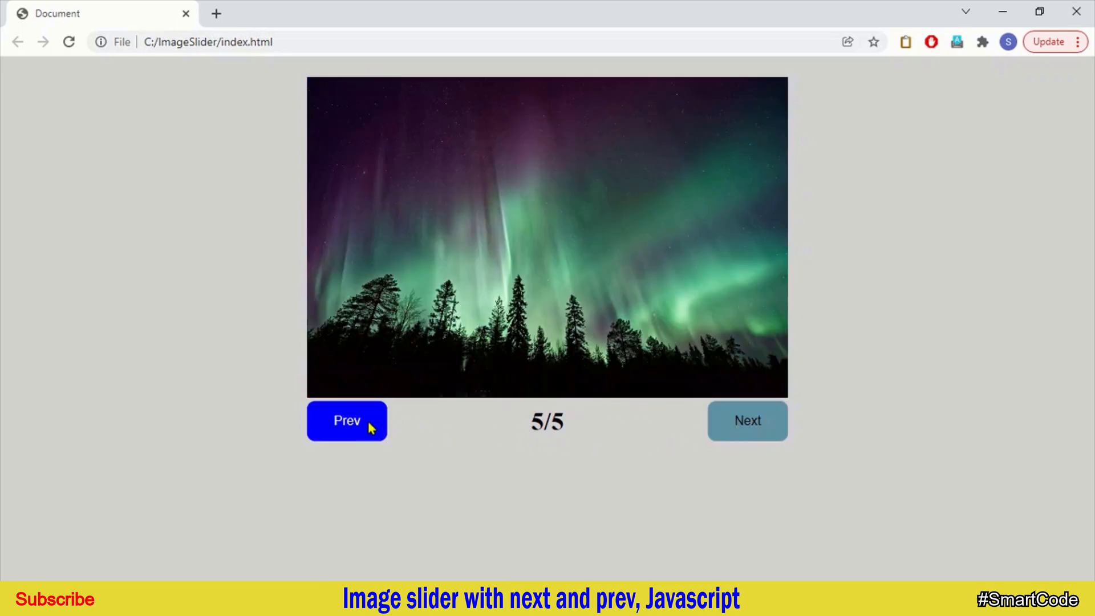
{"action": "left_click", "coordinate": [346, 420]}
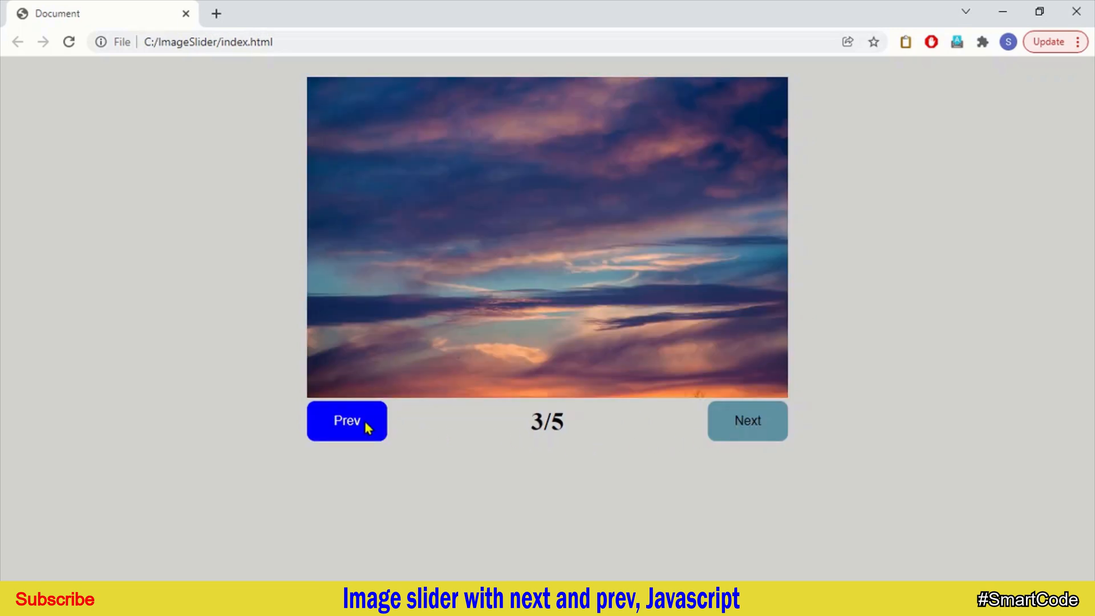
{"action": "left_click", "coordinate": [346, 420]}
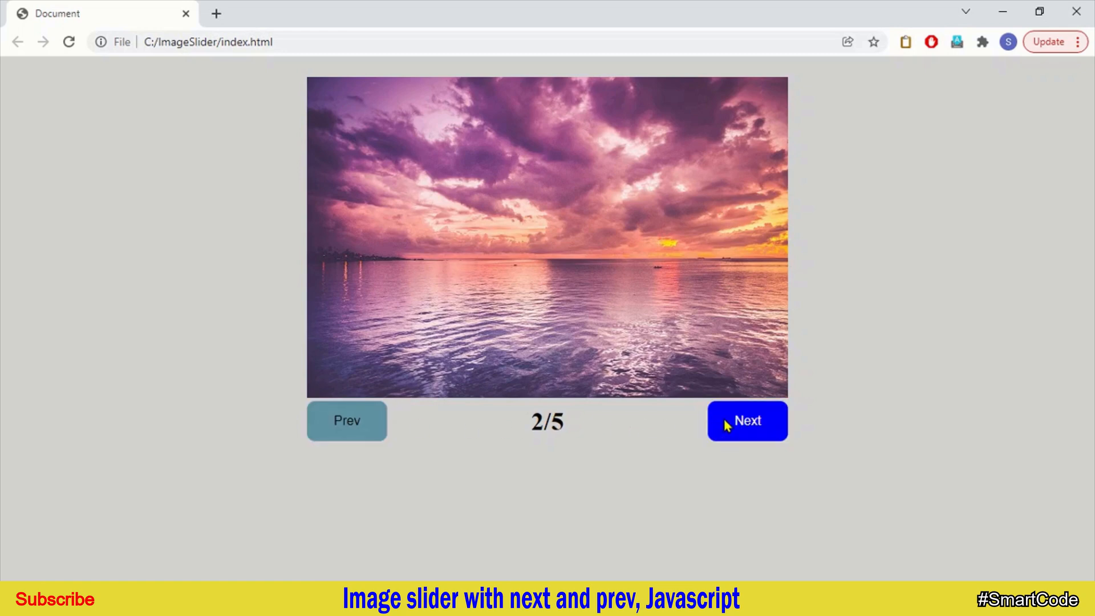
{"action": "left_click", "coordinate": [747, 420]}
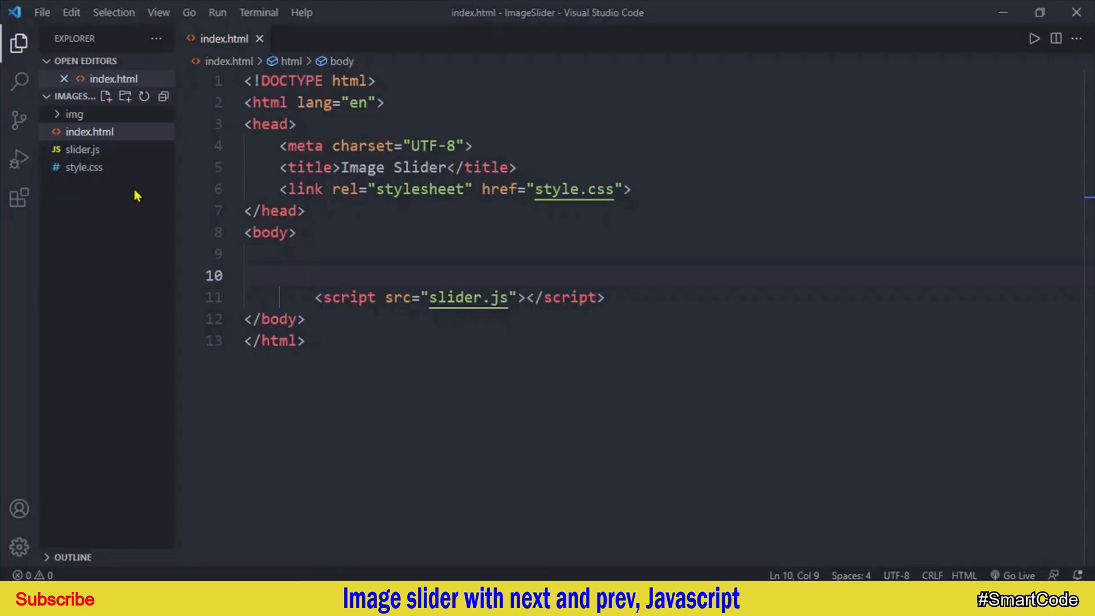
{"action": "mouse_move", "coordinate": [82, 167]}
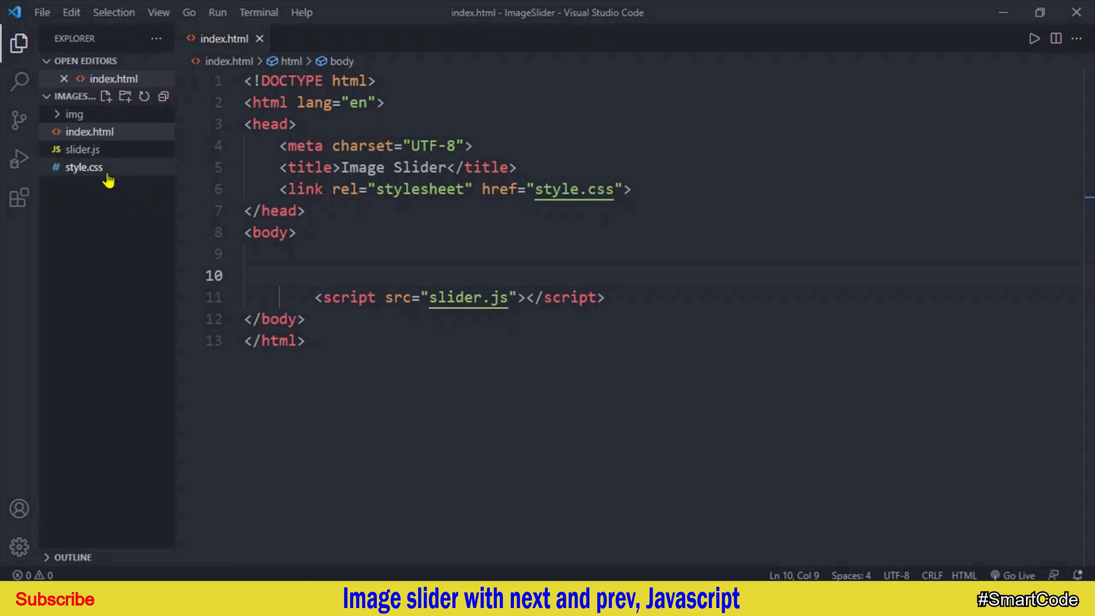
{"action": "mouse_move", "coordinate": [145, 192]}
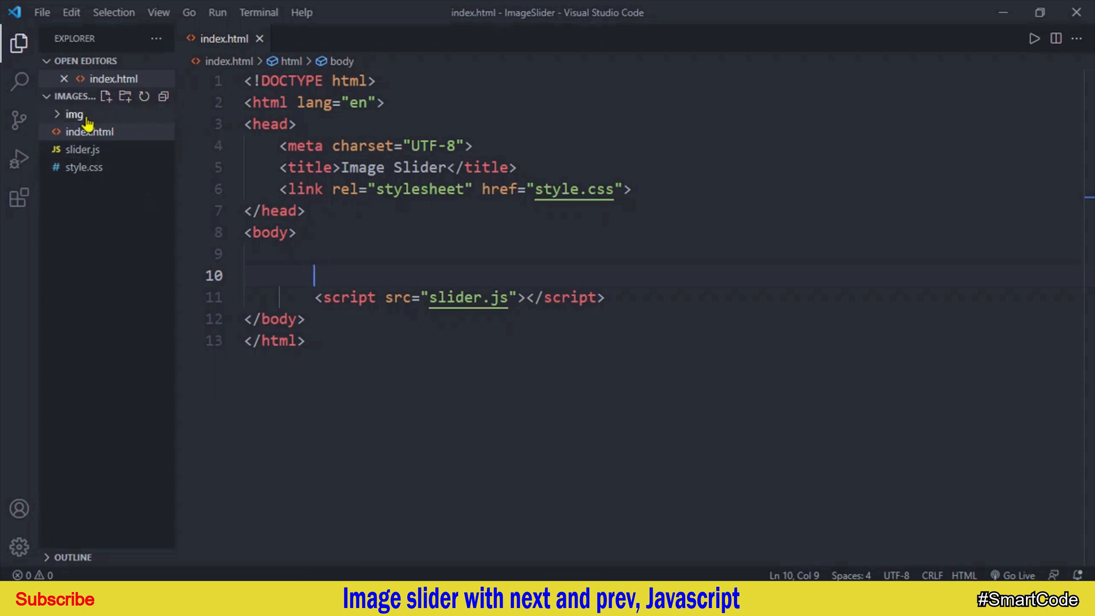
Expand the img folder and preview b.jpg, c.jpg and then d.jpg
{"action": "left_click", "coordinate": [75, 114]}
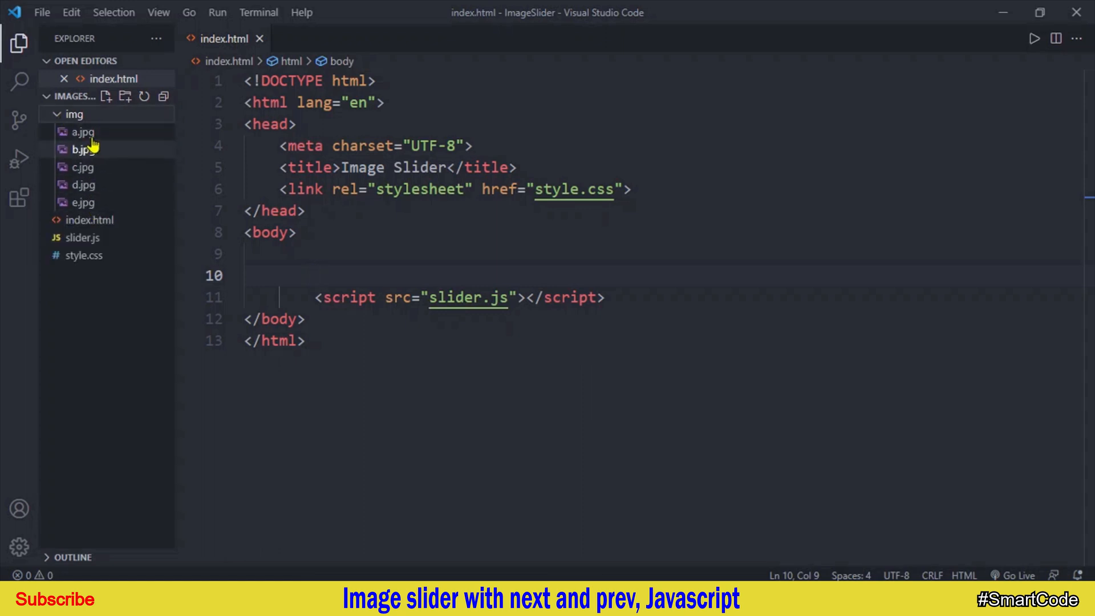
{"action": "mouse_move", "coordinate": [83, 202]}
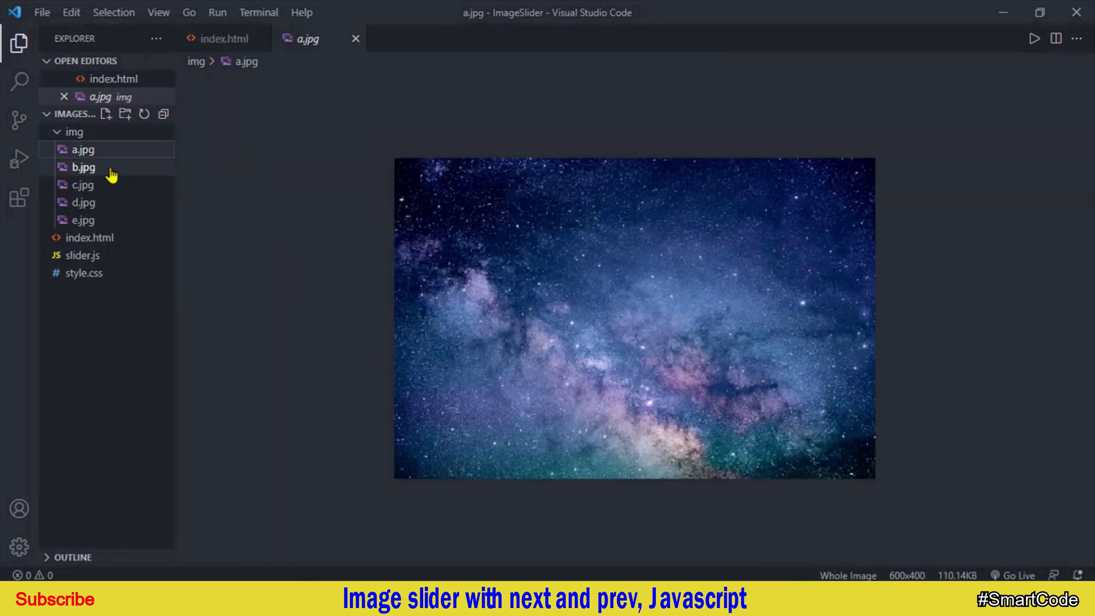
{"action": "left_click", "coordinate": [83, 167]}
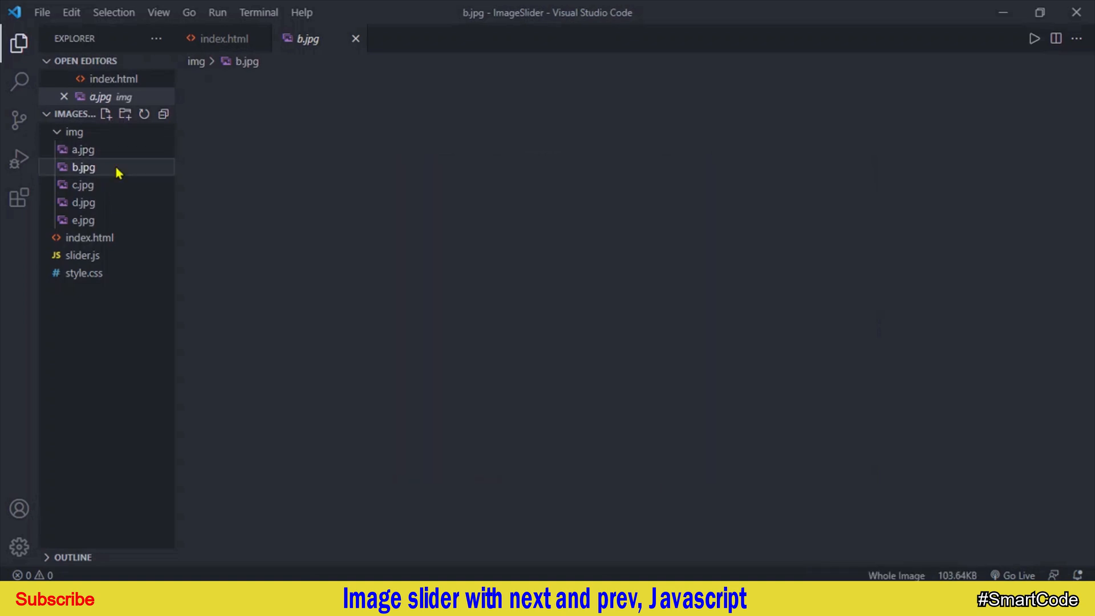
{"action": "left_click", "coordinate": [84, 185]}
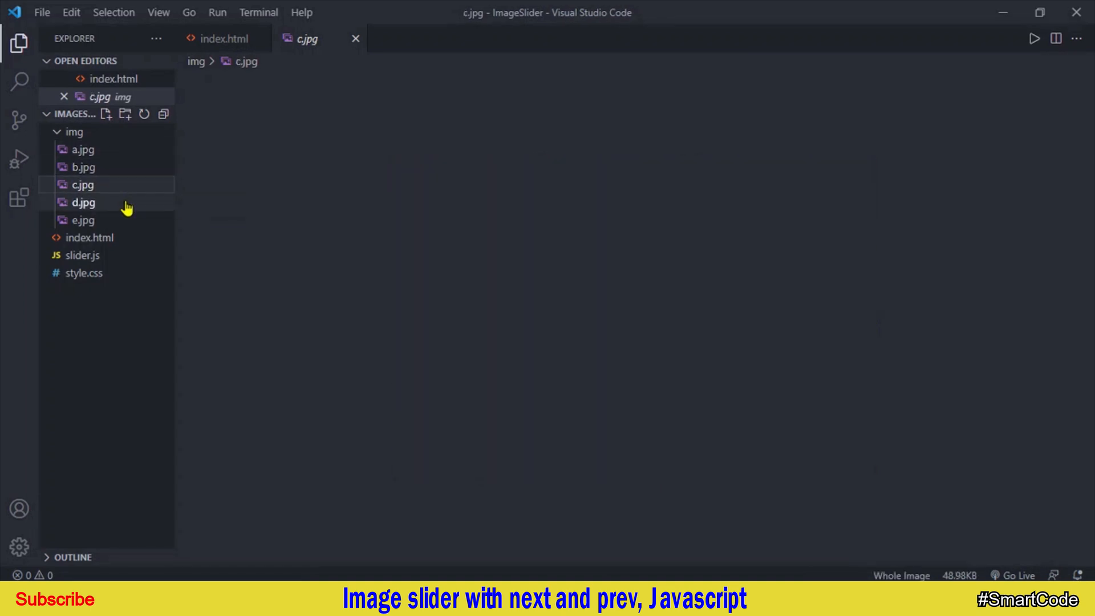
{"action": "left_click", "coordinate": [83, 202]}
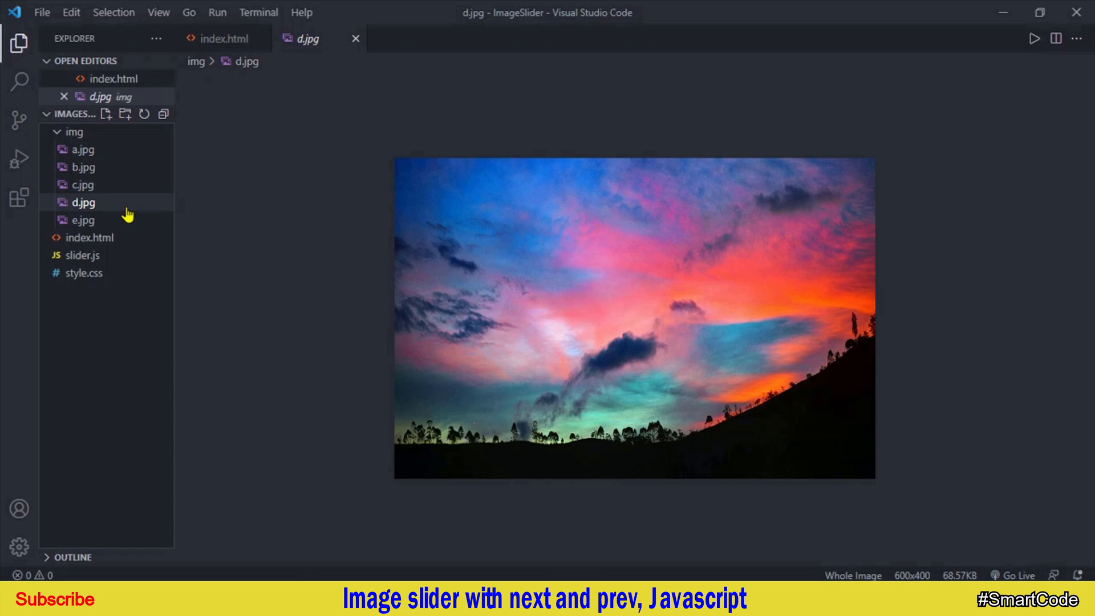
{"action": "mouse_move", "coordinate": [131, 209]}
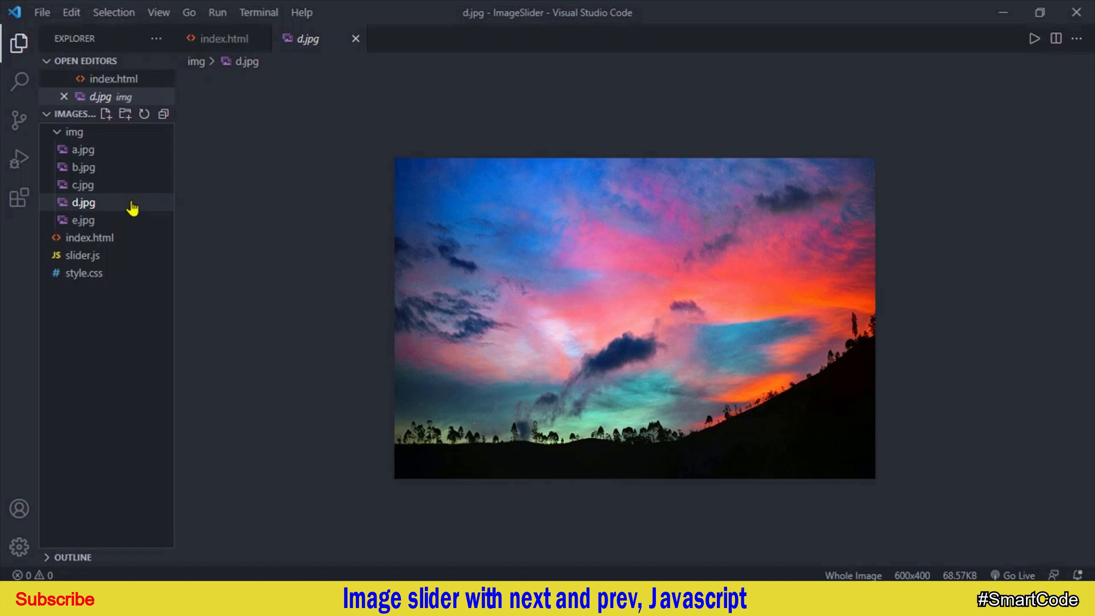
{"action": "mouse_move", "coordinate": [137, 212]}
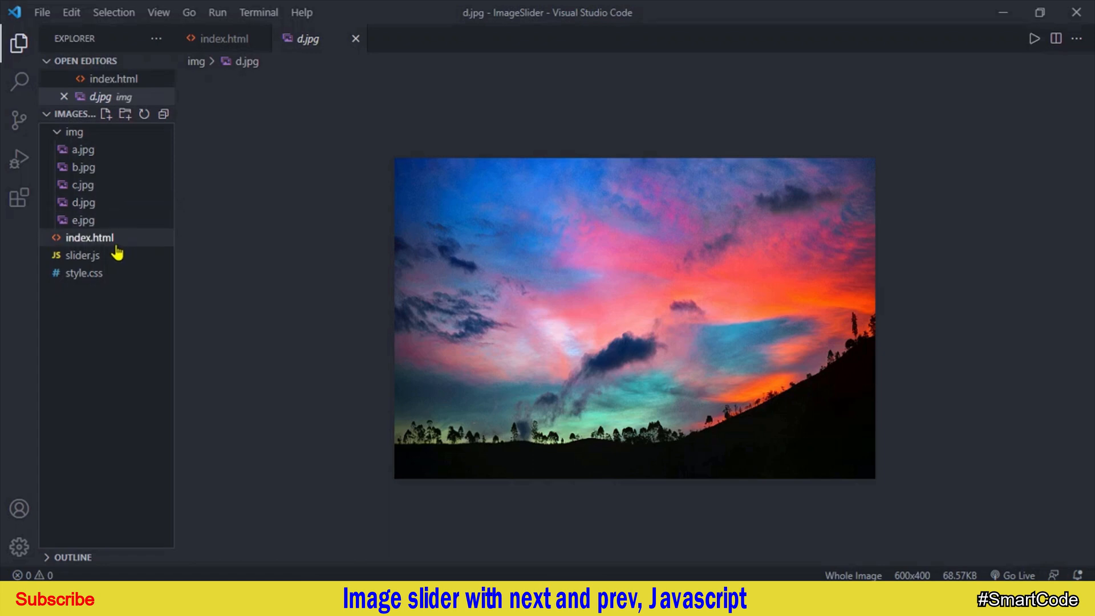
In index.html, add an app_container div holding an image tag on line 10
{"action": "left_click", "coordinate": [224, 39]}
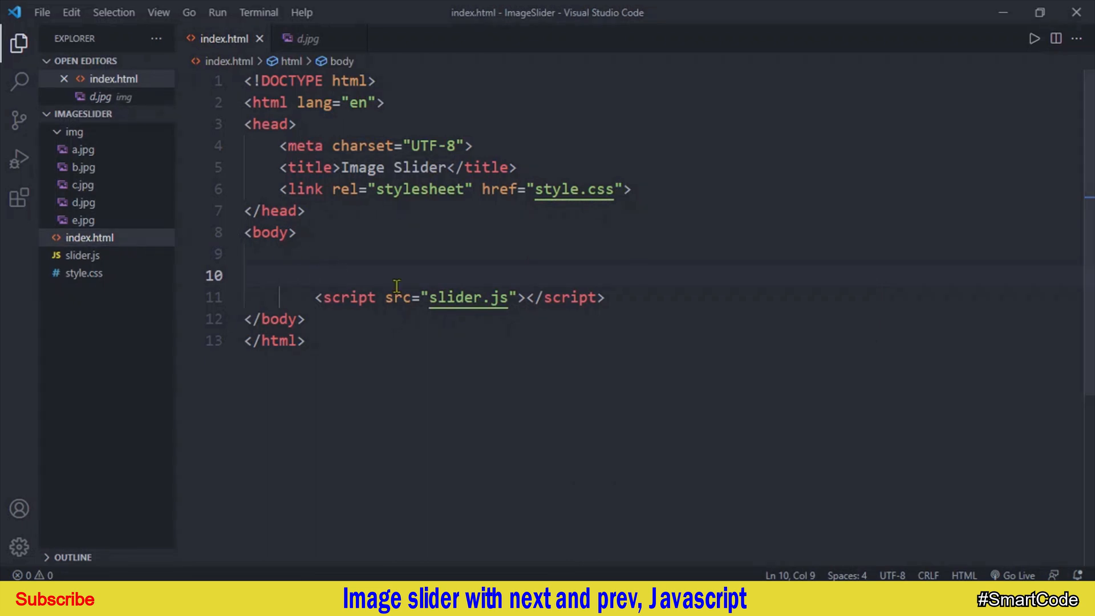
{"action": "left_click_drag", "start_coordinate": [279, 189], "coordinate": [420, 188]}
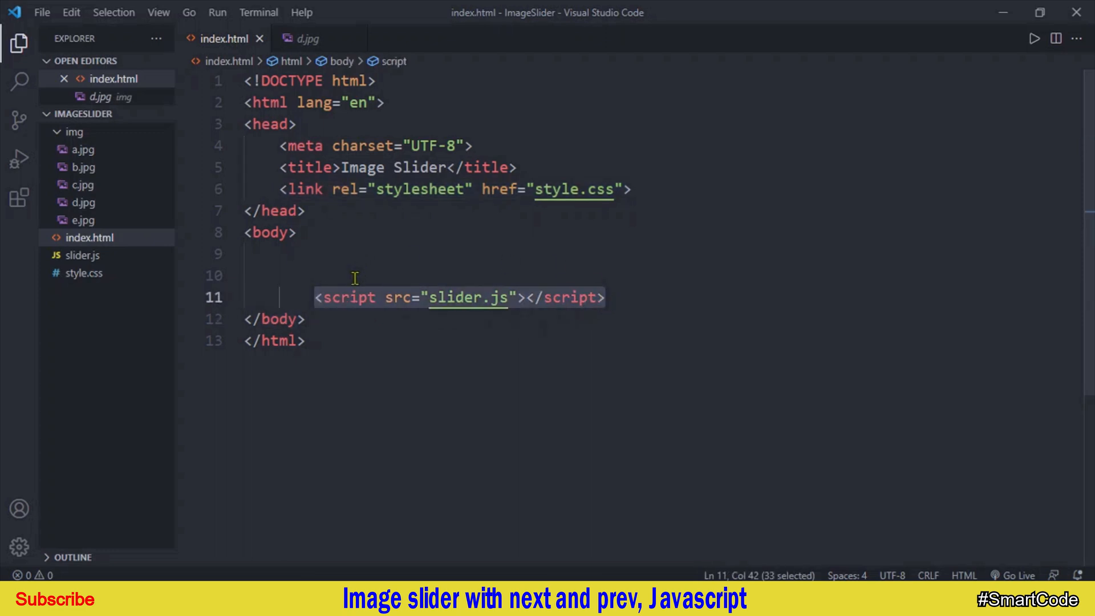
{"action": "left_click", "coordinate": [314, 274]}
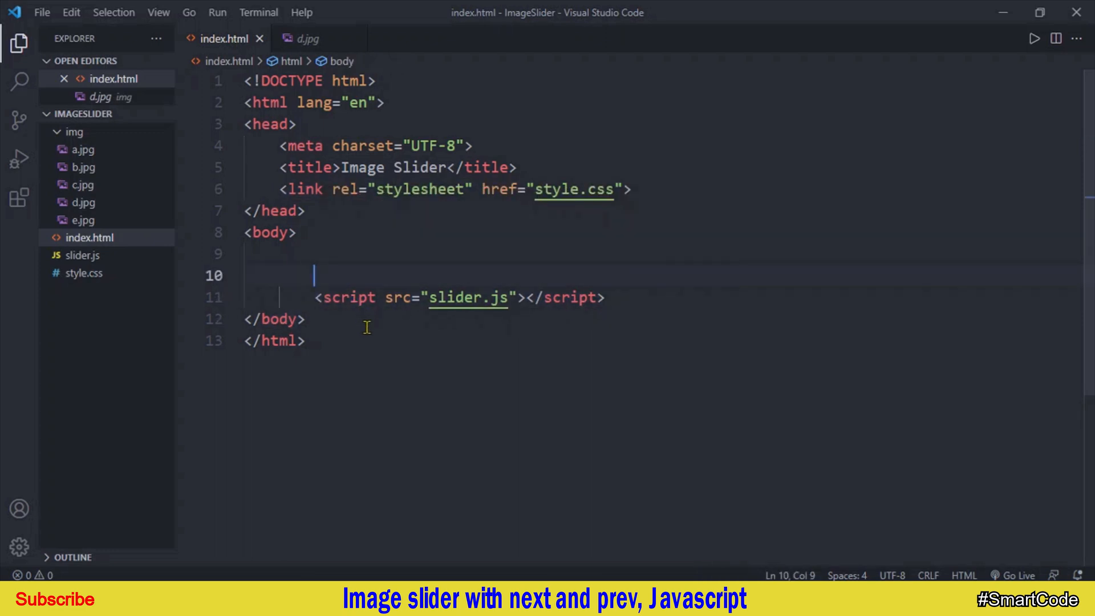
{"action": "type", "text": "div."}
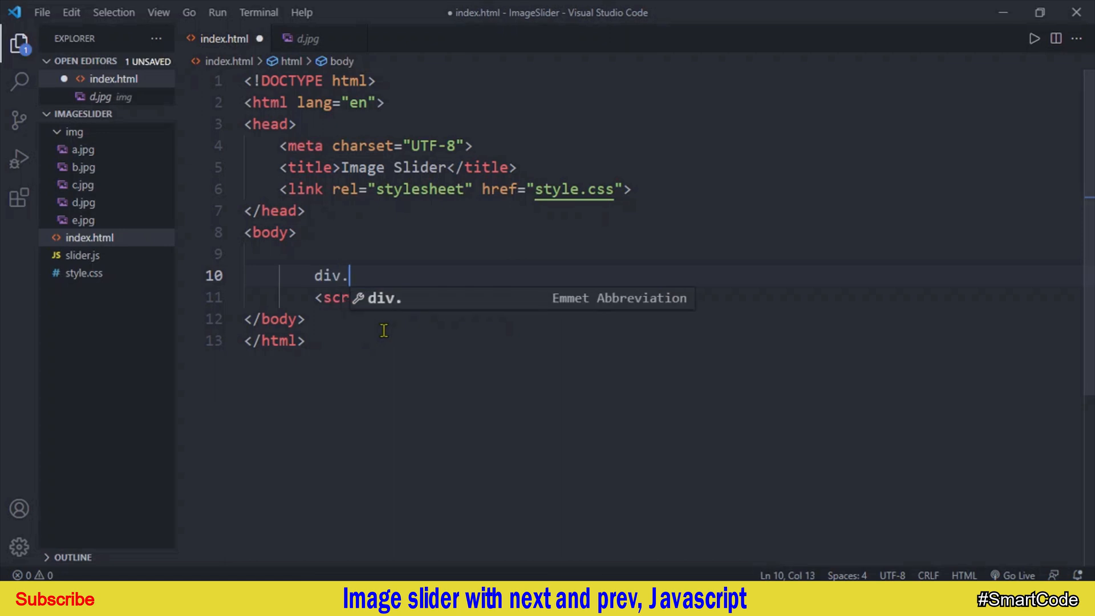
{"action": "type", "text": "app_con"}
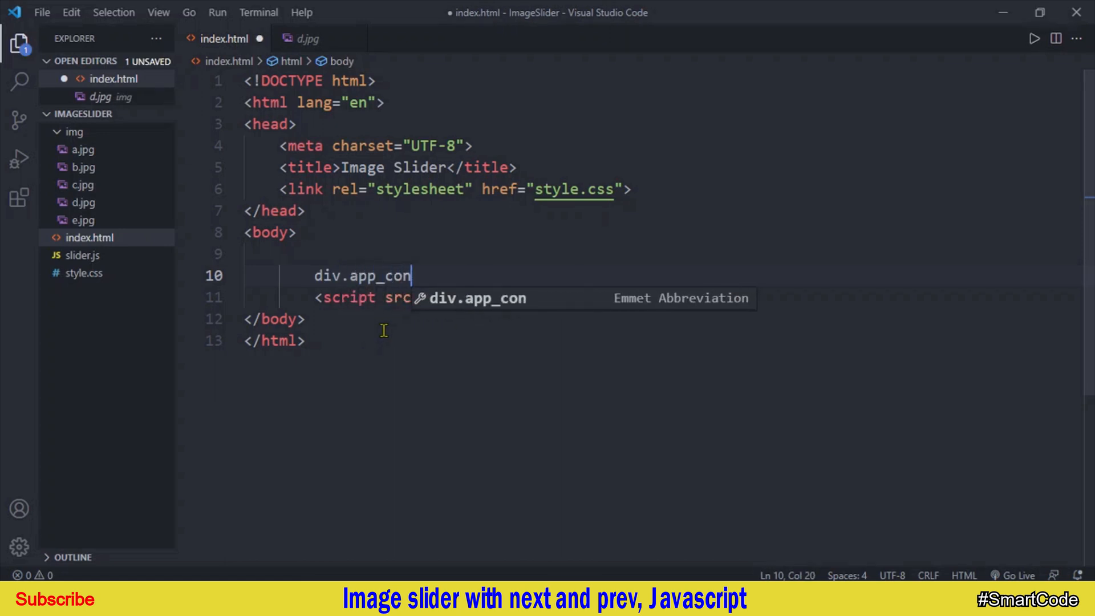
{"action": "key", "text": "Tab"}
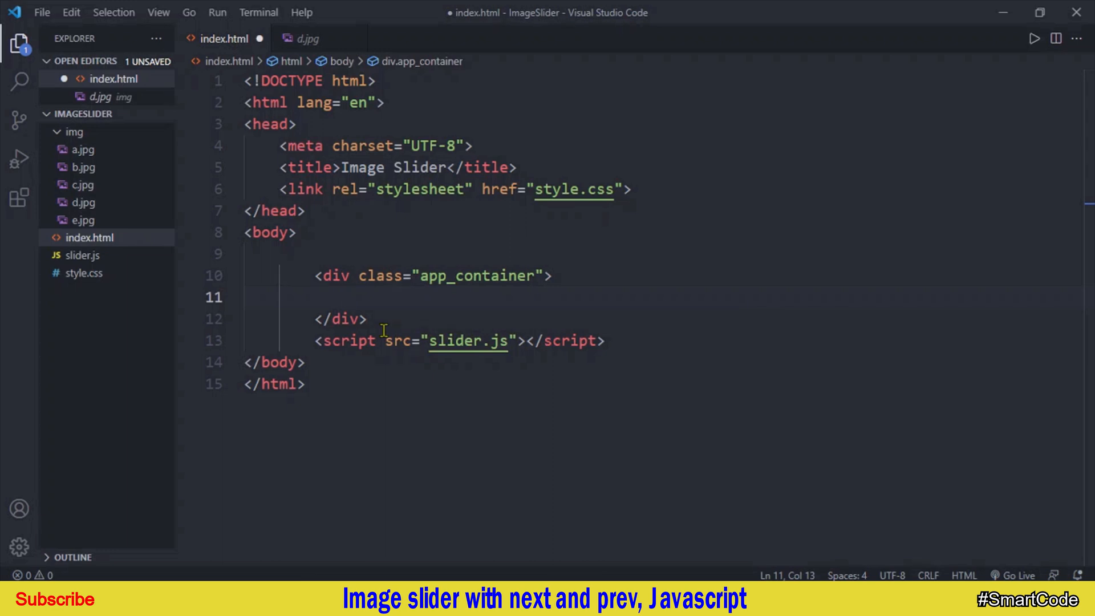
{"action": "type", "text": "img.image"}
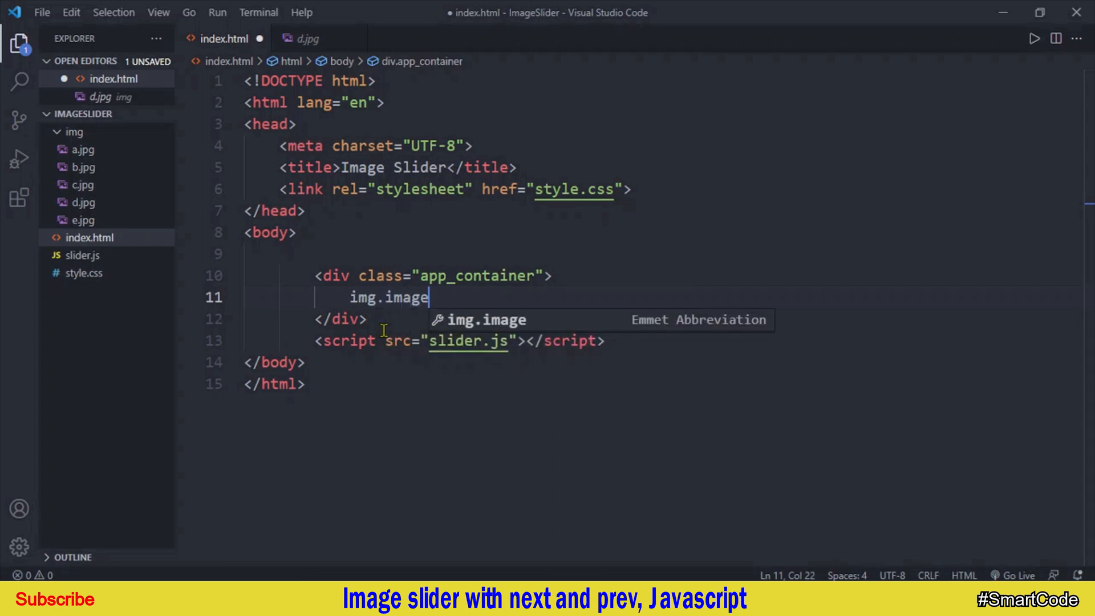
{"action": "key", "text": "Tab"}
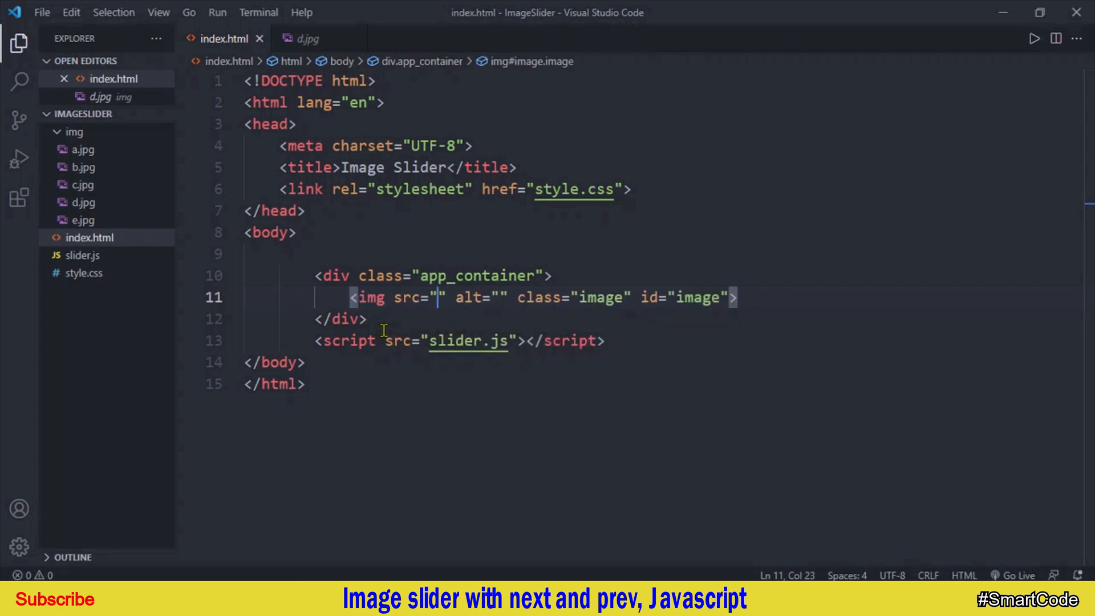
Point the image at the img folder and add a buttons div with a Prev button
{"action": "type", "text": "img/a.jpg"}
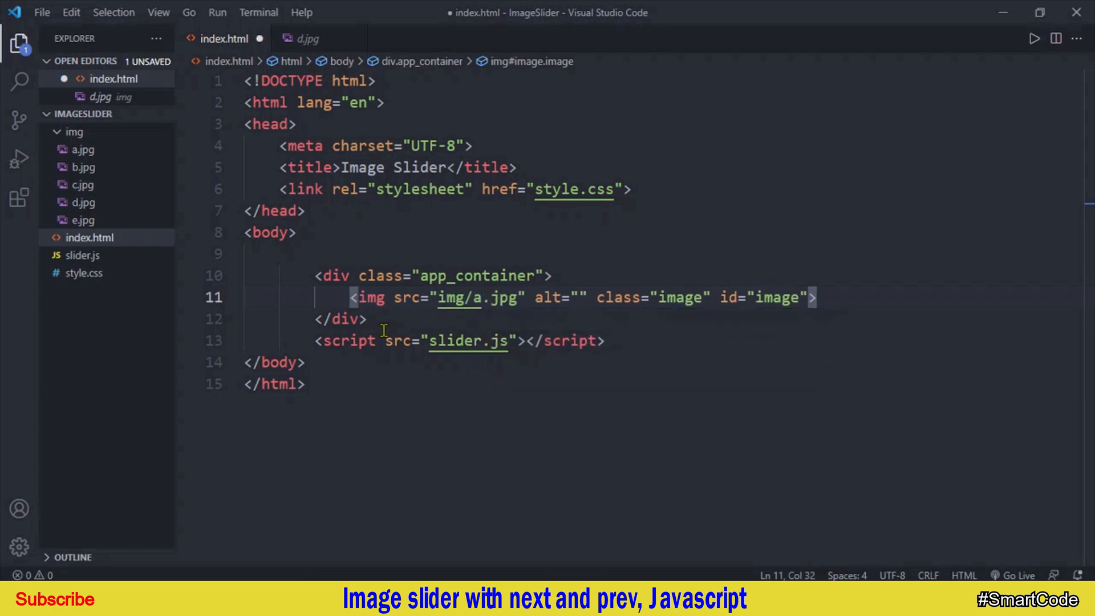
{"action": "type", "text": "slide images"}
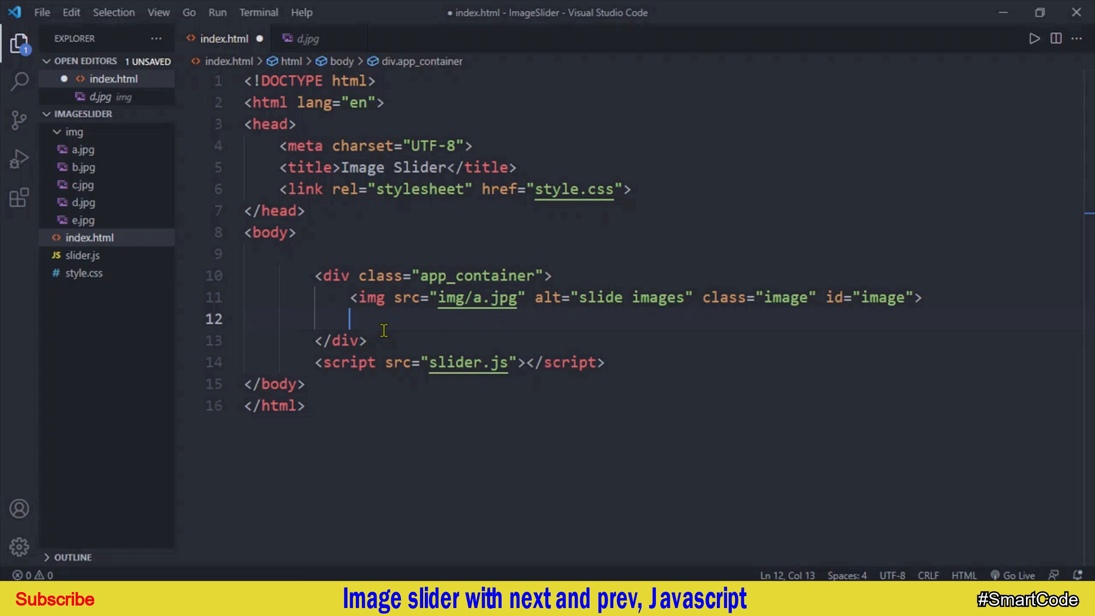
{"action": "type", "text": "div.b"}
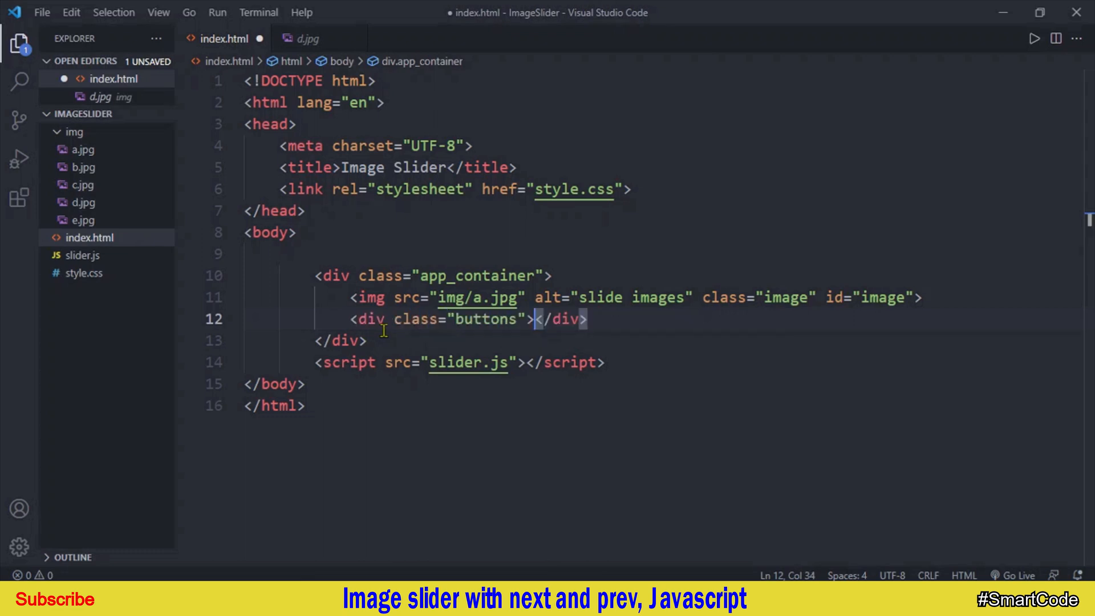
{"action": "type", "text": "button"}
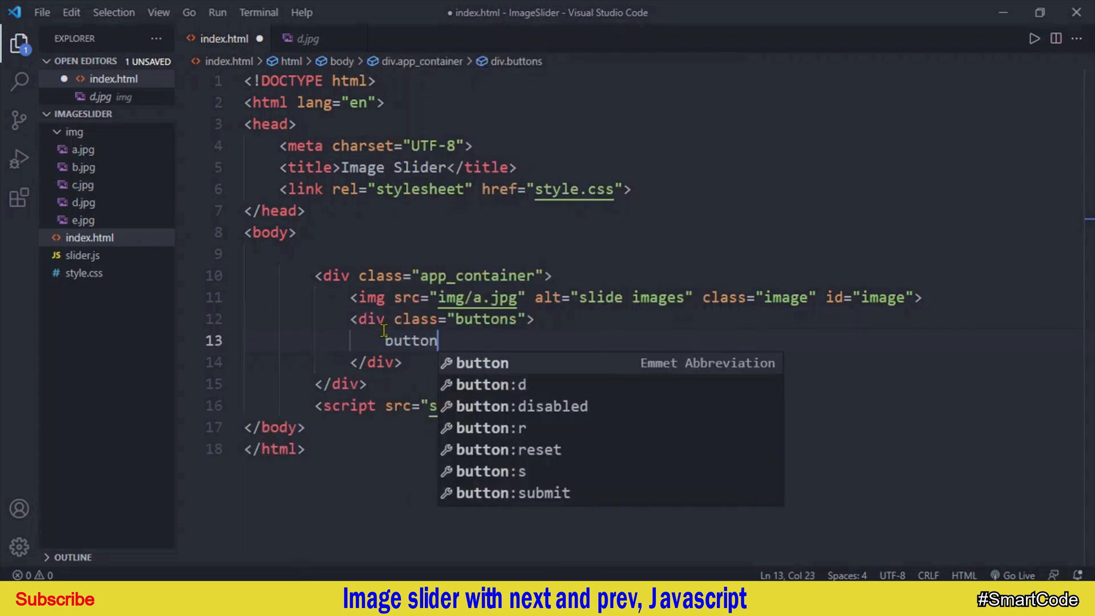
{"action": "type", "text": ".prev#prev"}
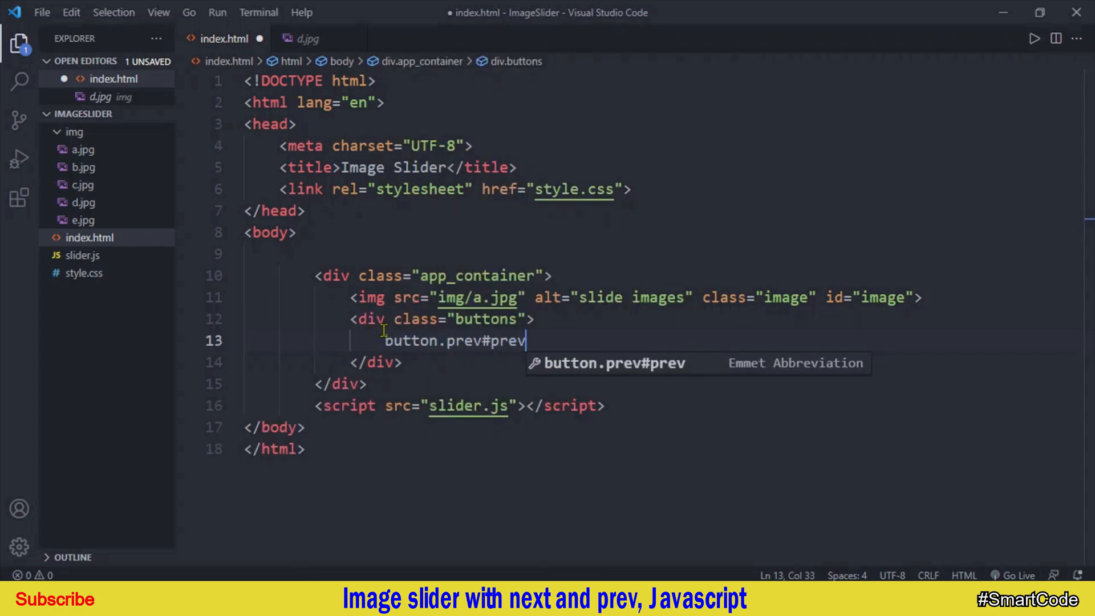
{"action": "key", "text": "Tab"}
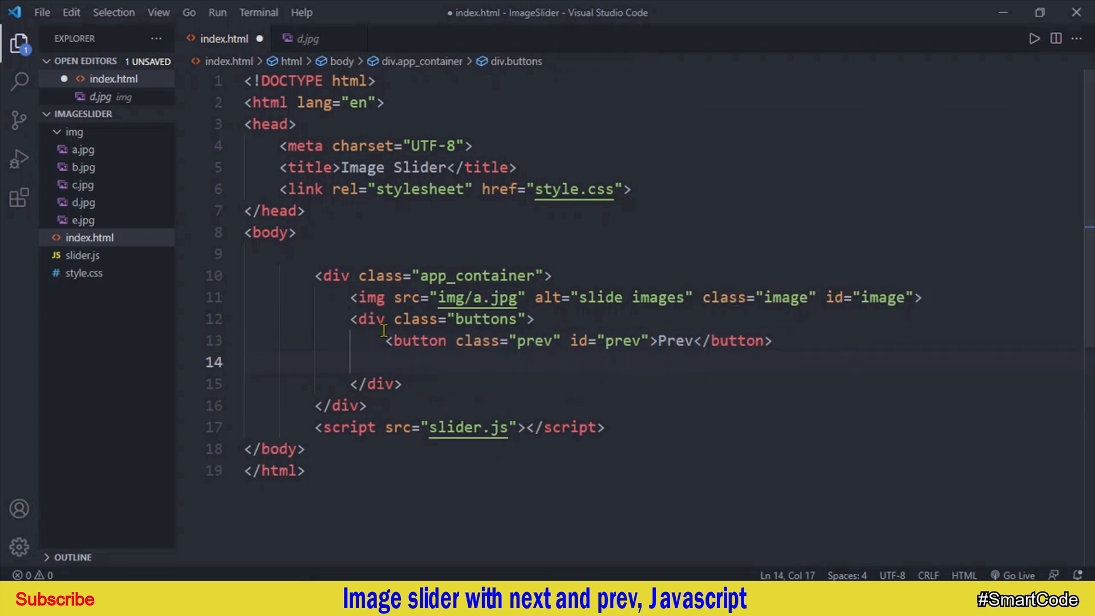
Add a 1/5 info paragraph and a Next button labelled Next
{"action": "type", "text": "p.info"}
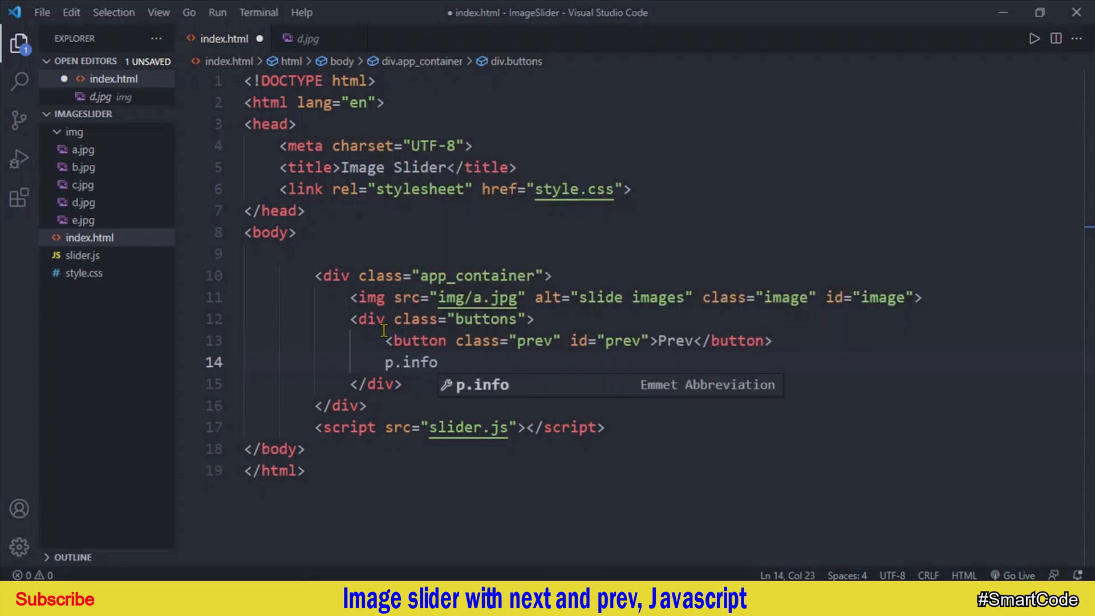
{"action": "key", "text": "Tab"}
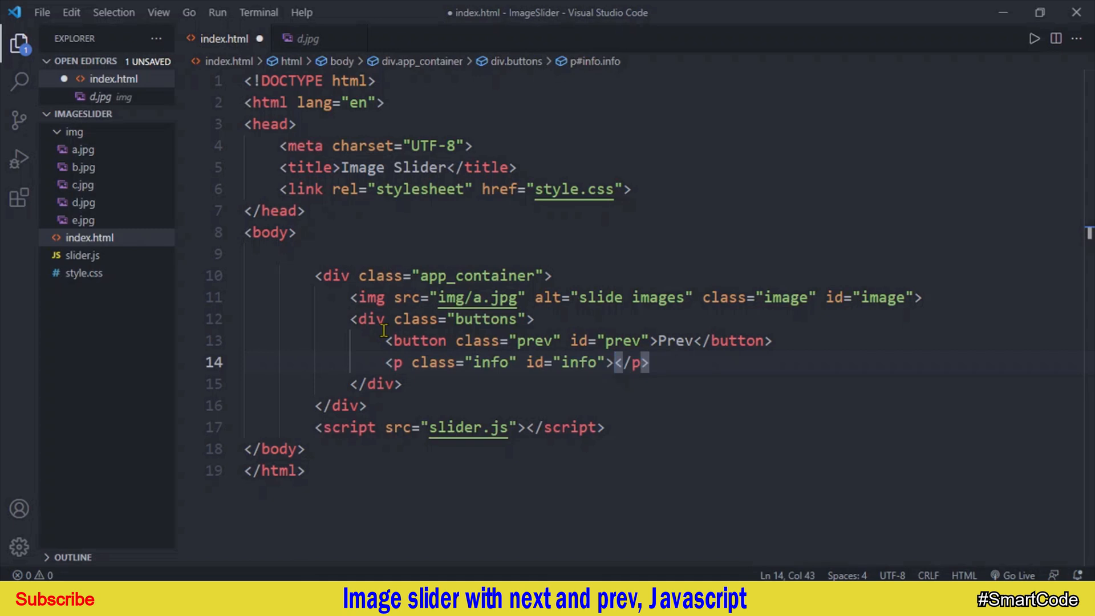
{"action": "type", "text": "1/5"}
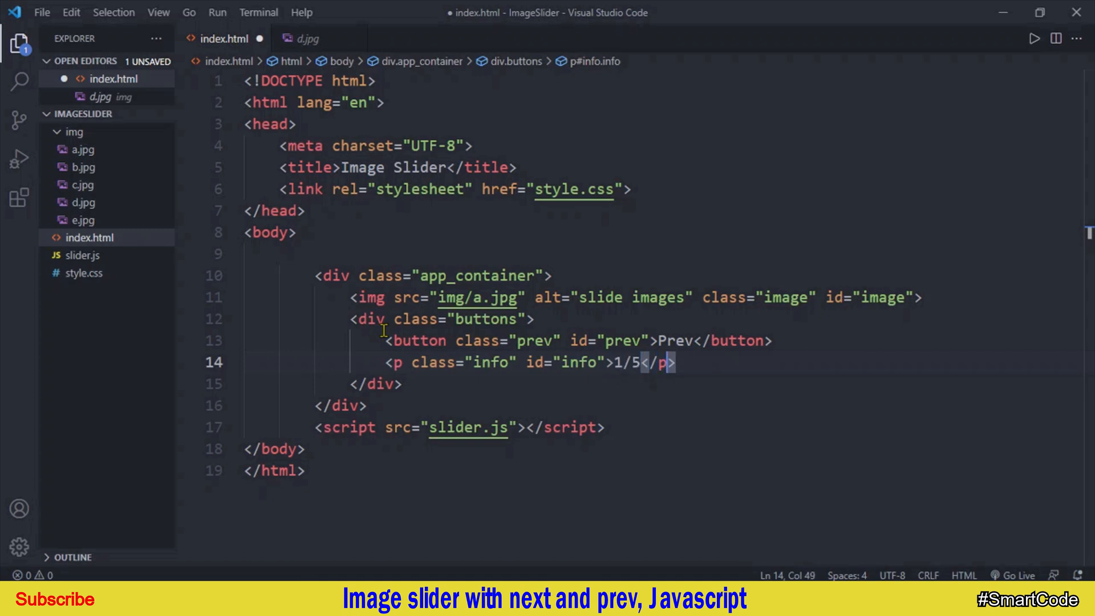
{"action": "key", "text": "Enter"}
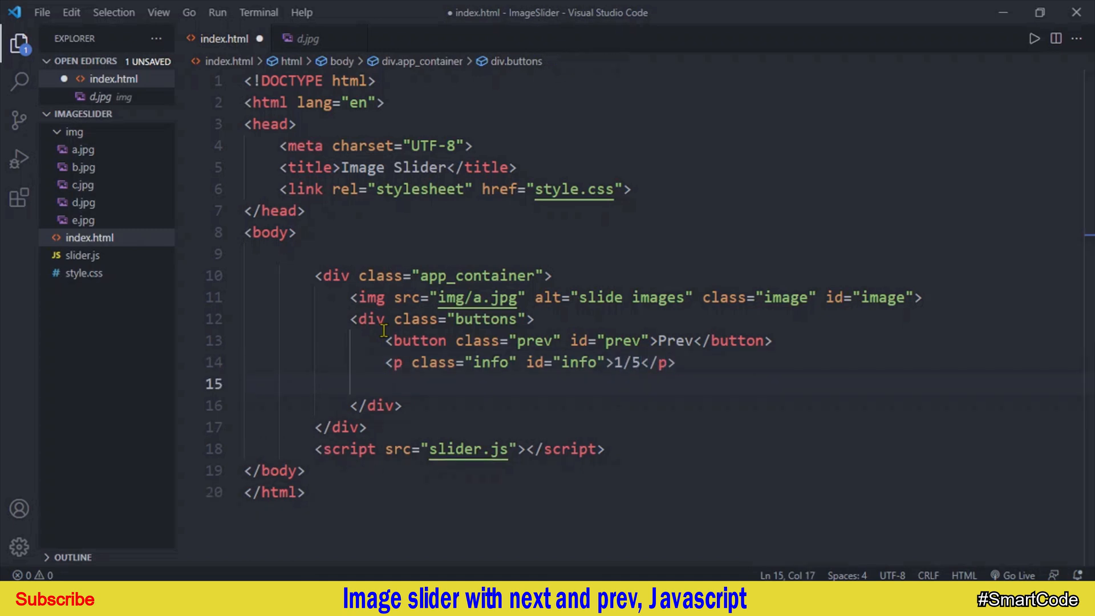
{"action": "double_click", "coordinate": [488, 297]}
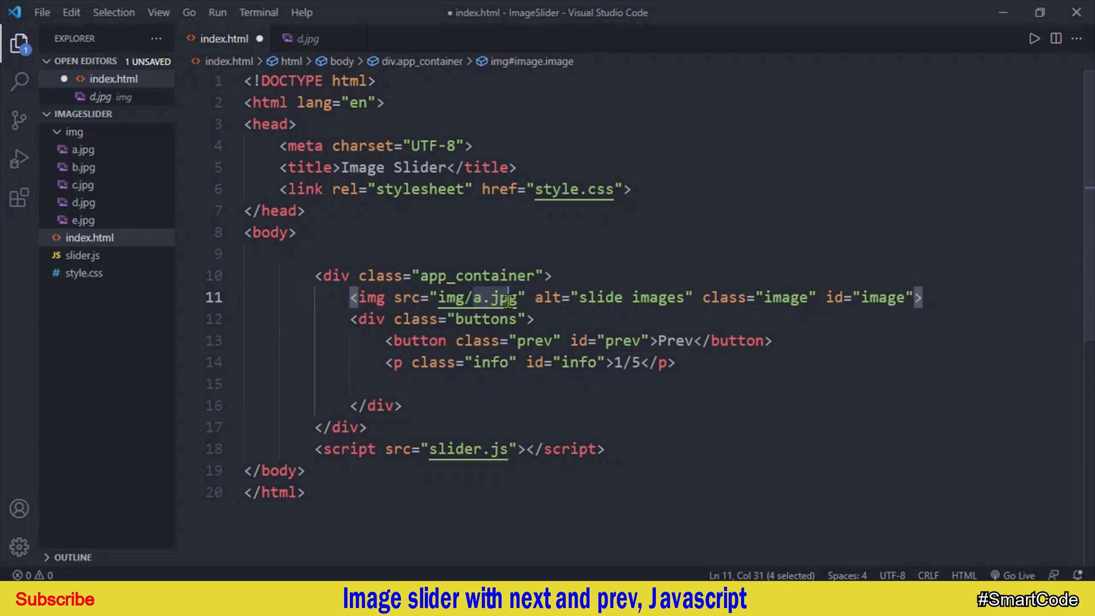
{"action": "left_click", "coordinate": [631, 363]}
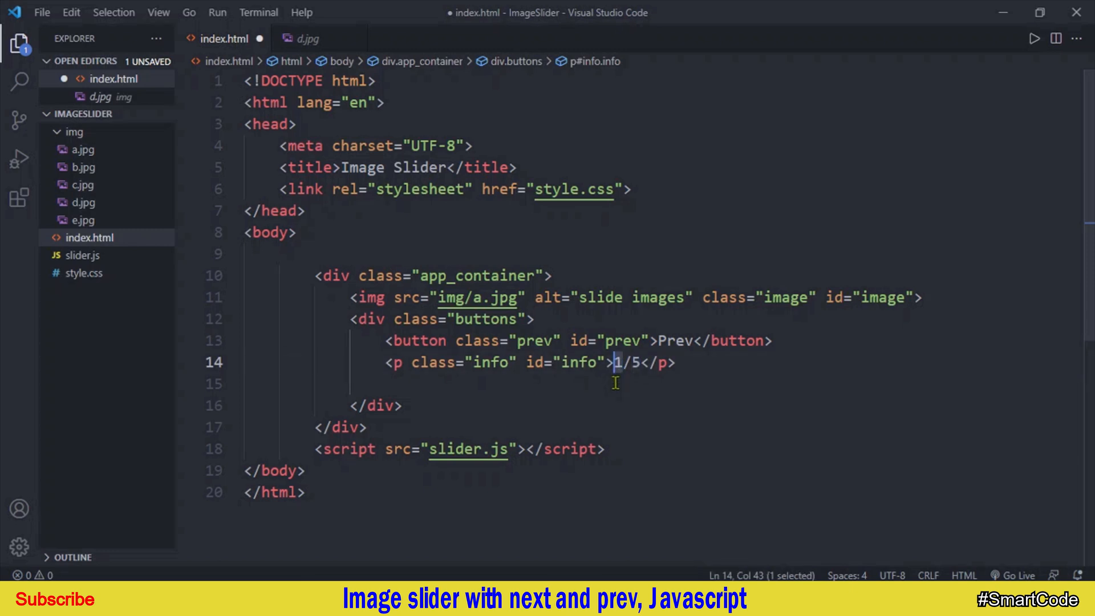
{"action": "type", "text": "button.ne"}
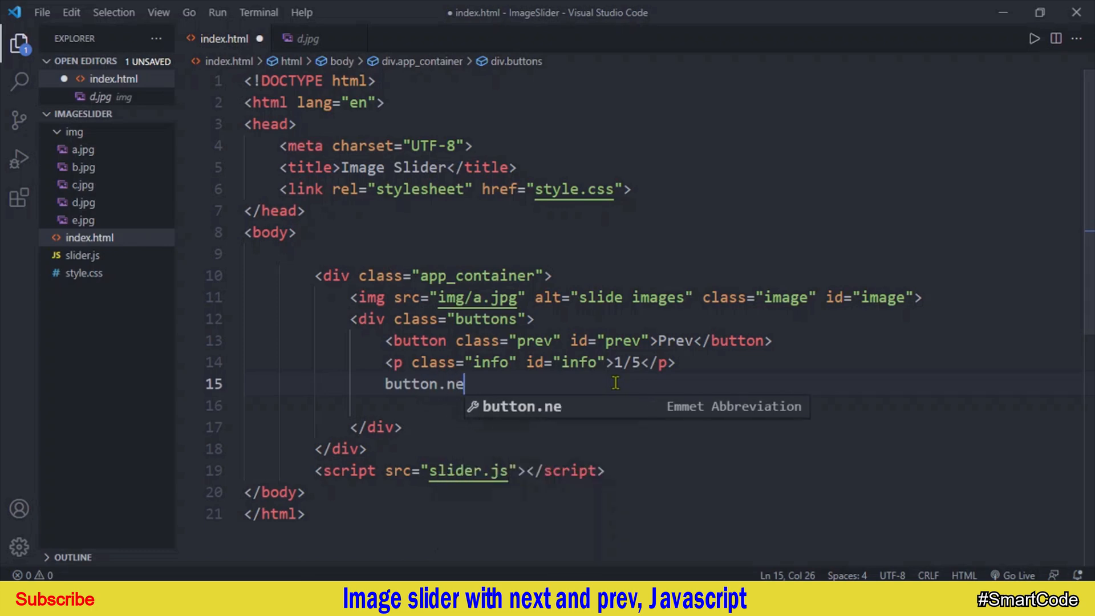
{"action": "key", "text": "Tab"}
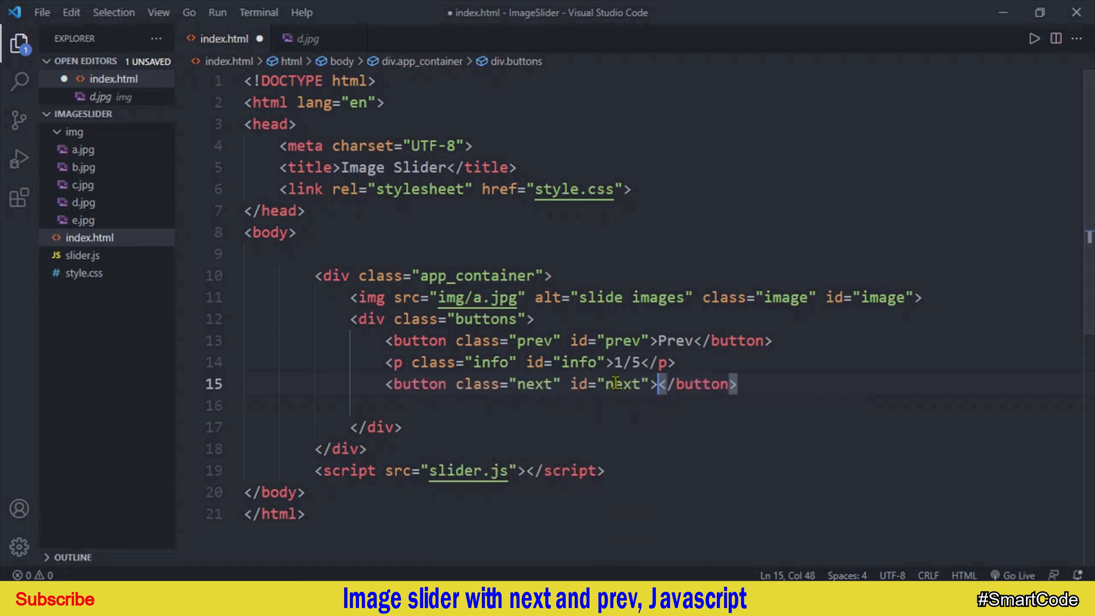
{"action": "type", "text": "Next"}
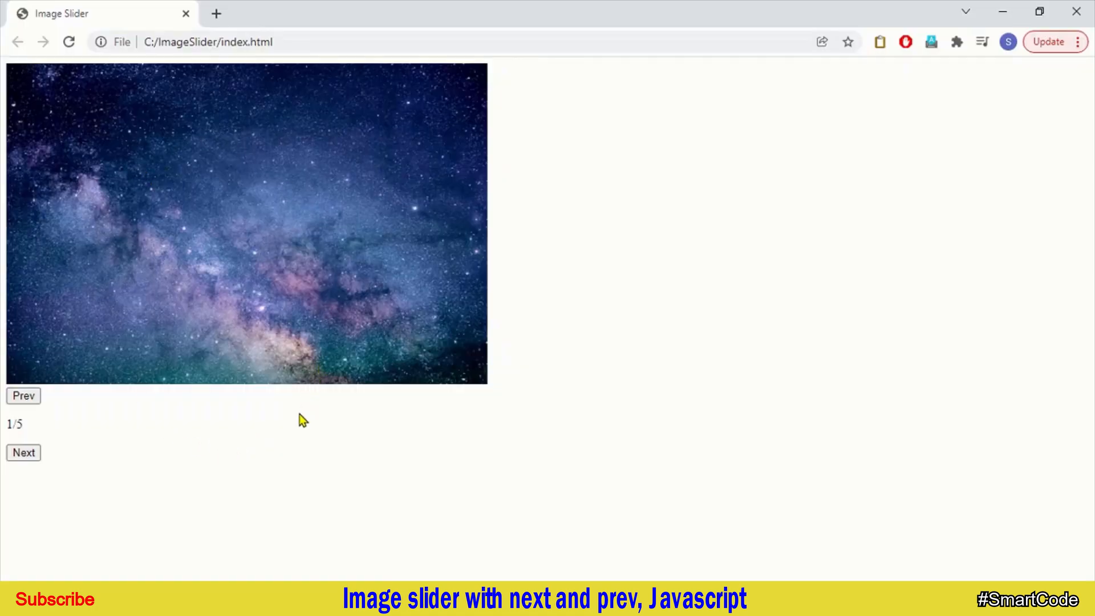
{"action": "mouse_move", "coordinate": [298, 422]}
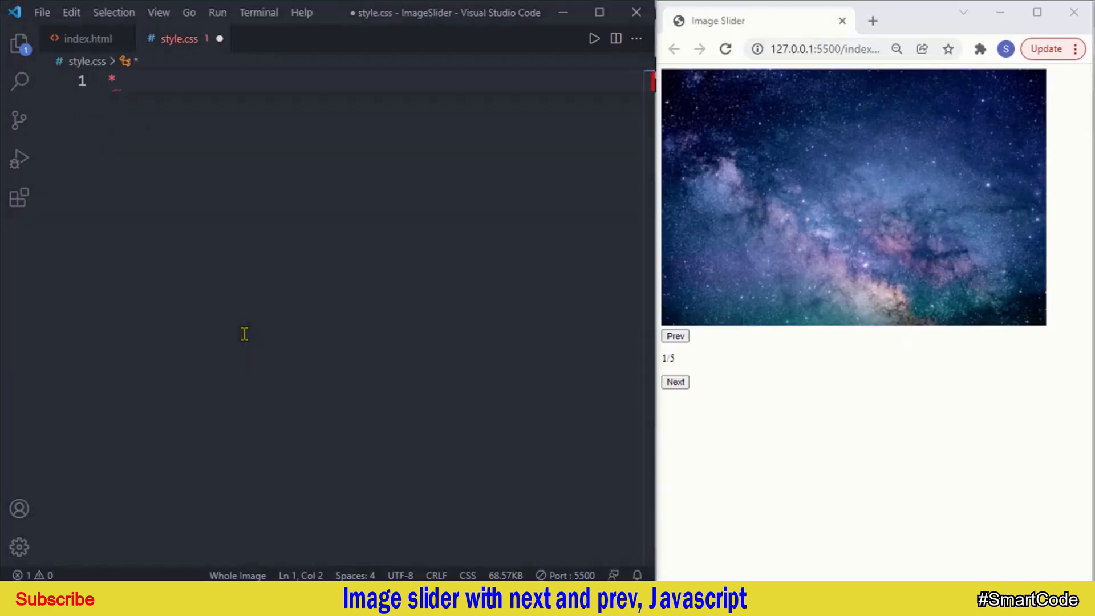
Add a * rule resetting margin, padding and box-sizing, plus a lightgray body background
{"action": "type", "text": "{"}
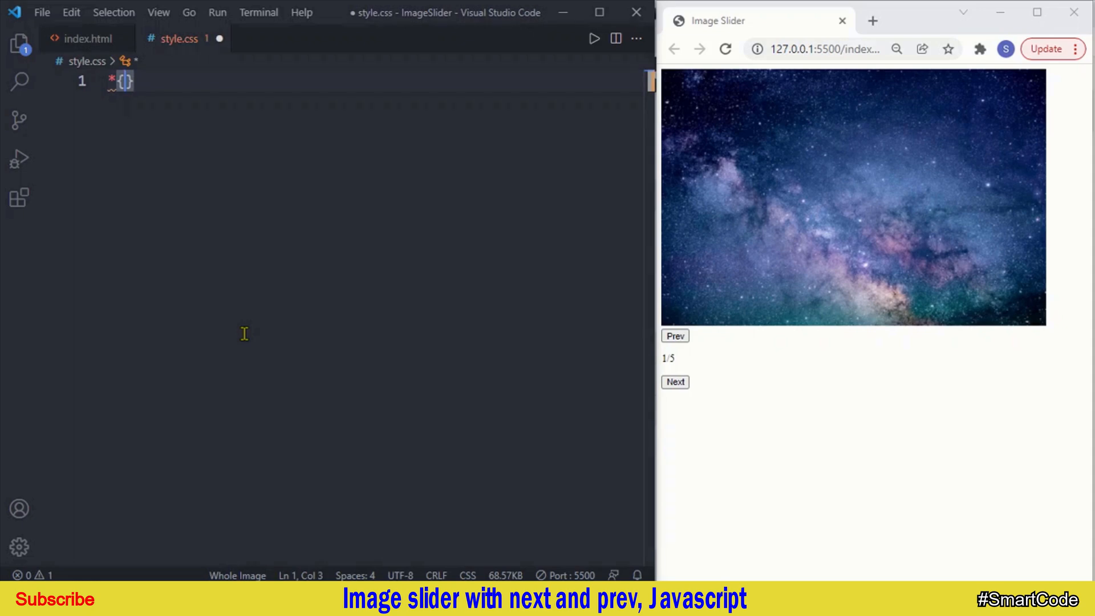
{"action": "key", "text": "Enter"}
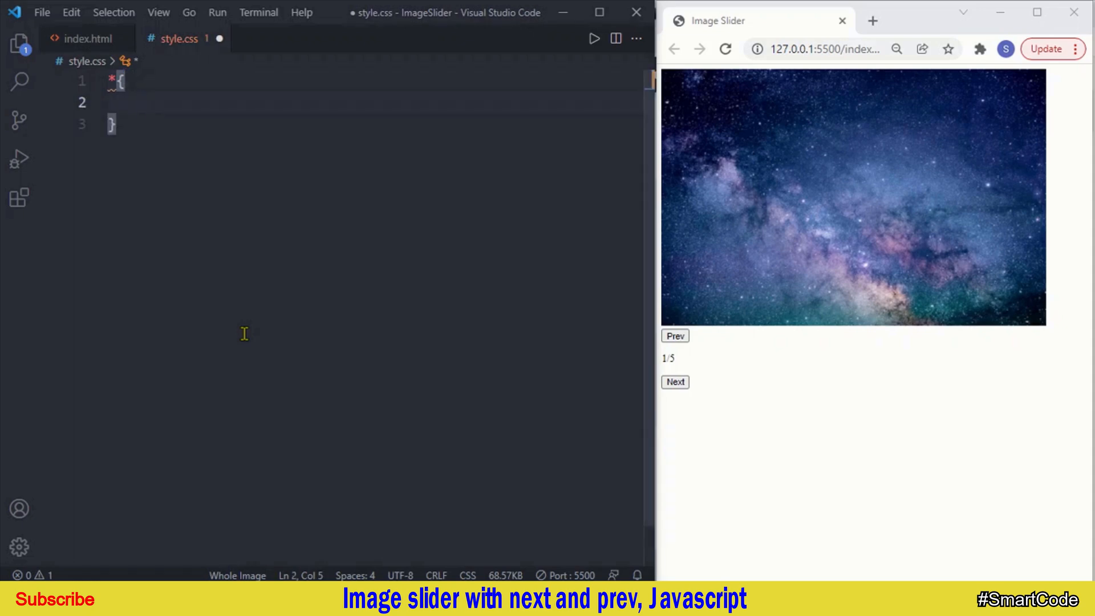
{"action": "type", "text": "margin: 0"}
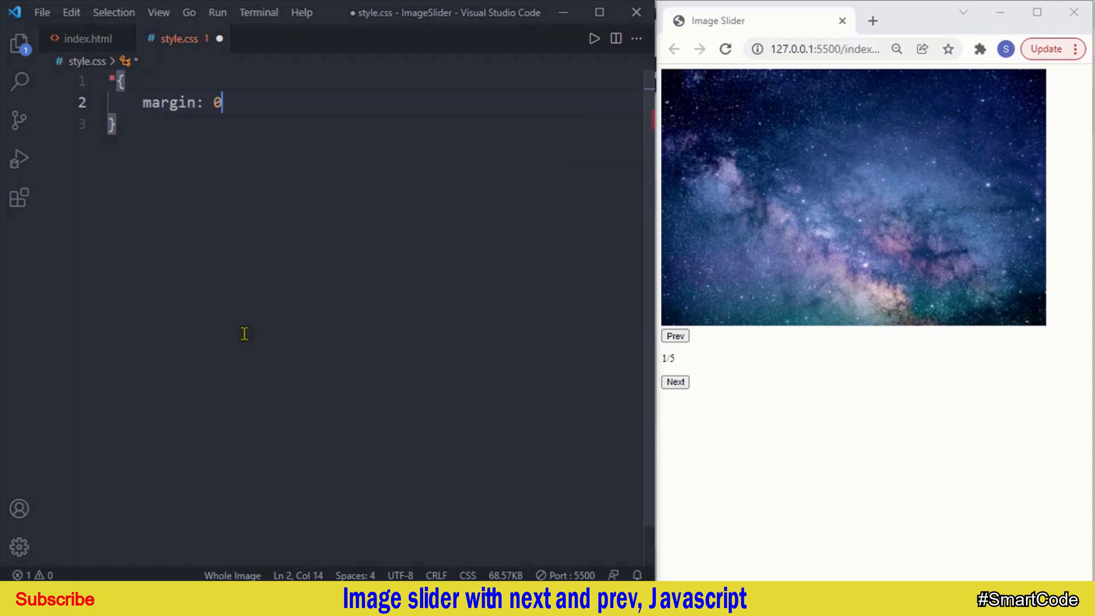
{"action": "type", "text": "padding: 0;"}
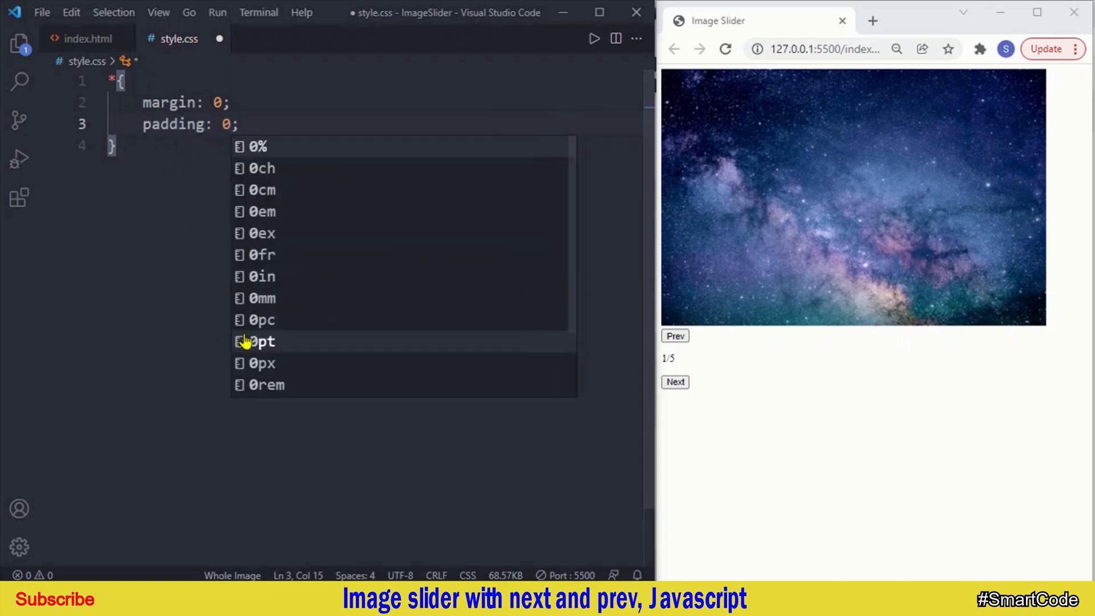
{"action": "type", "text": "box-sizing: border-box;"}
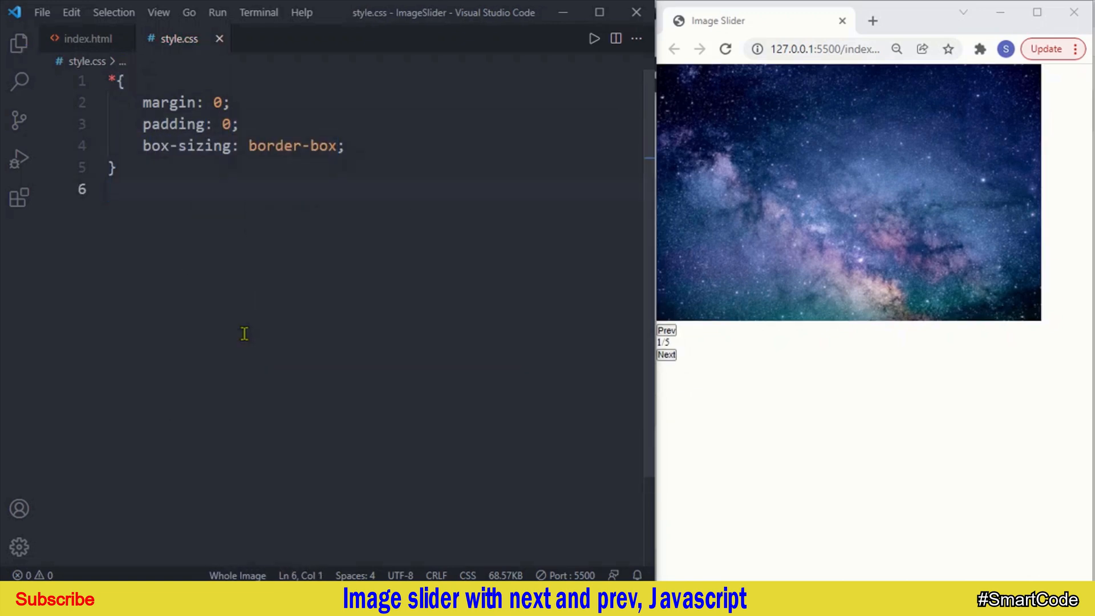
{"action": "type", "text": "body"}
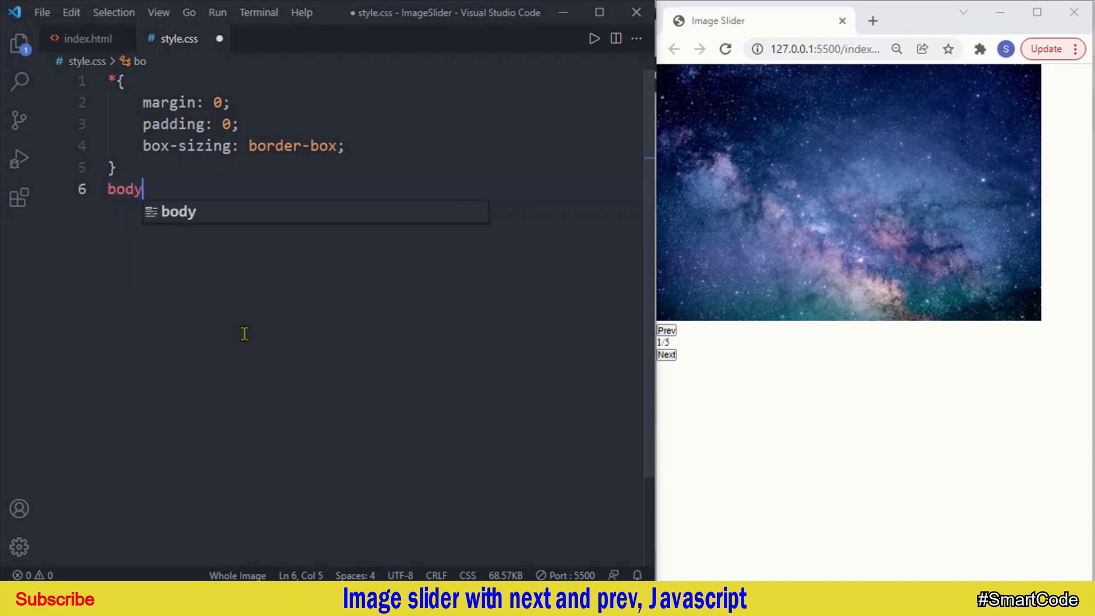
{"action": "type", "text": "{"}
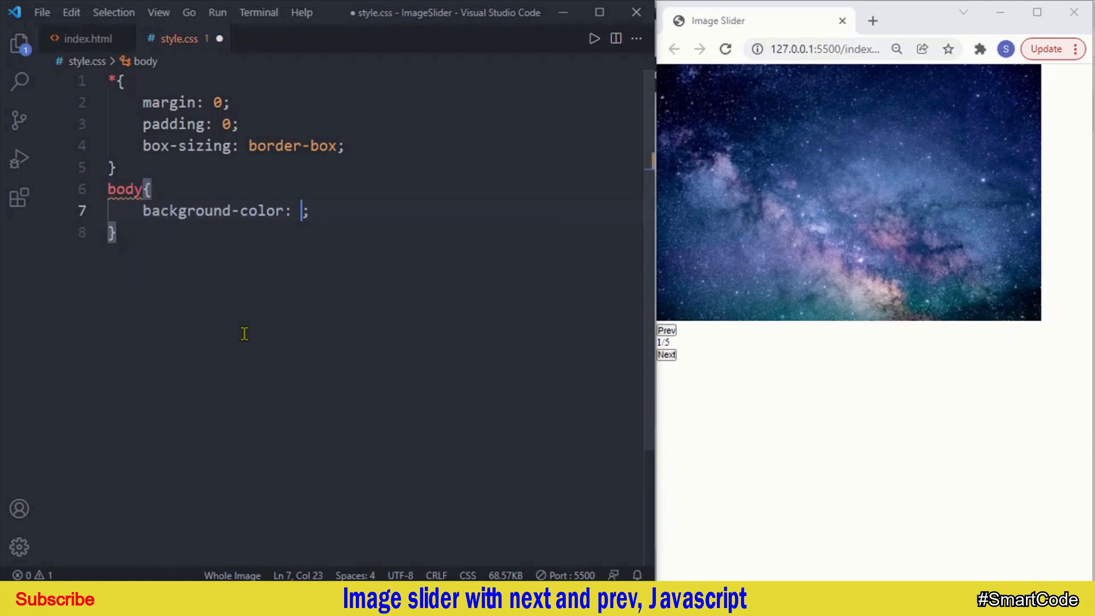
{"action": "type", "text": "lightgray"}
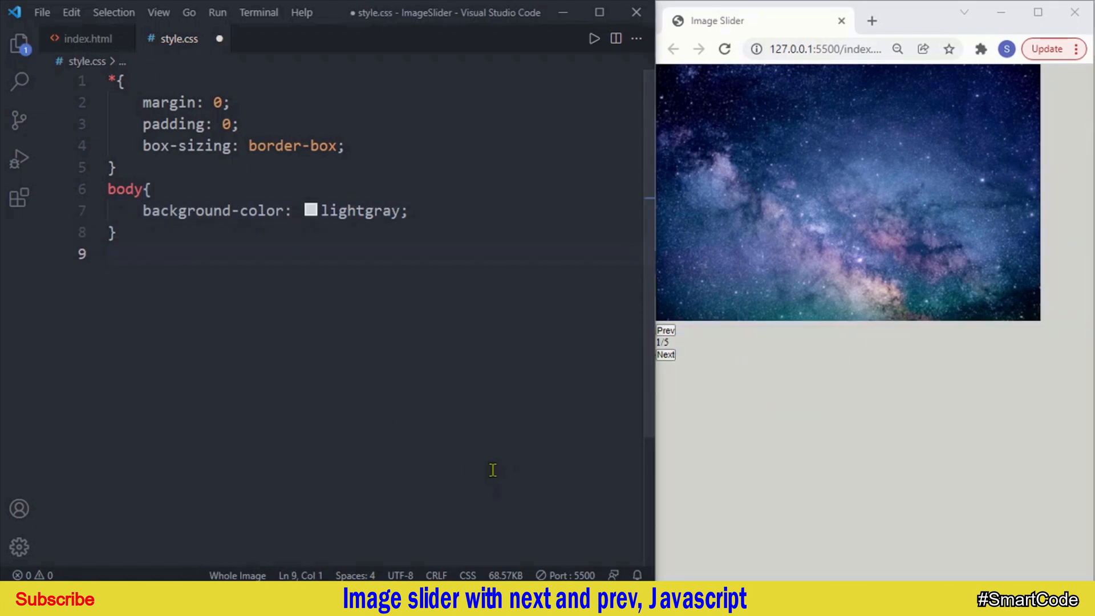
Give .app_container a 600px width and 25px auto margin, then save
{"action": "type", "text": ".app_container{"}
{"action": "type", "text": "width"}
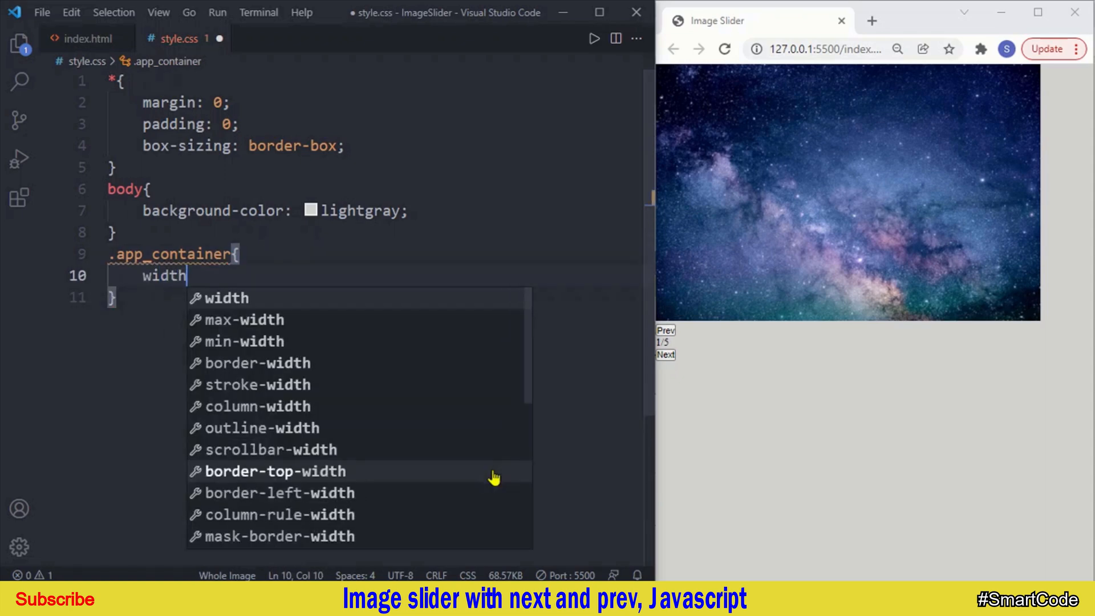
{"action": "type", "text": ": 600px"}
{"action": "type", "text": "margin: ;"}
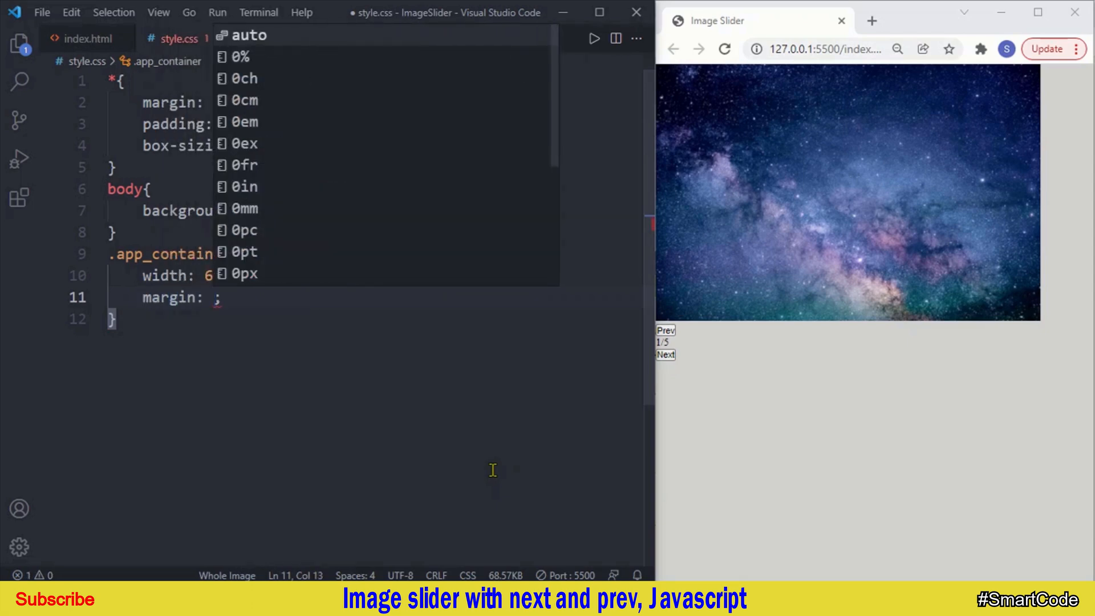
{"action": "type", "text": "25"}
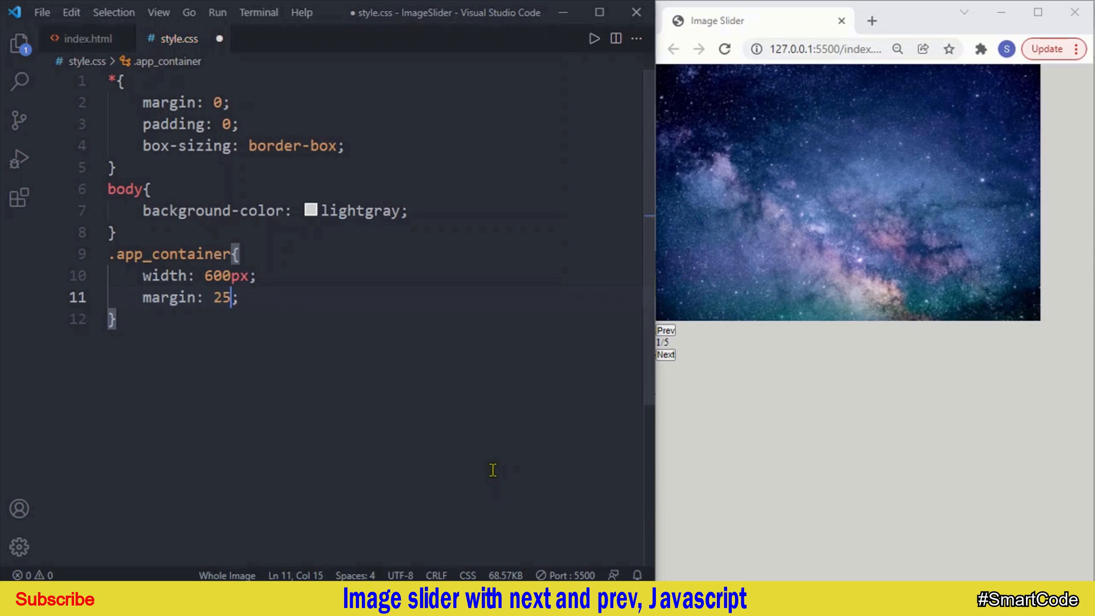
{"action": "type", "text": "px"}
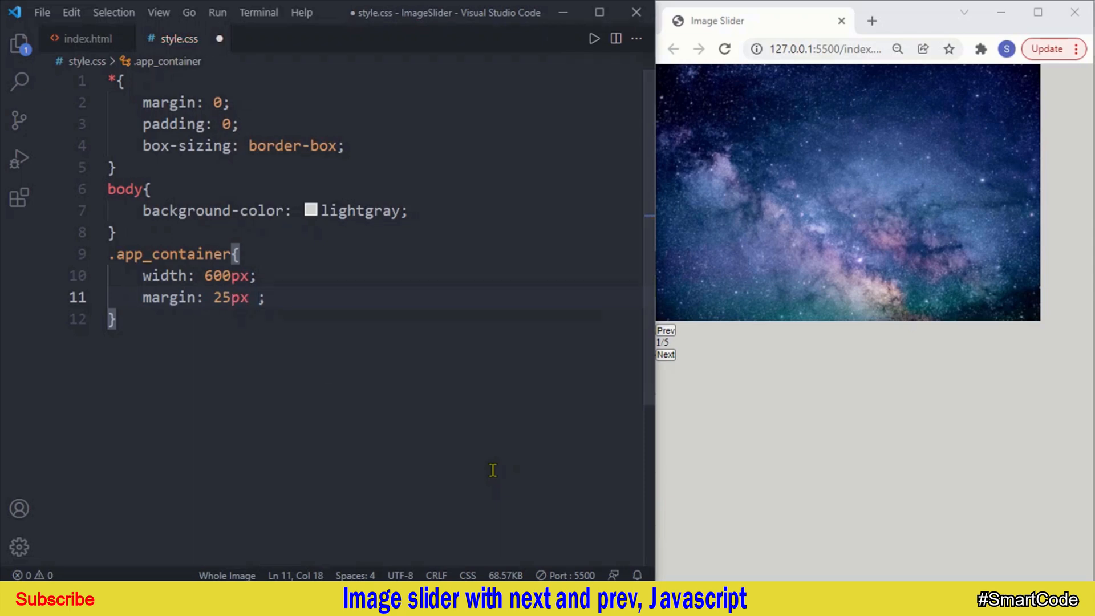
{"action": "type", "text": "auto"}
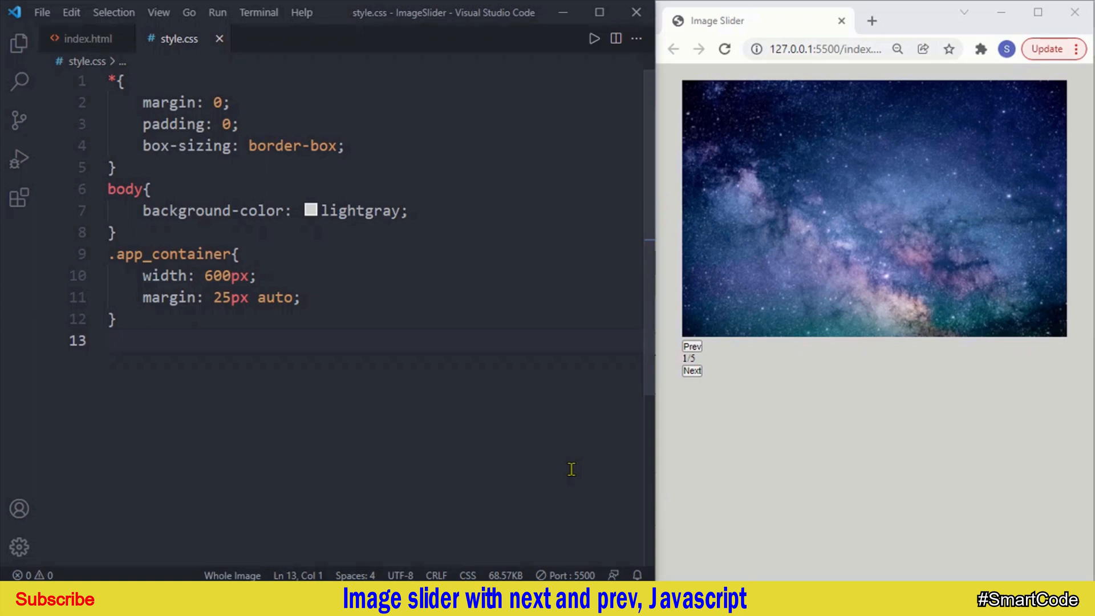
{"action": "left_click", "coordinate": [1037, 21]}
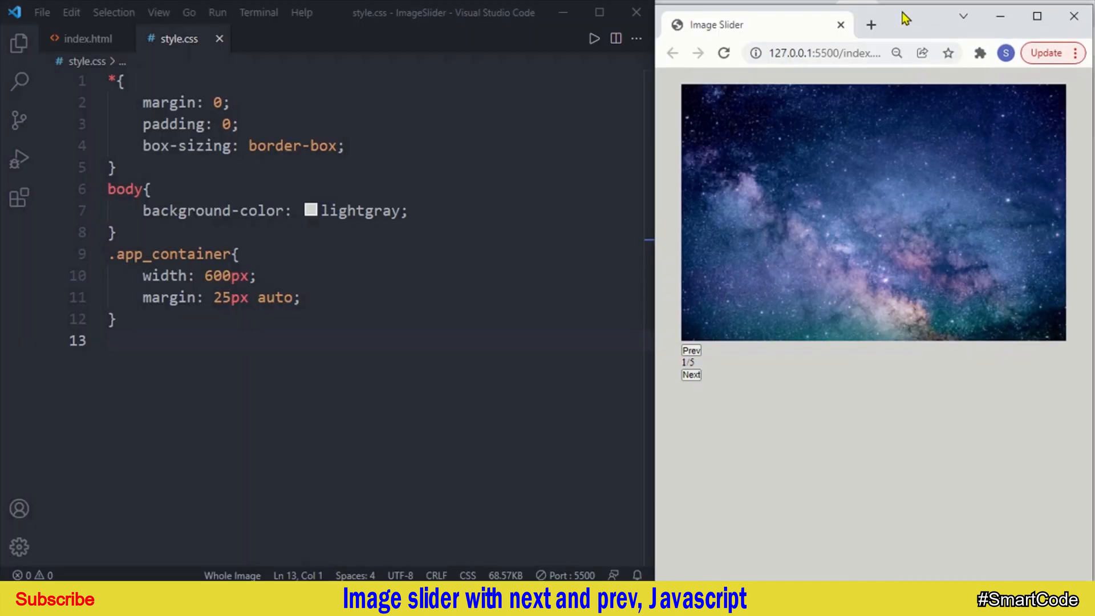
Add a .buttons rule with display flex, space-between and centred alignment, and save
{"action": "type", "text": ".but"}
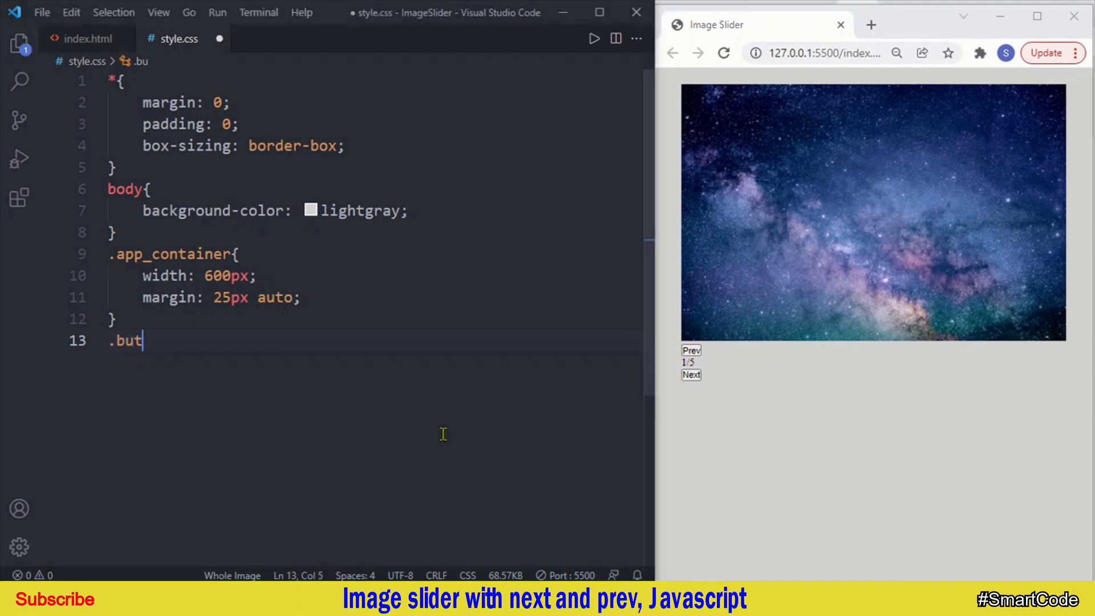
{"action": "type", "text": "tons{"}
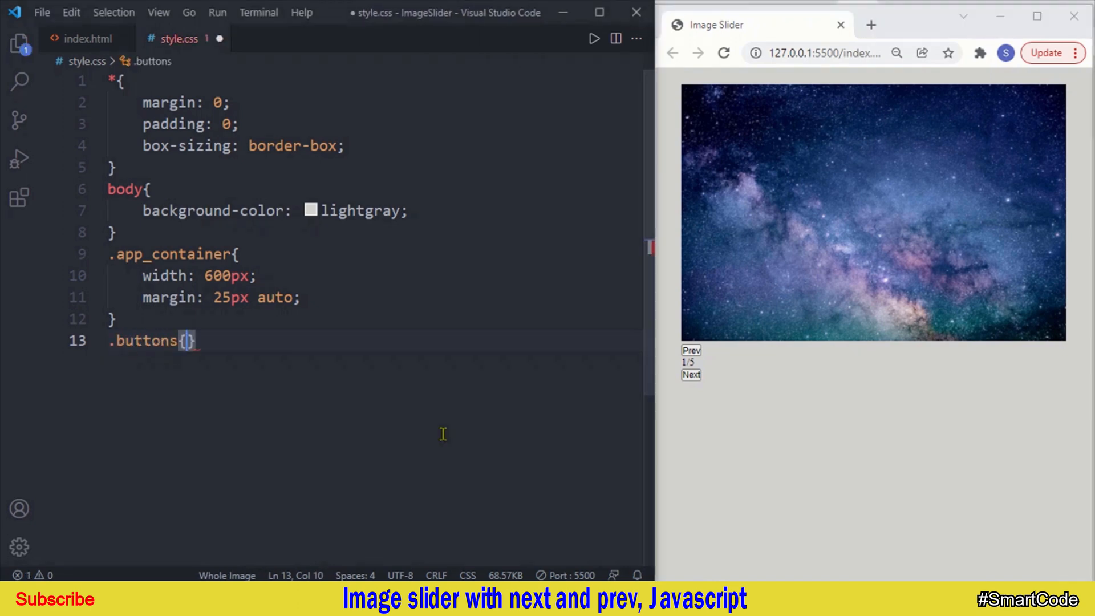
{"action": "type", "text": "display: flex;"}
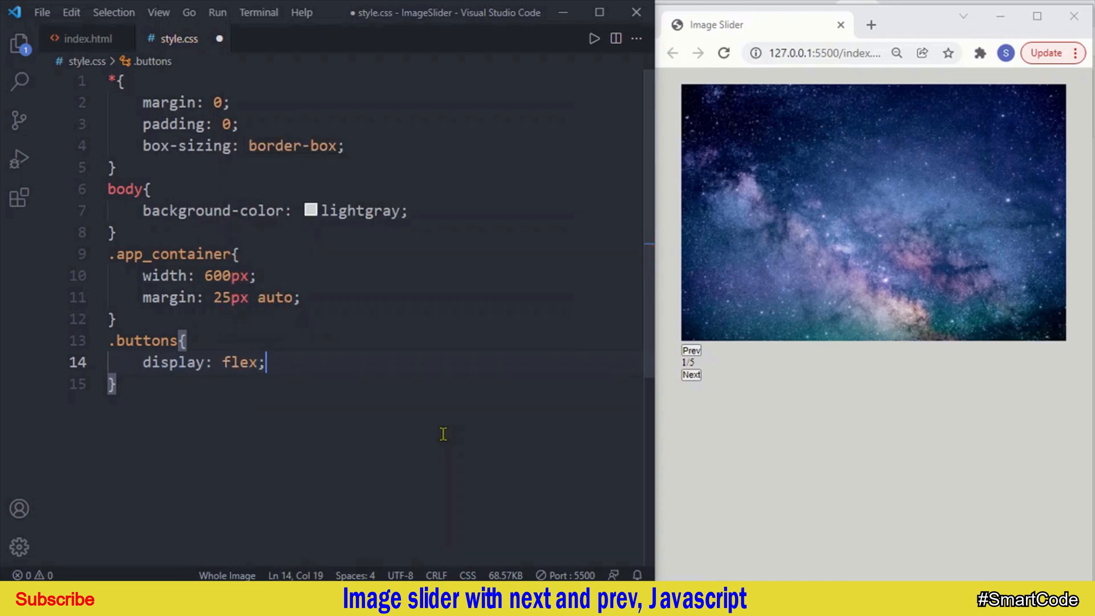
{"action": "type", "text": "justify-content: ;"}
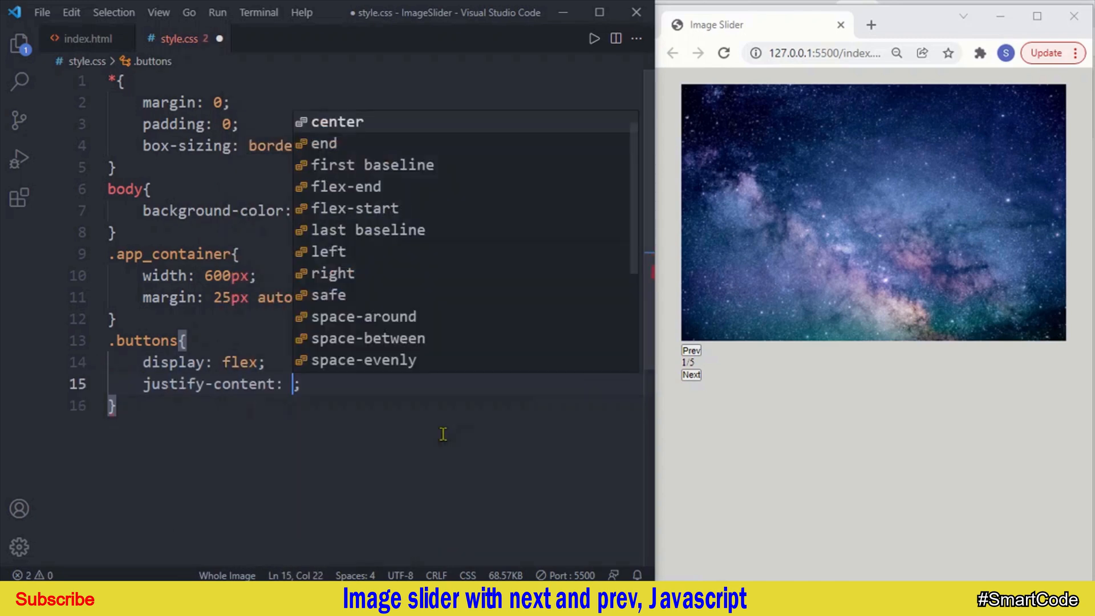
{"action": "type", "text": "spa"}
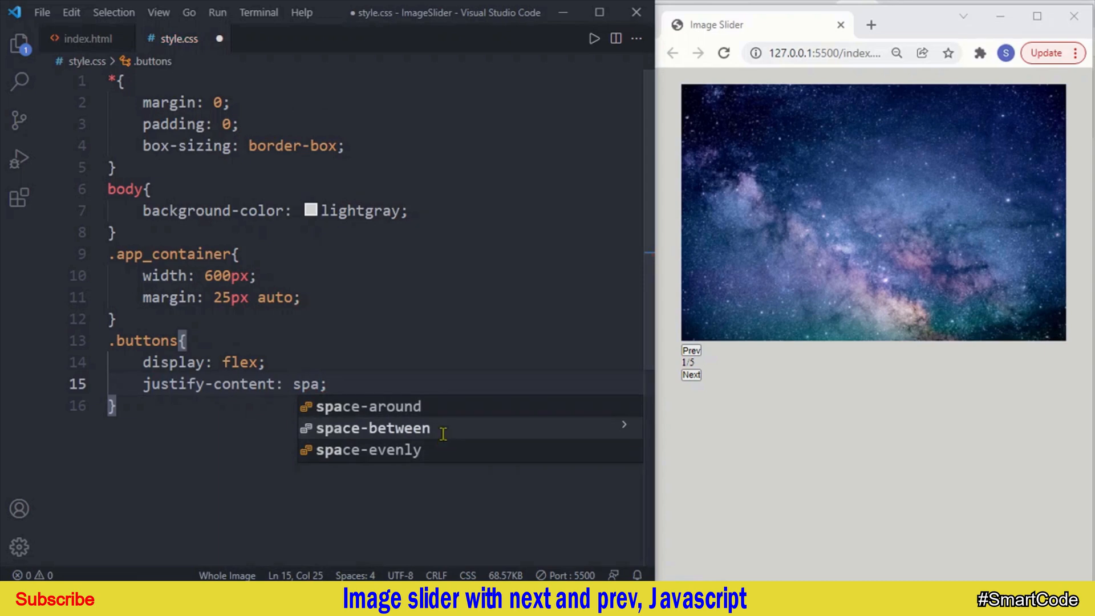
{"action": "type", "text": "align-items: center;"}
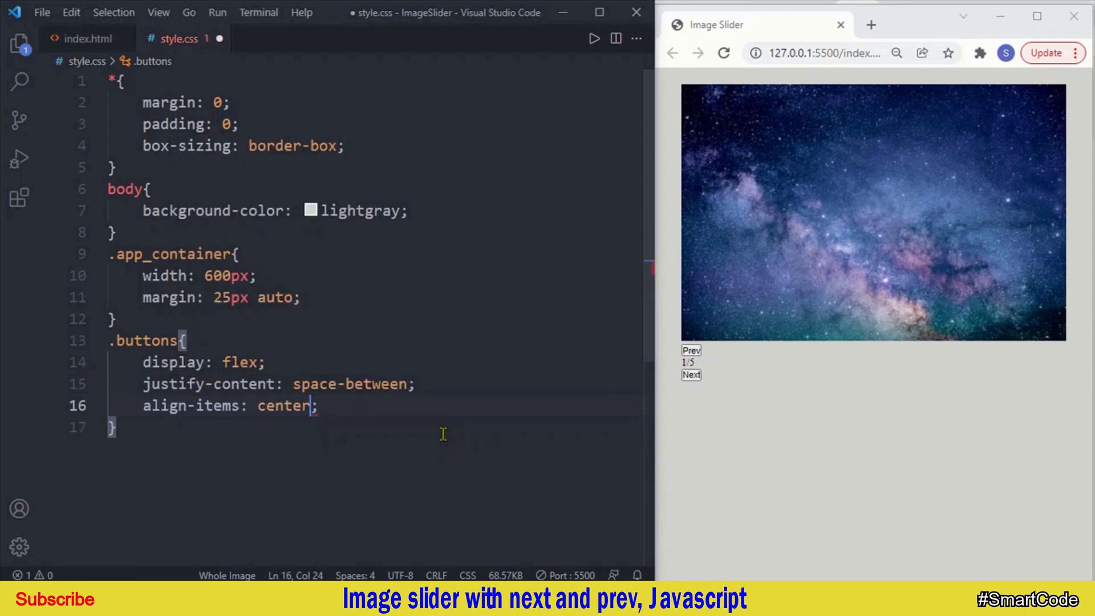
{"action": "key", "text": "ctrl+s"}
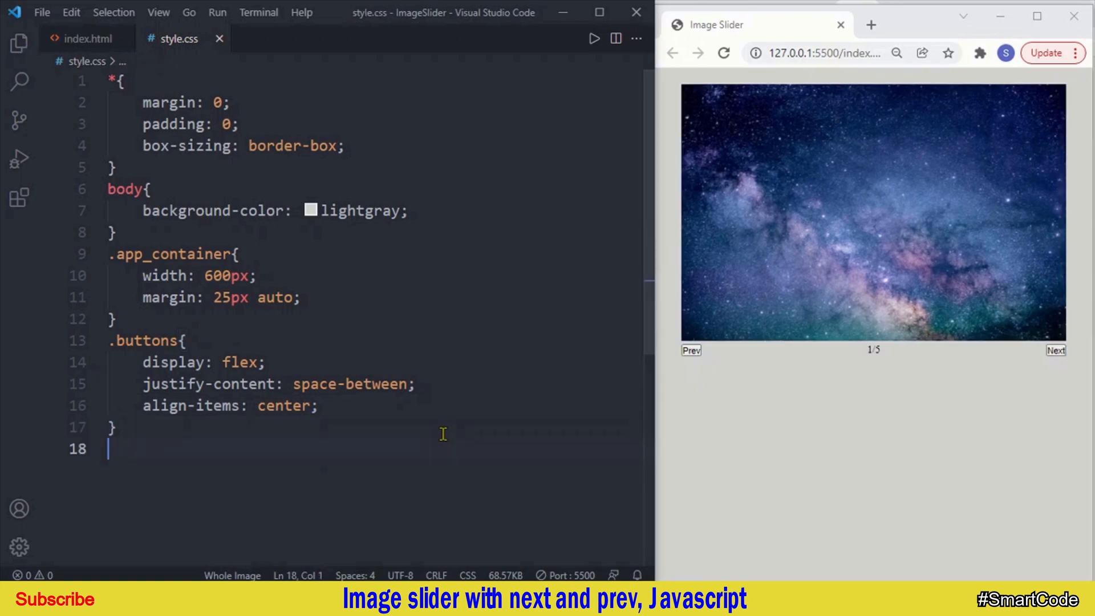
{"action": "mouse_move", "coordinate": [1033, 353]}
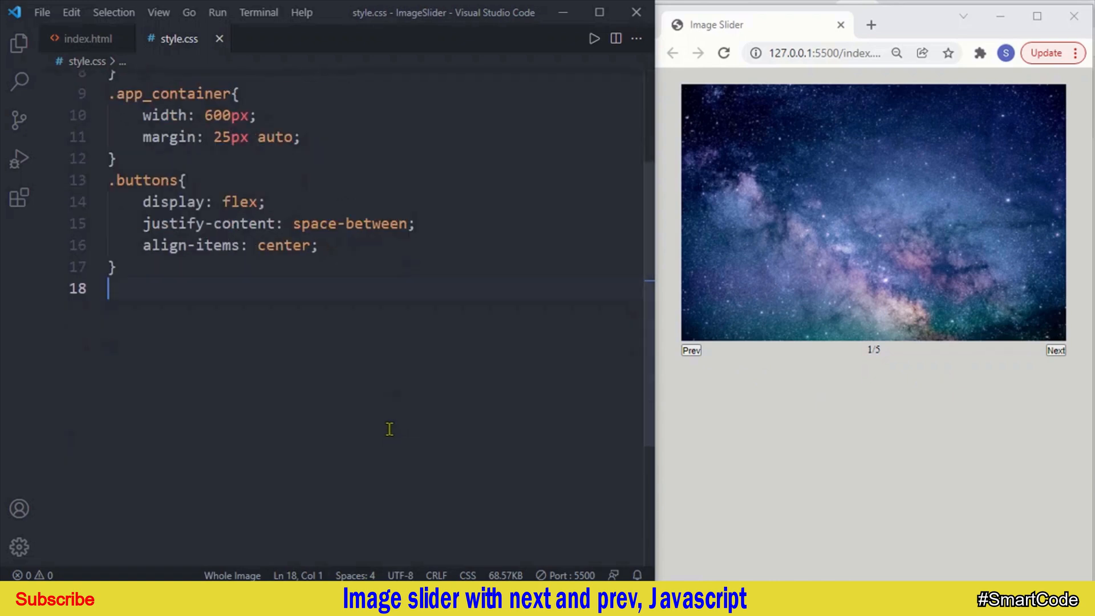
Give .prev, .next 100x50px size, 1em font, no border, 10px radius and rgb(96,147,163) background
{"action": "type", "text": "."}
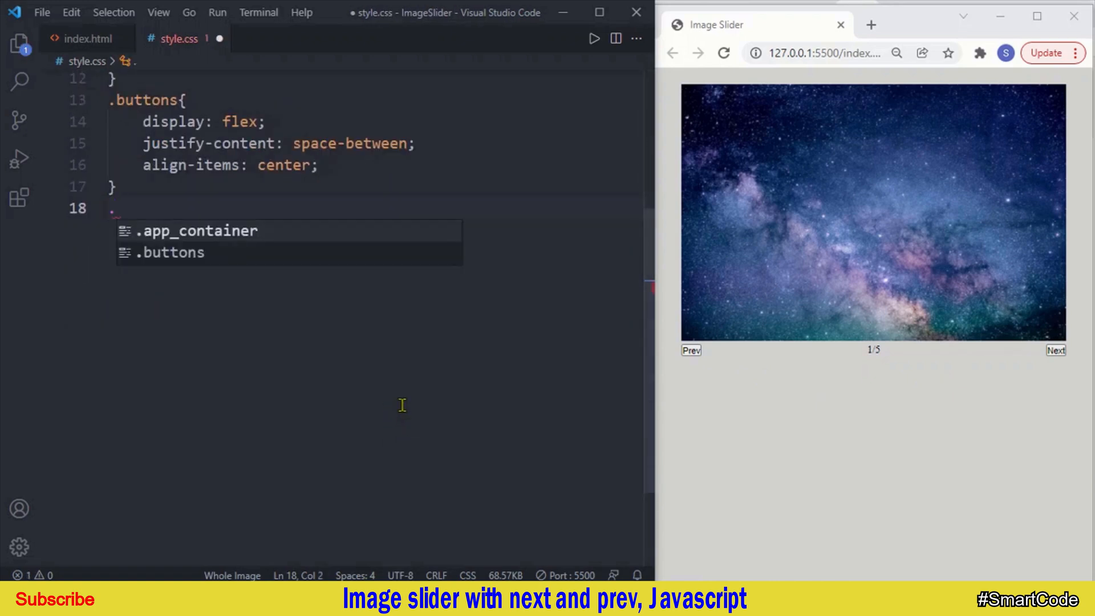
{"action": "type", "text": ".prev, .next{"}
{"action": "type", "text": "width: ;"}
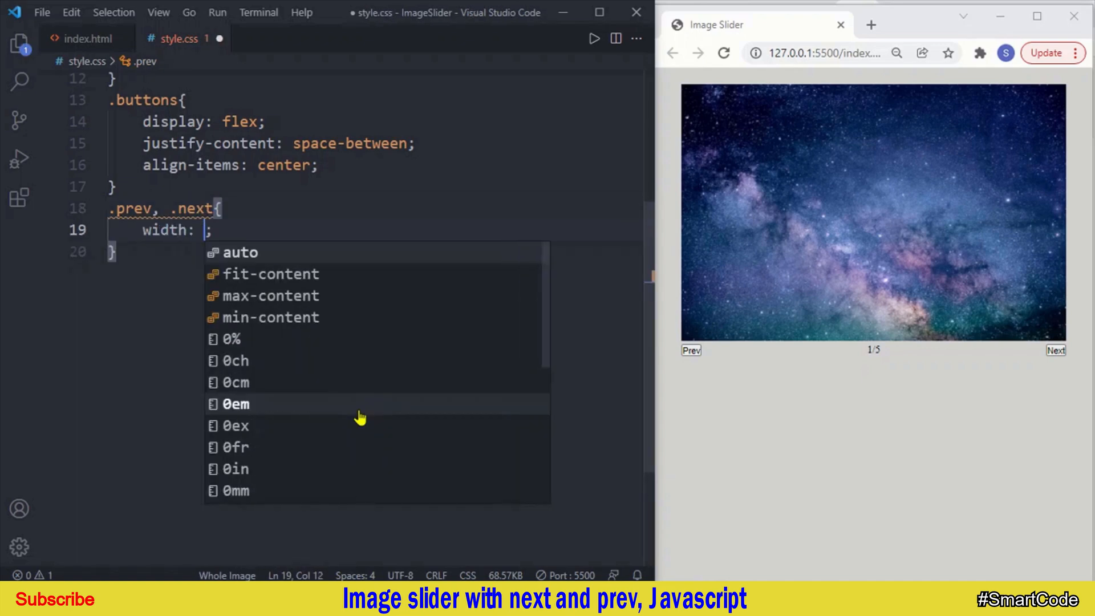
{"action": "type", "text": "100px;"}
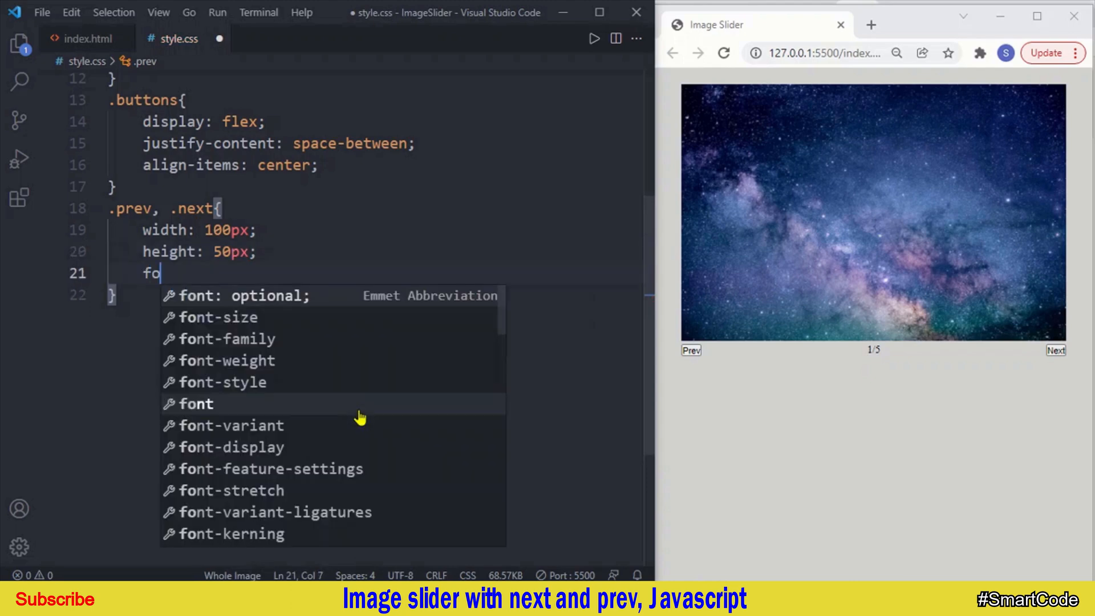
{"action": "type", "text": "font-size: 1;"}
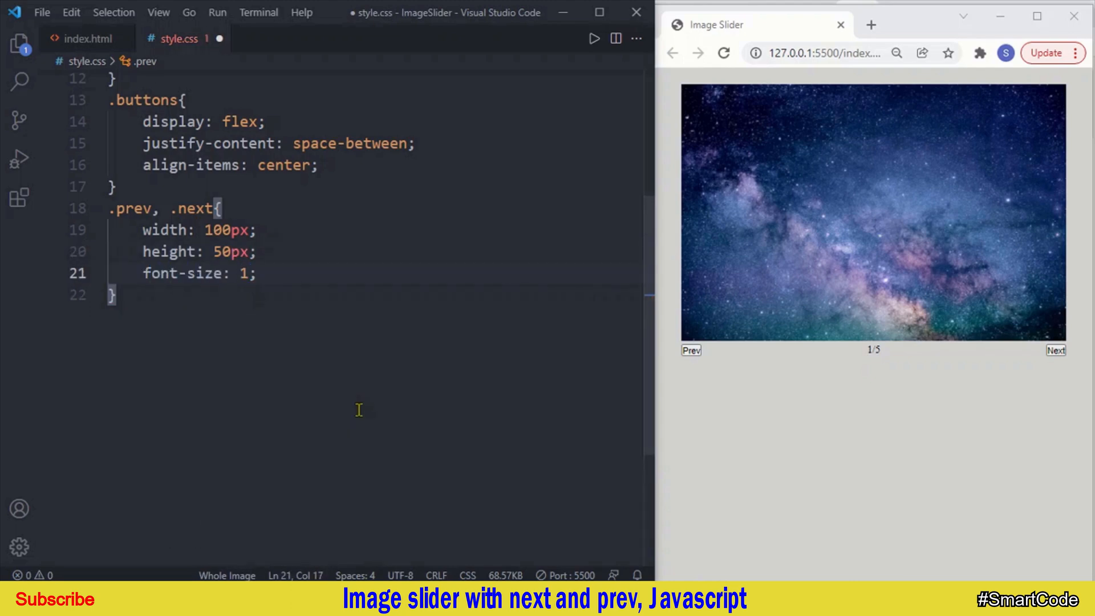
{"action": "type", "text": "em"}
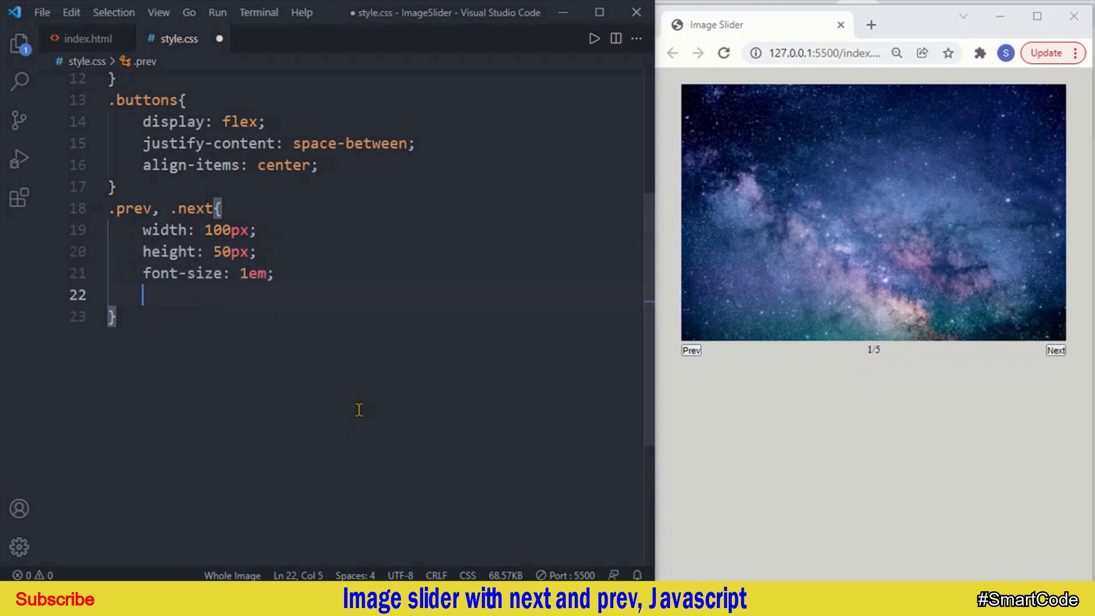
{"action": "type", "text": "border: none;"}
{"action": "type", "text": "border-radius: ;"}
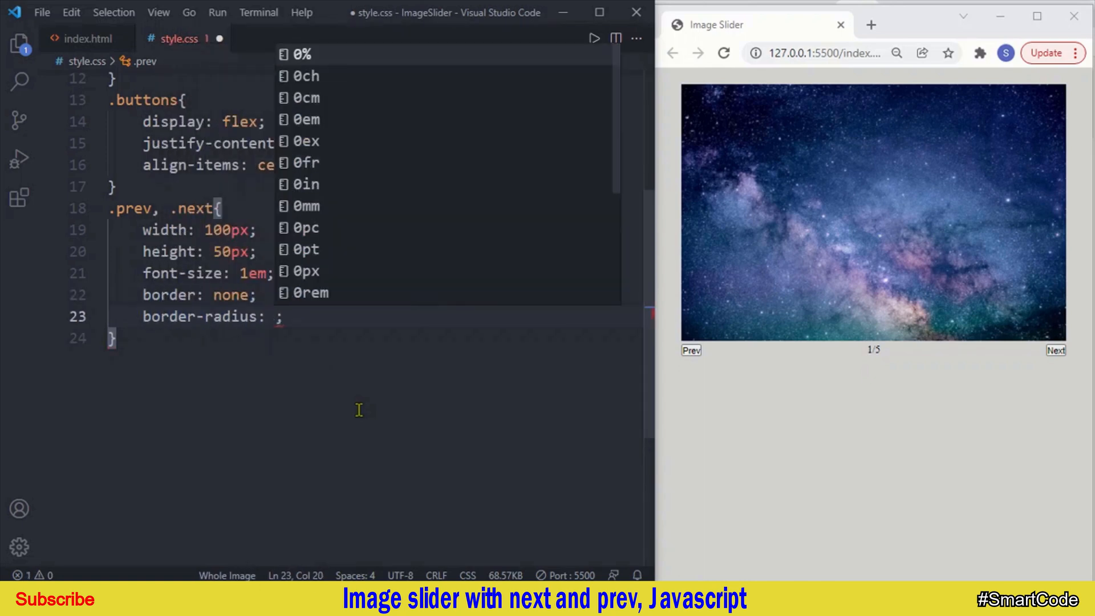
{"action": "type", "text": "10px"}
{"action": "type", "text": "background-color: ;"}
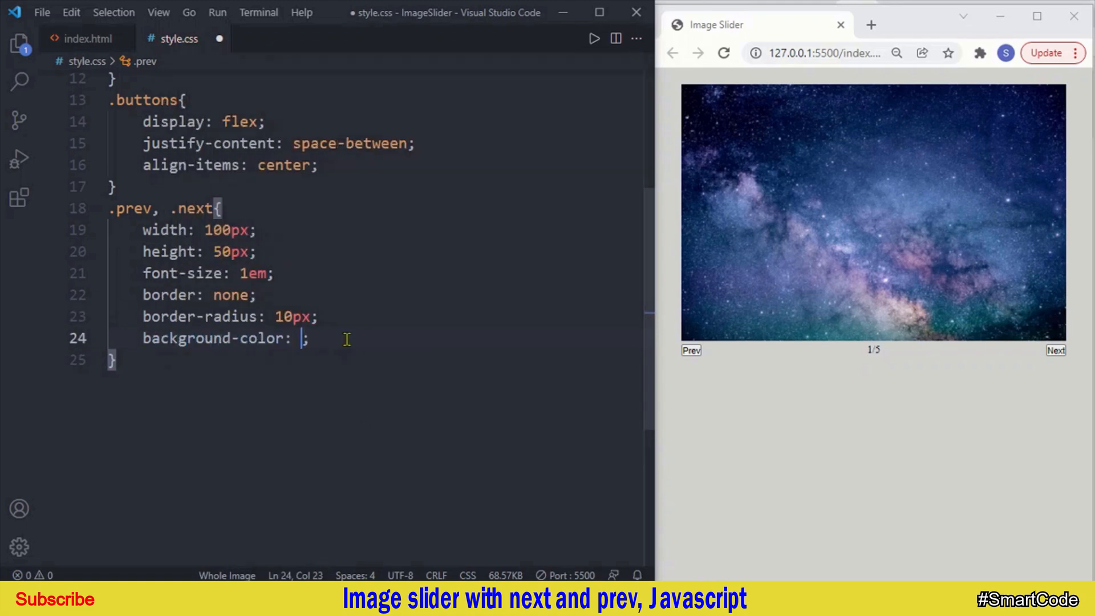
{"action": "type", "text": "rgb()"}
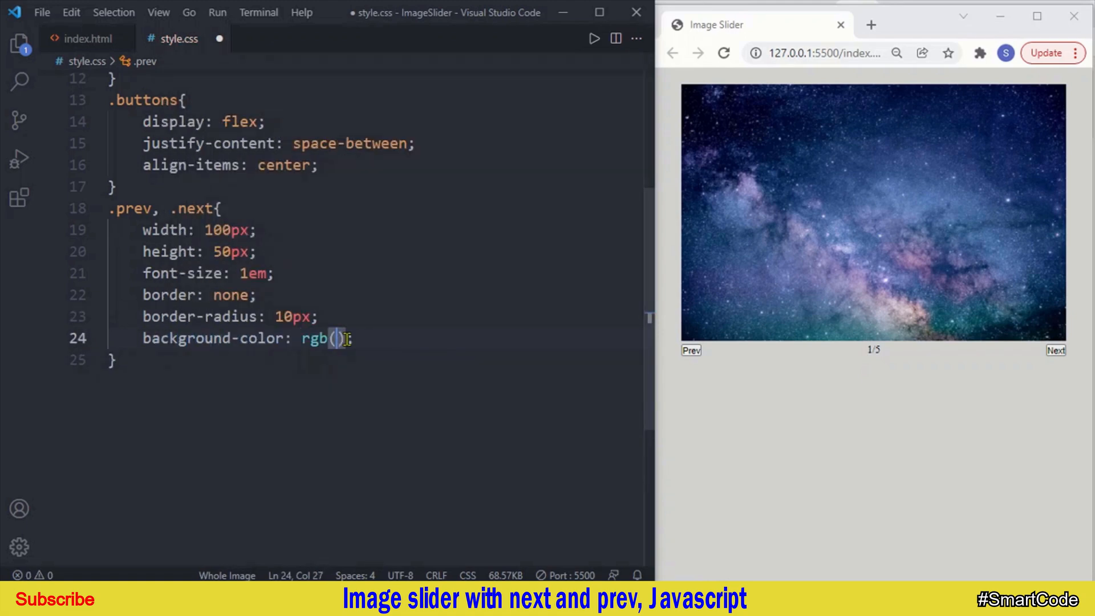
{"action": "type", "text": "95,147,163"}
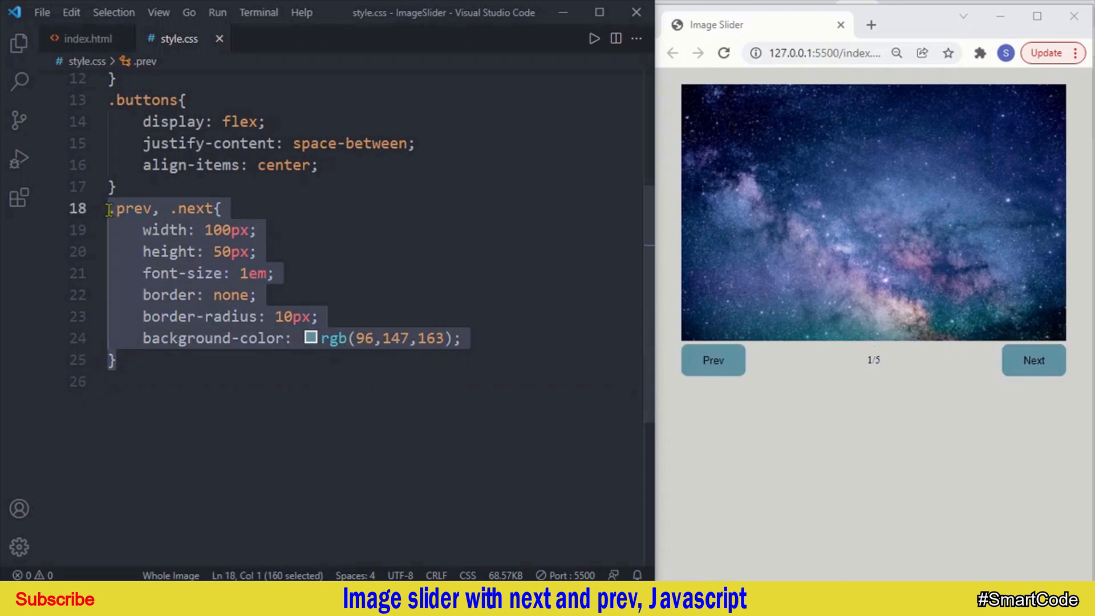
{"action": "key", "text": "ctrl+v"}
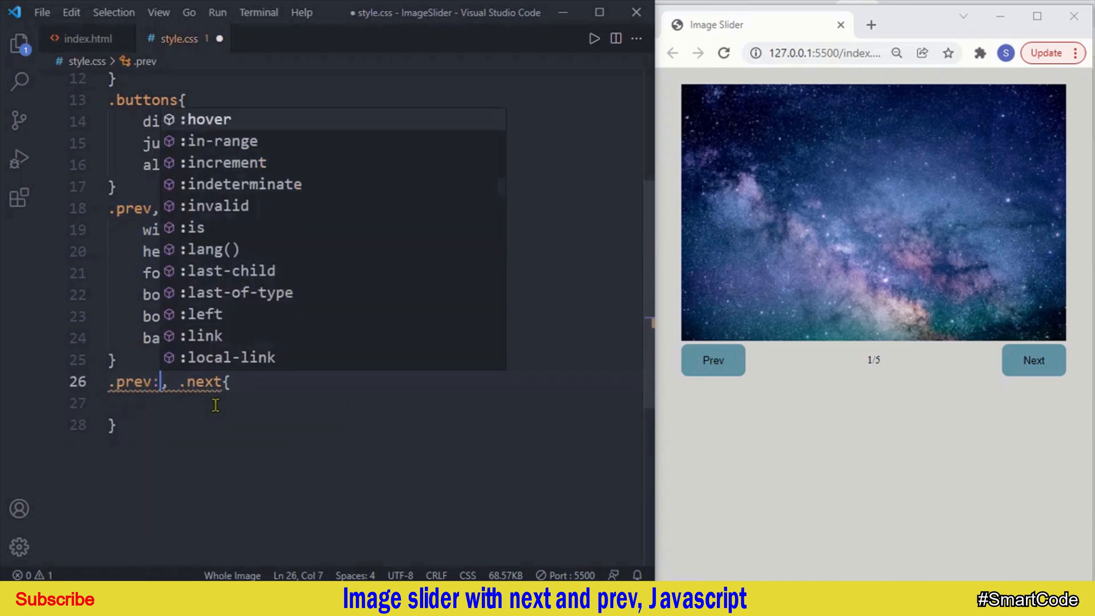
Add a .prev:hover, .next:hover rule with blue background and white text
{"action": "type", "text": "hover"}
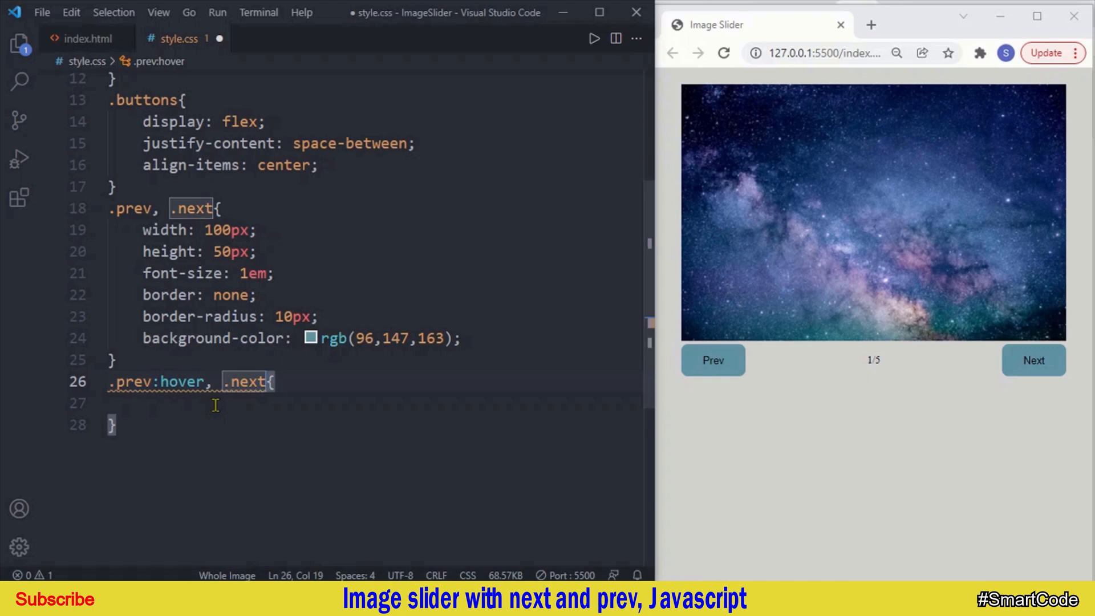
{"action": "type", "text": ":hover"}
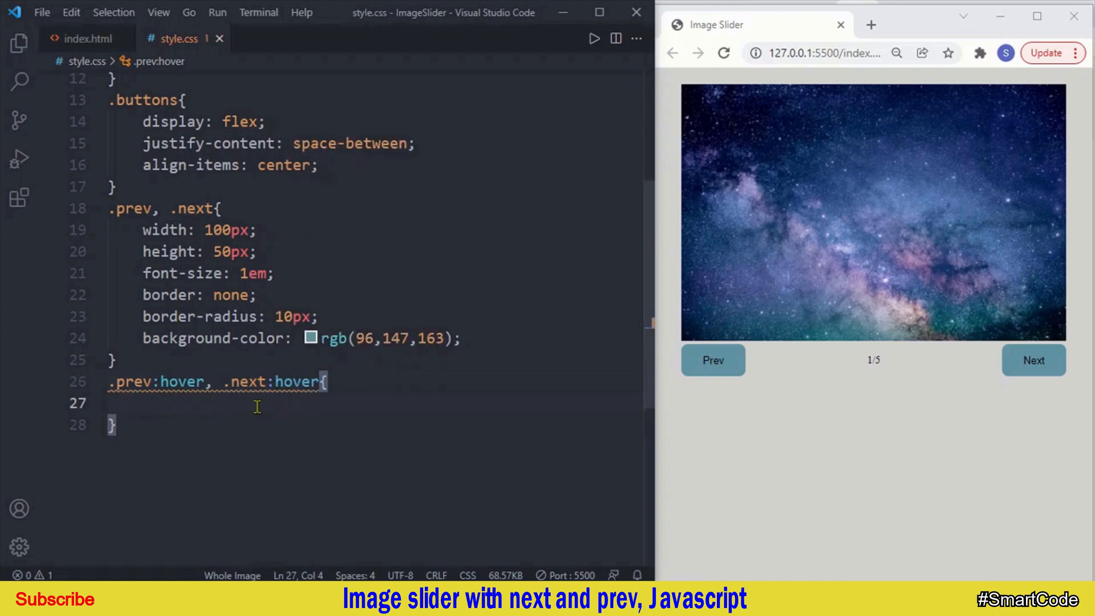
{"action": "type", "text": "background-color: blue;"}
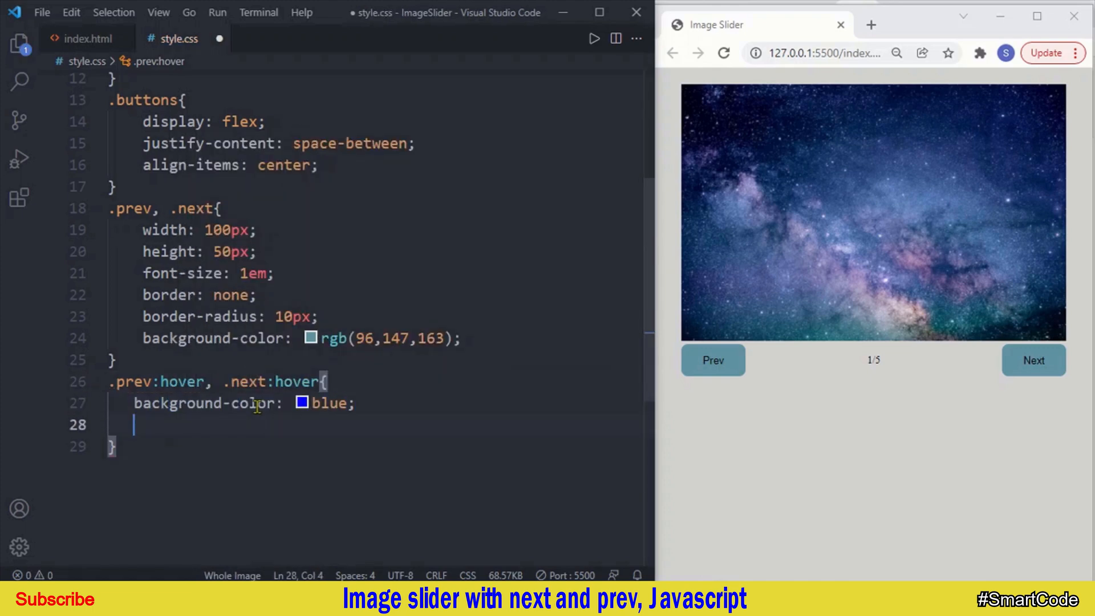
{"action": "type", "text": "color: white;"}
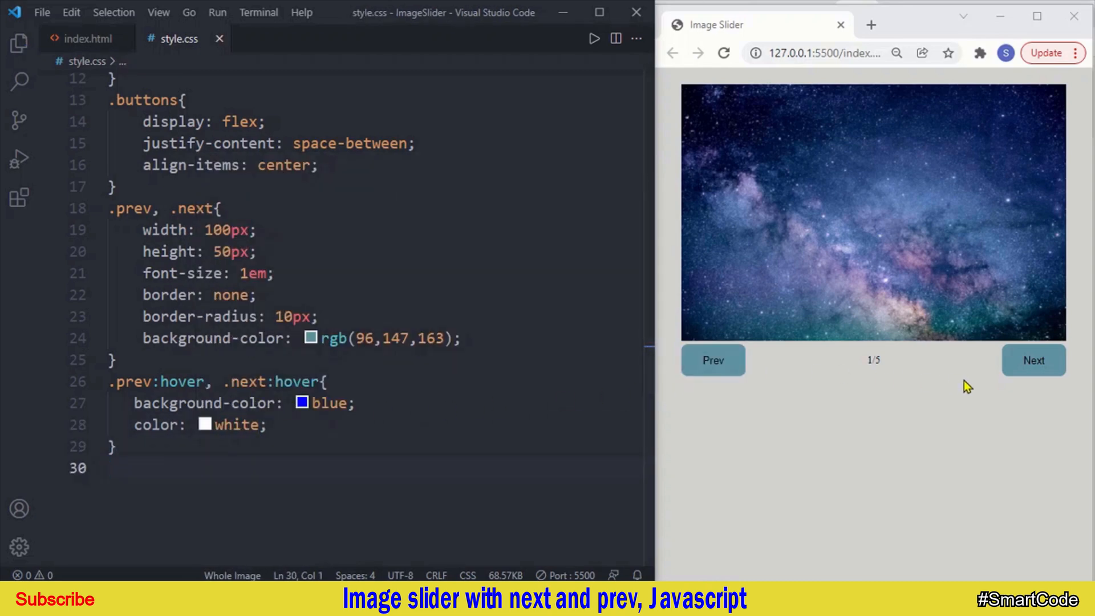
{"action": "mouse_move", "coordinate": [733, 361]}
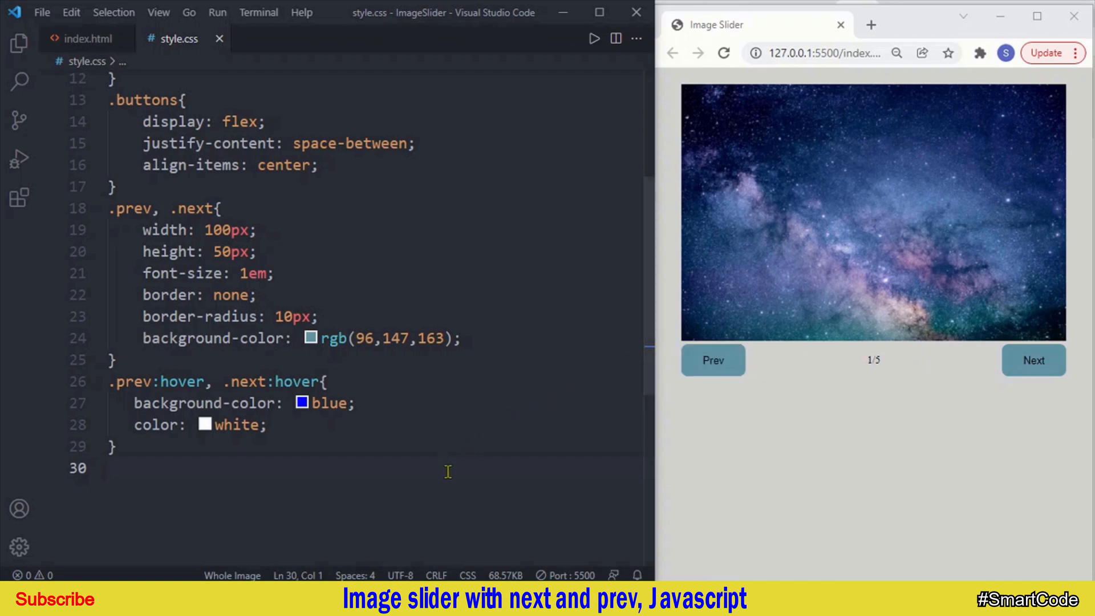
{"action": "mouse_move", "coordinate": [869, 371]}
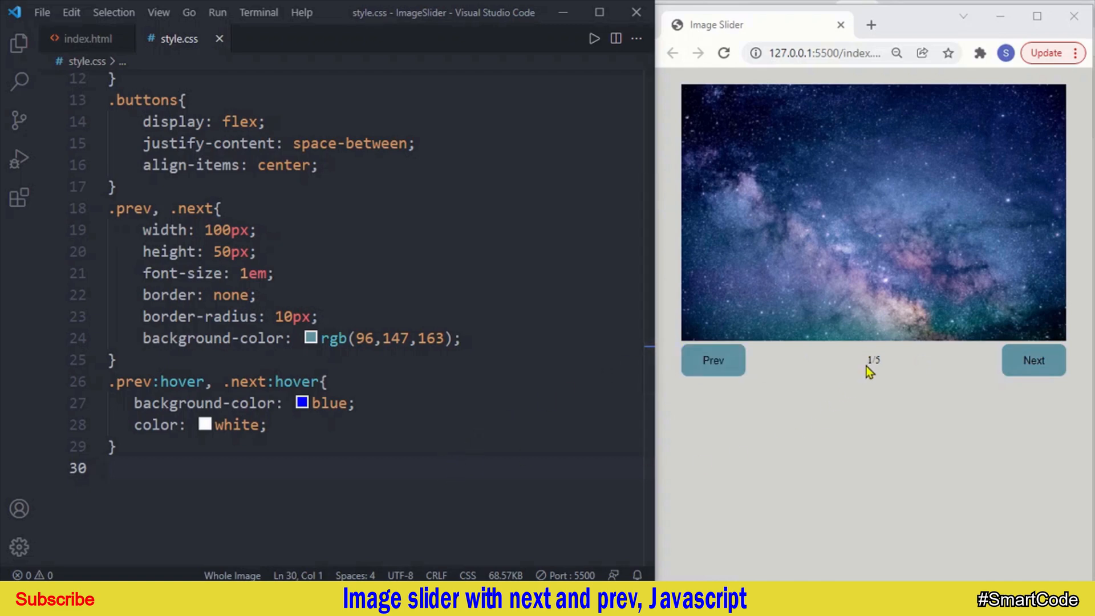
Add an .info rule with font-size 2em and bold font-weight
{"action": "type", "text": ".info{"}
{"action": "type", "text": "font-size: 2;"}
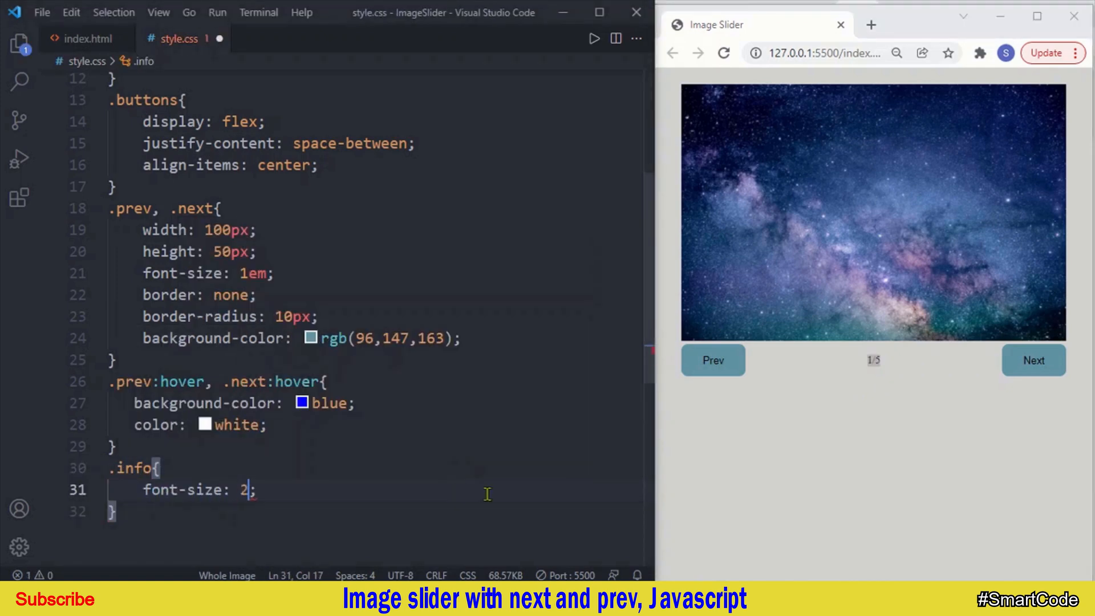
{"action": "type", "text": "em"}
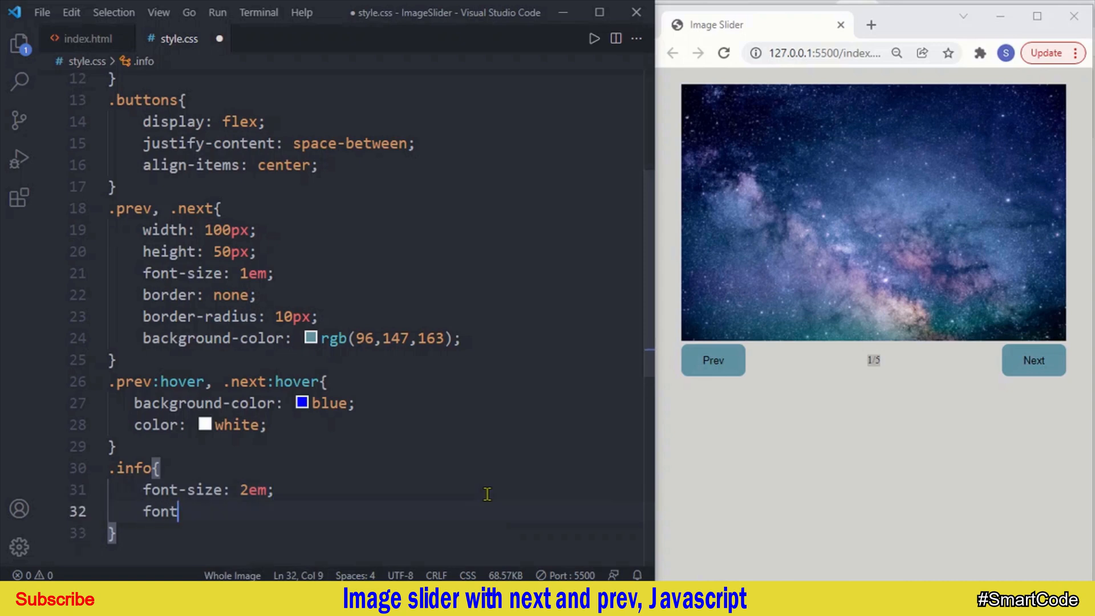
{"action": "type", "text": "-weight: bold;"}
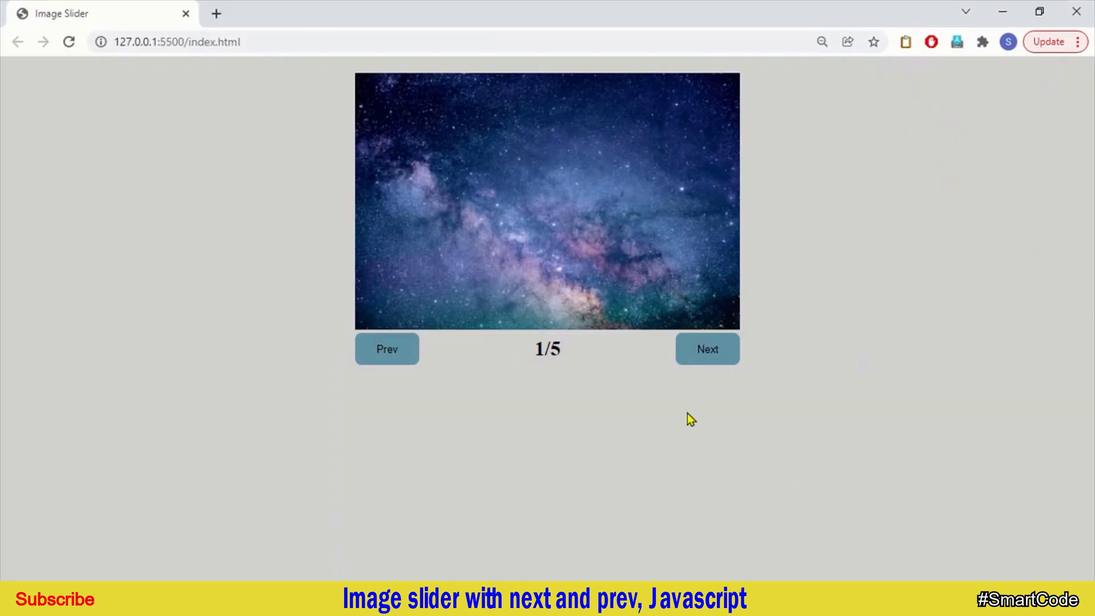
{"action": "left_click", "coordinate": [1077, 42]}
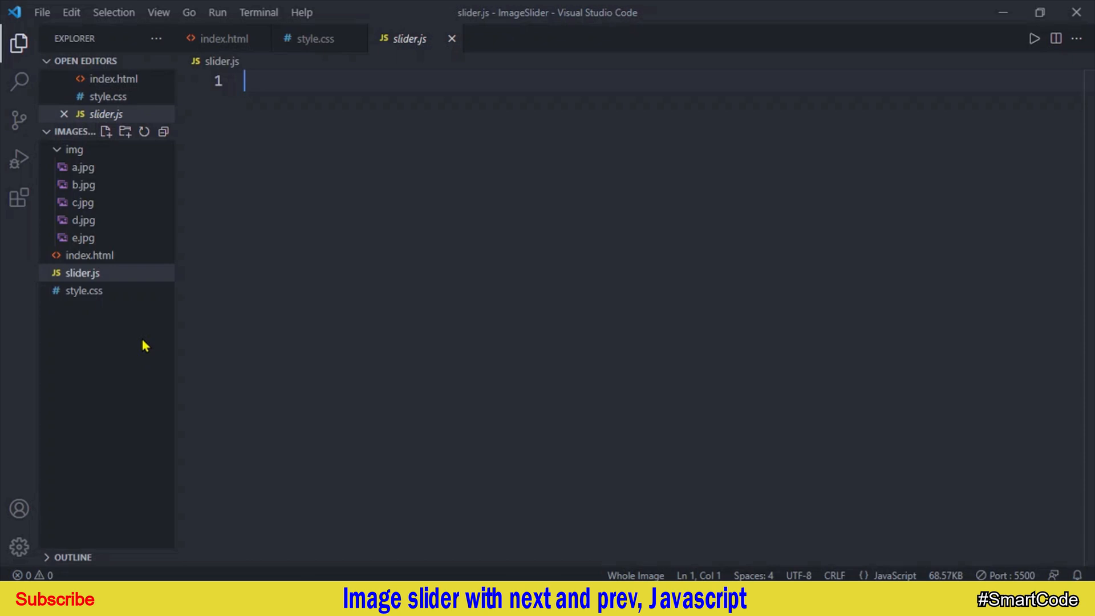
In slider.js, declare the commented images array of paths, starting with 'img/a.jpg'
{"action": "type", "text": "//"}
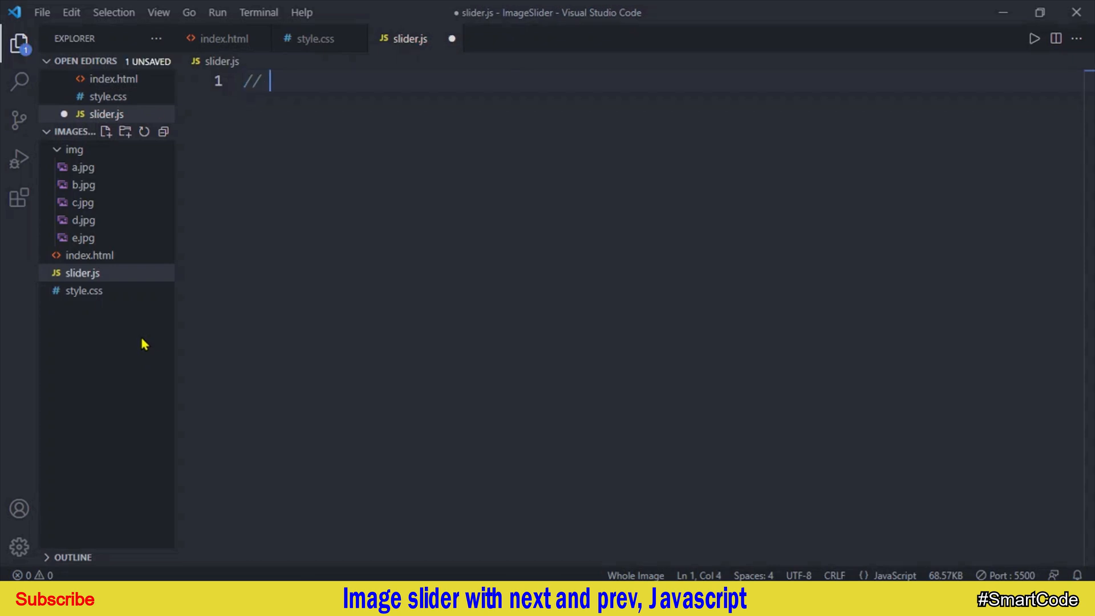
{"action": "type", "text": "array of images"}
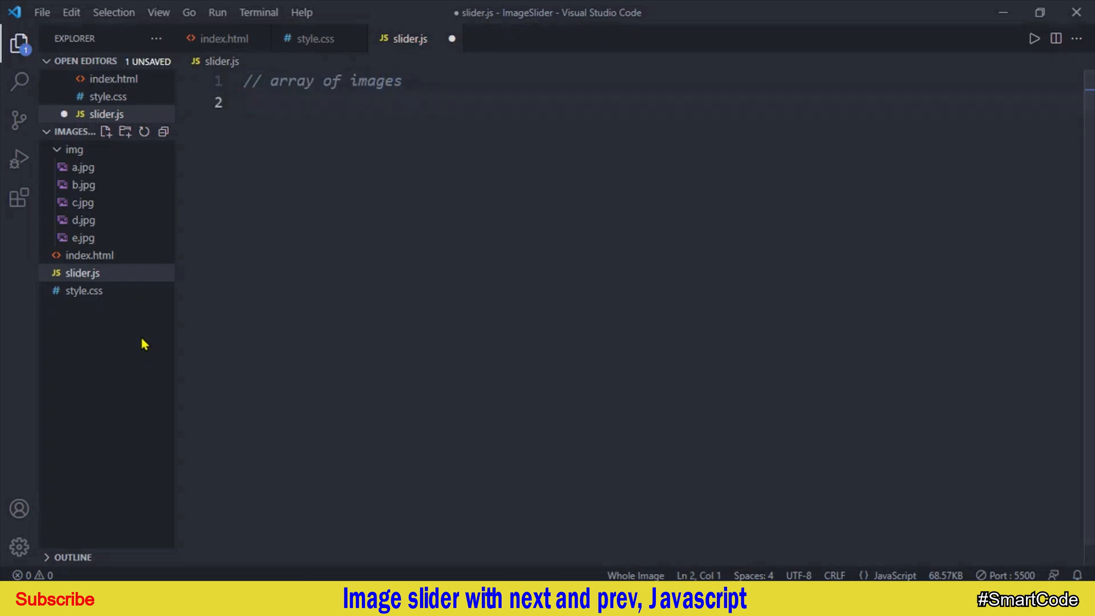
{"action": "type", "text": "const images ="}
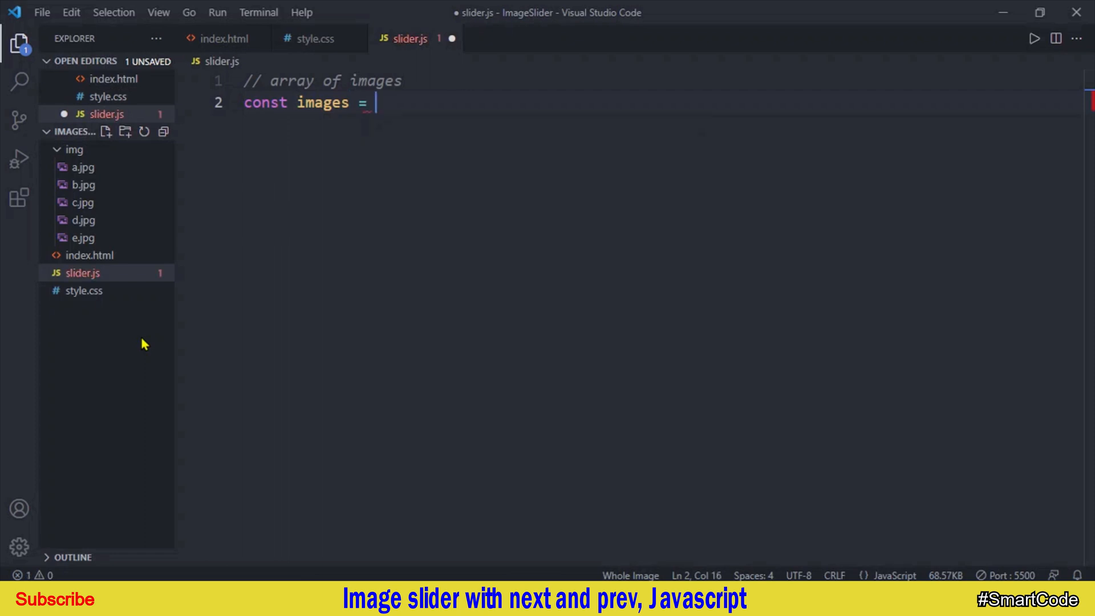
{"action": "type", "text": "[];"}
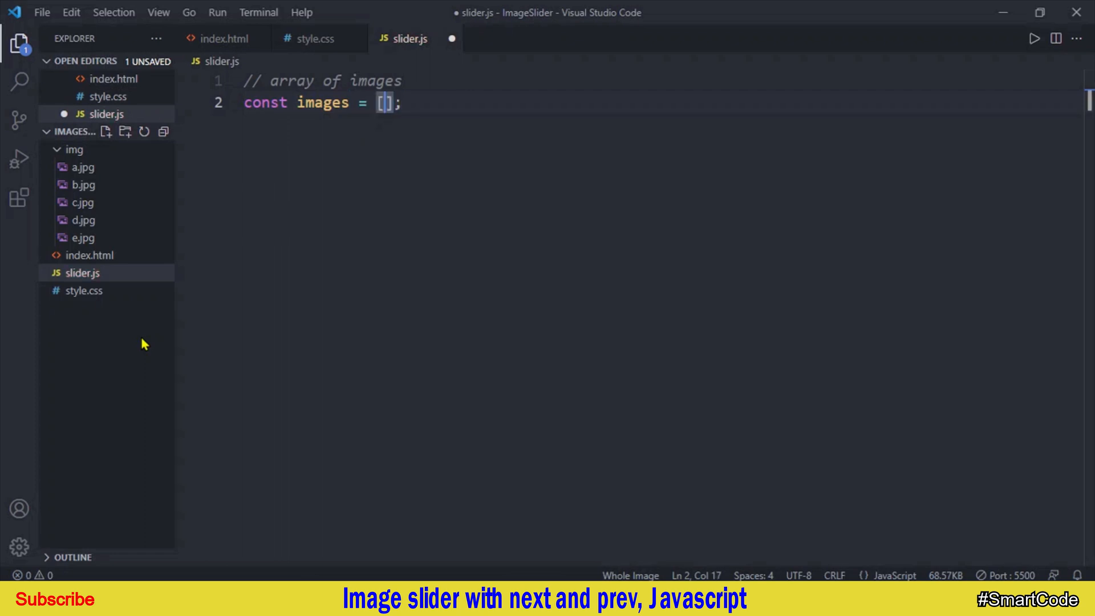
{"action": "type", "text": "'"}
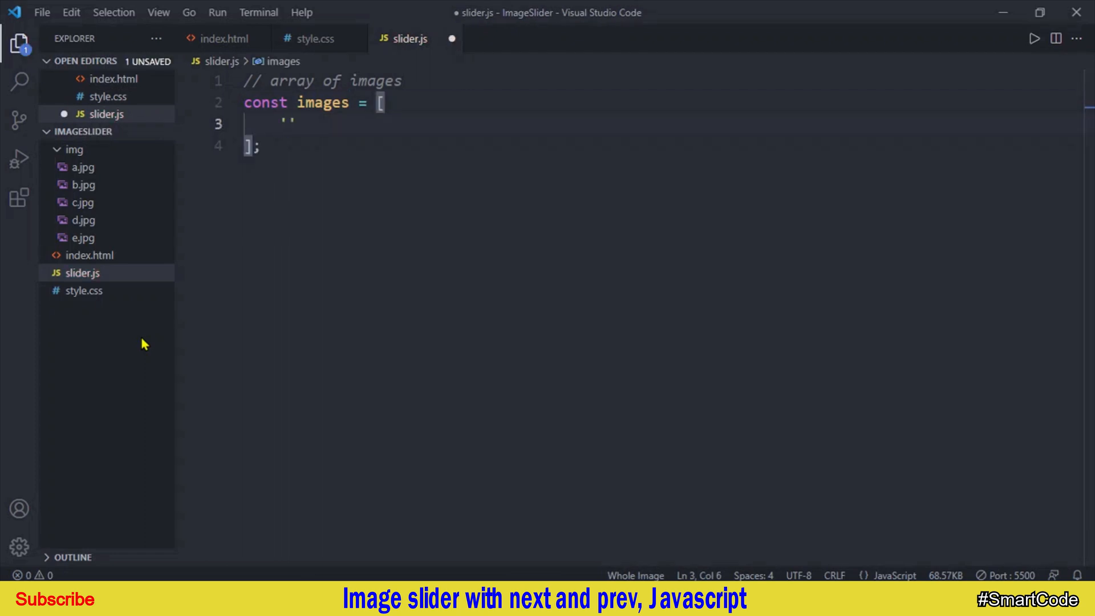
{"action": "type", "text": "img"}
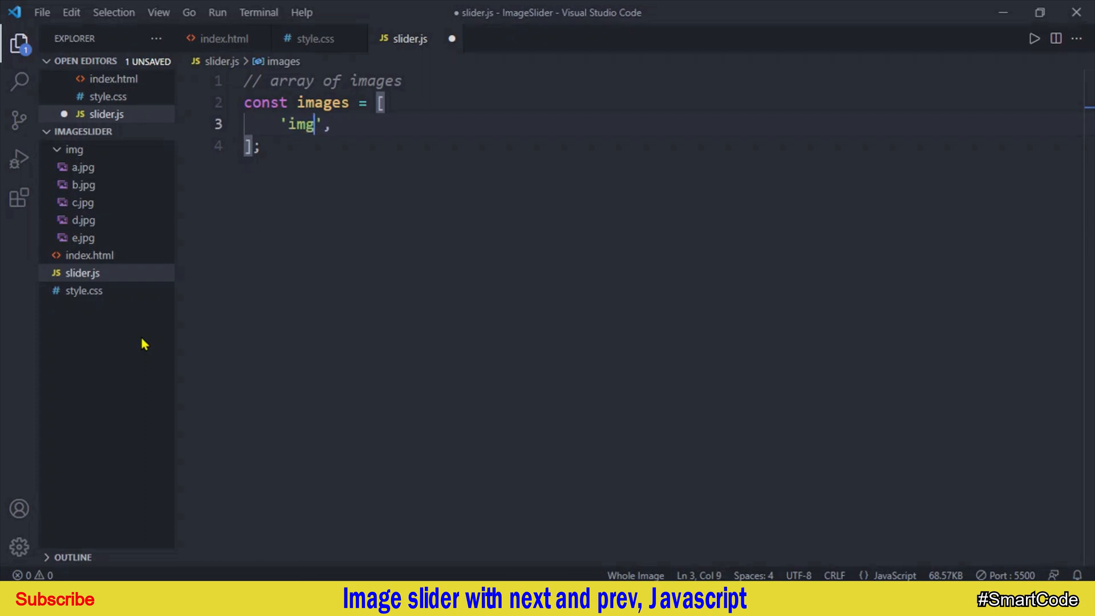
{"action": "type", "text": "/a.jpg"}
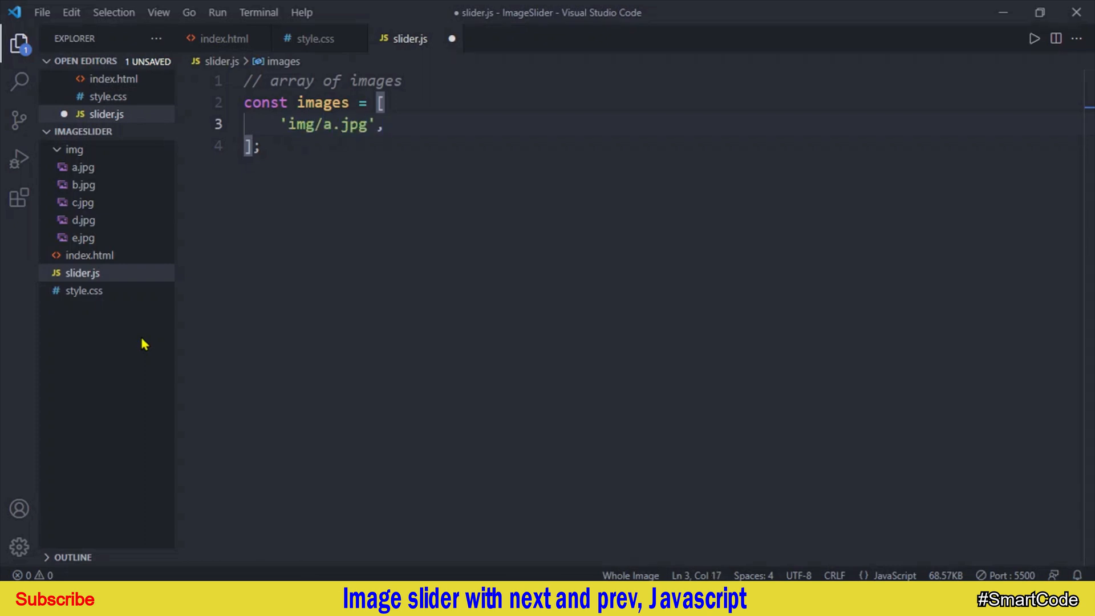
{"action": "key", "text": "Enter"}
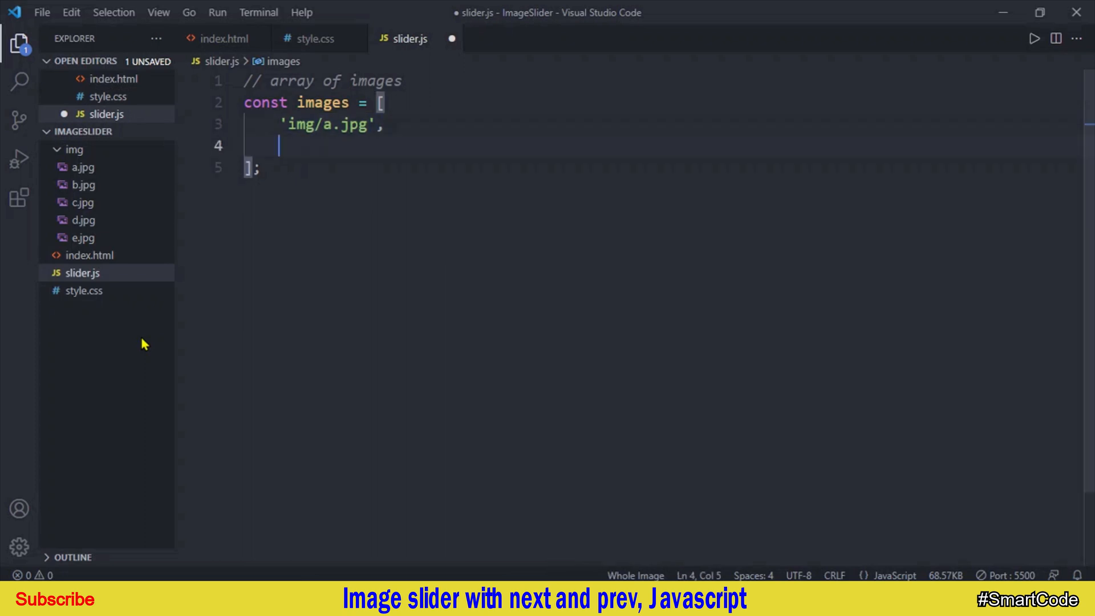
{"action": "type", "text": "'img/a.jpg',"}
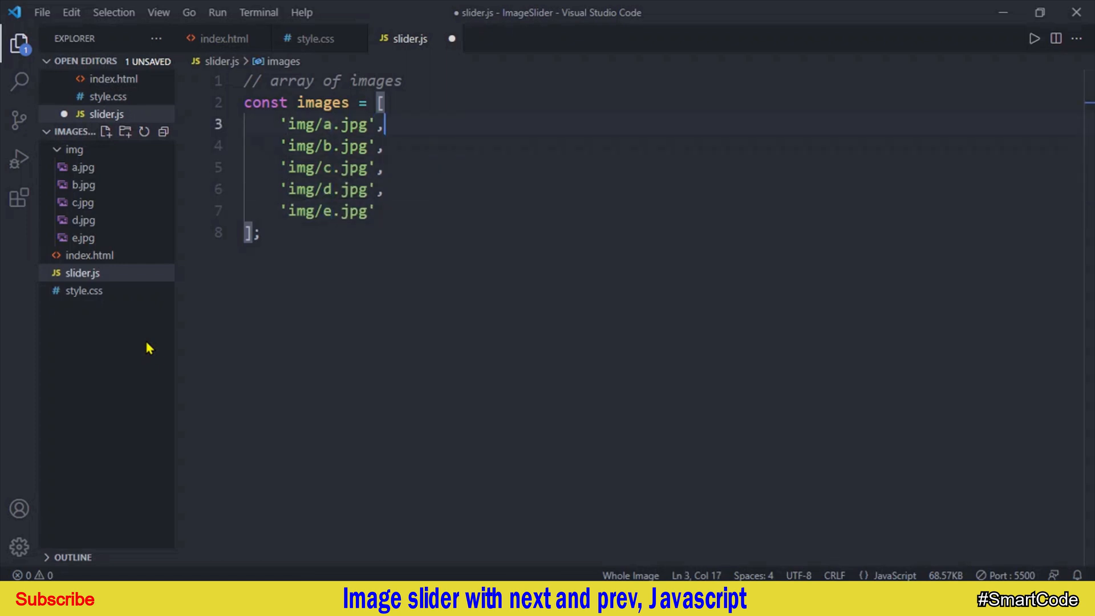
Add '// index N --> images[N]' comments to the entries, aligned with multi-cursor editing
{"action": "type", "text": "// index"}
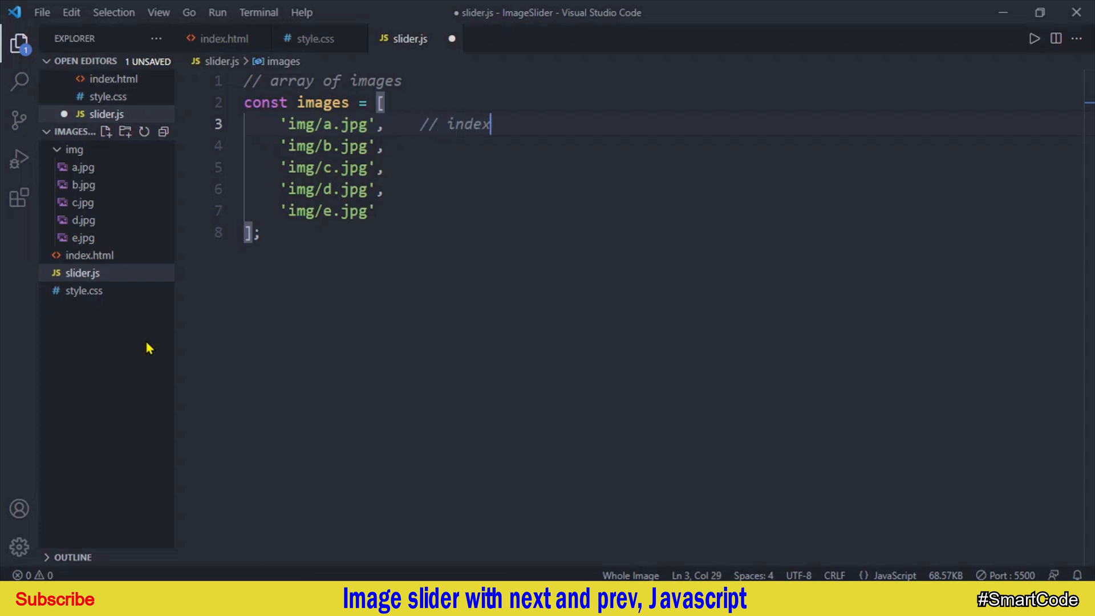
{"action": "type", "text": "0 --> i"}
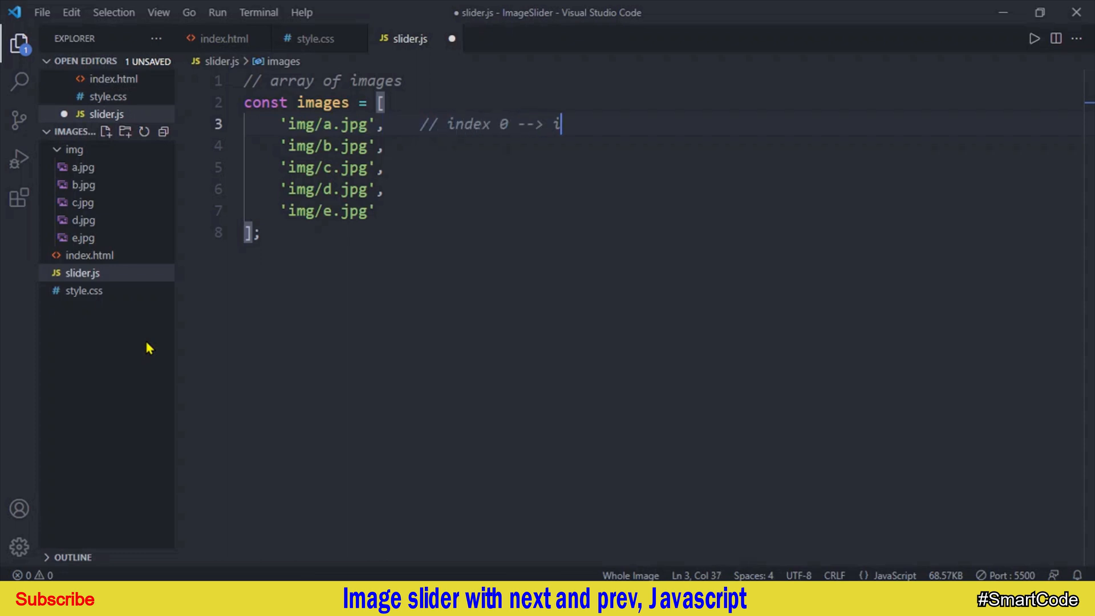
{"action": "type", "text": "mages[0]"}
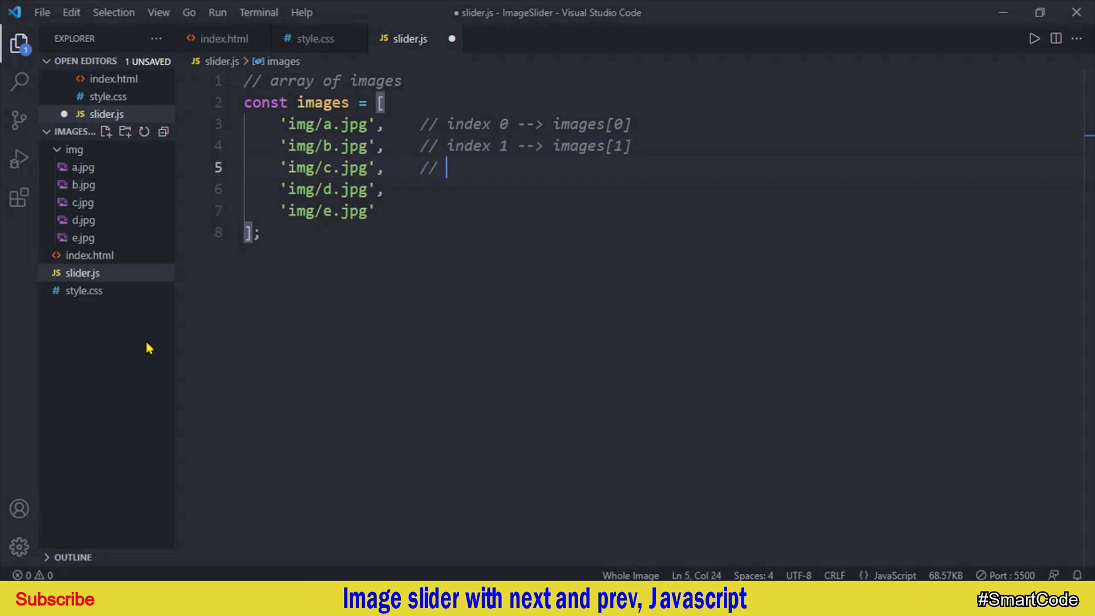
{"action": "type", "text": "// index 0 --> images[2]"}
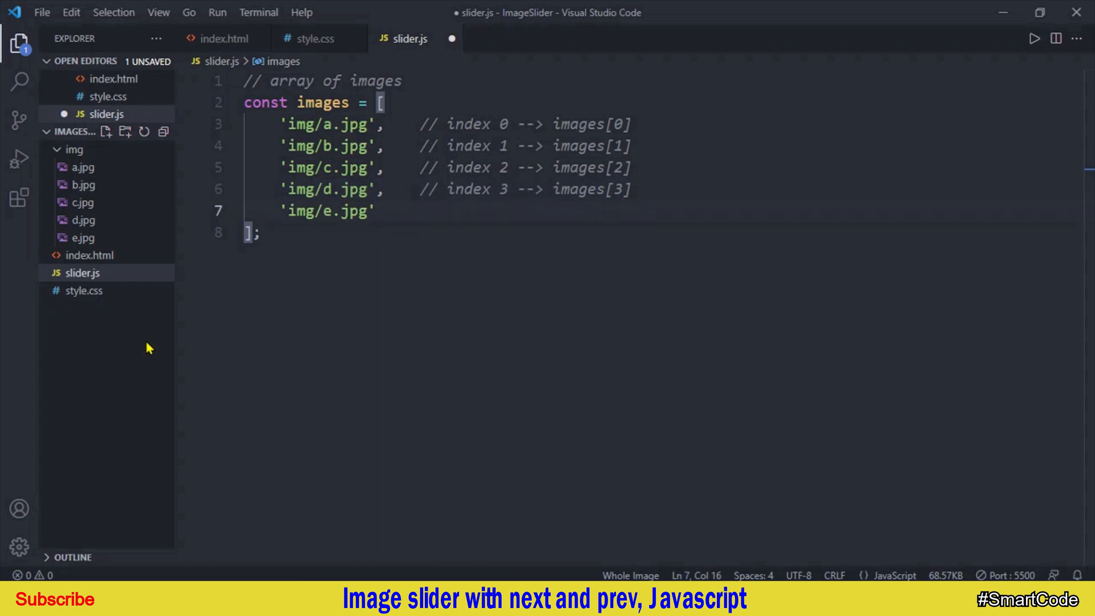
{"action": "type", "text": "// index 0 --> images[0]"}
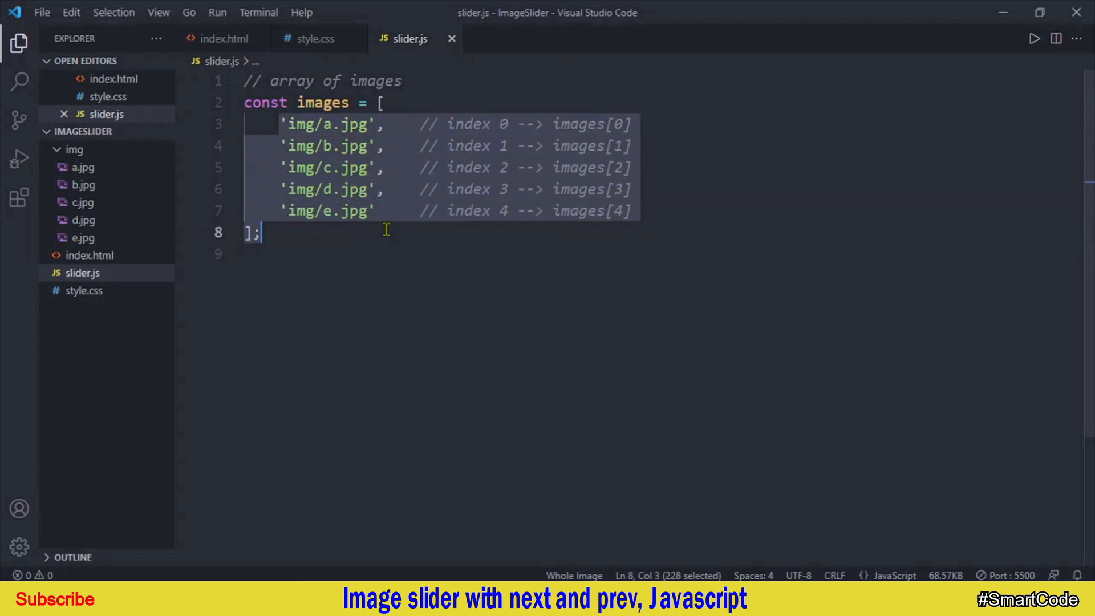
{"action": "left_click", "coordinate": [389, 222]}
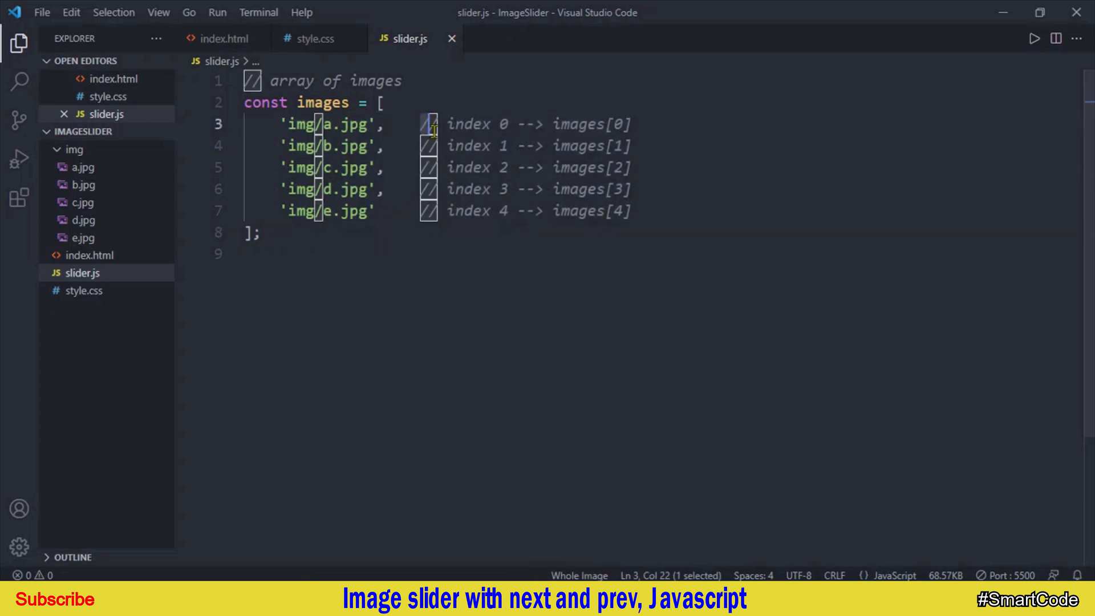
{"action": "left_click_drag", "start_coordinate": [433, 124], "coordinate": [510, 211]}
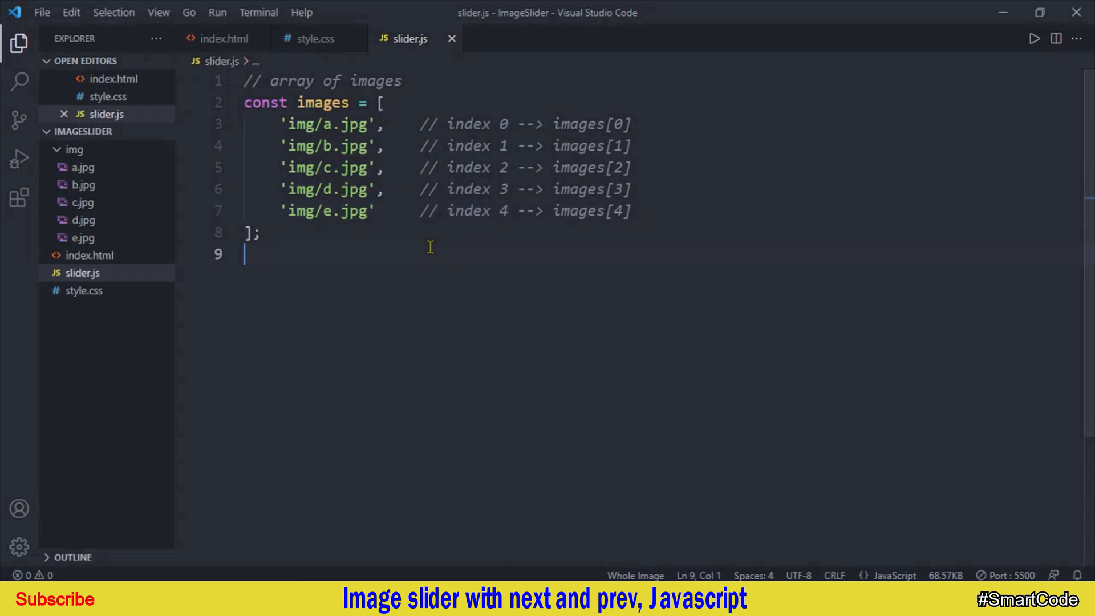
Declare const firstImage = 0, lastImage = images.length - 1, and currentImage = 0
{"action": "type", "text": "const firstImage ="}
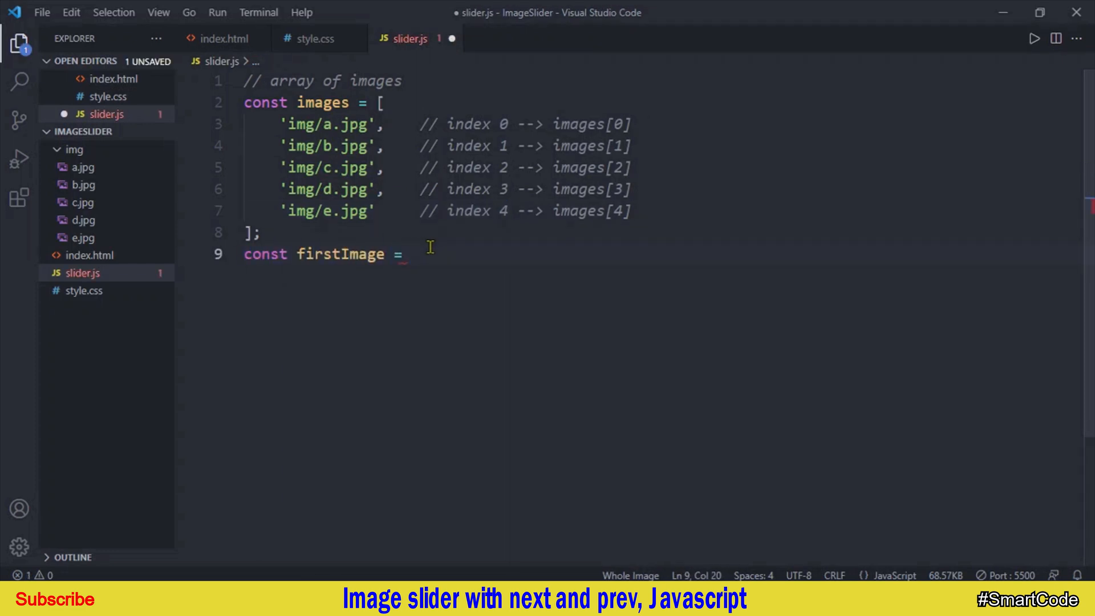
{"action": "type", "text": "0;"}
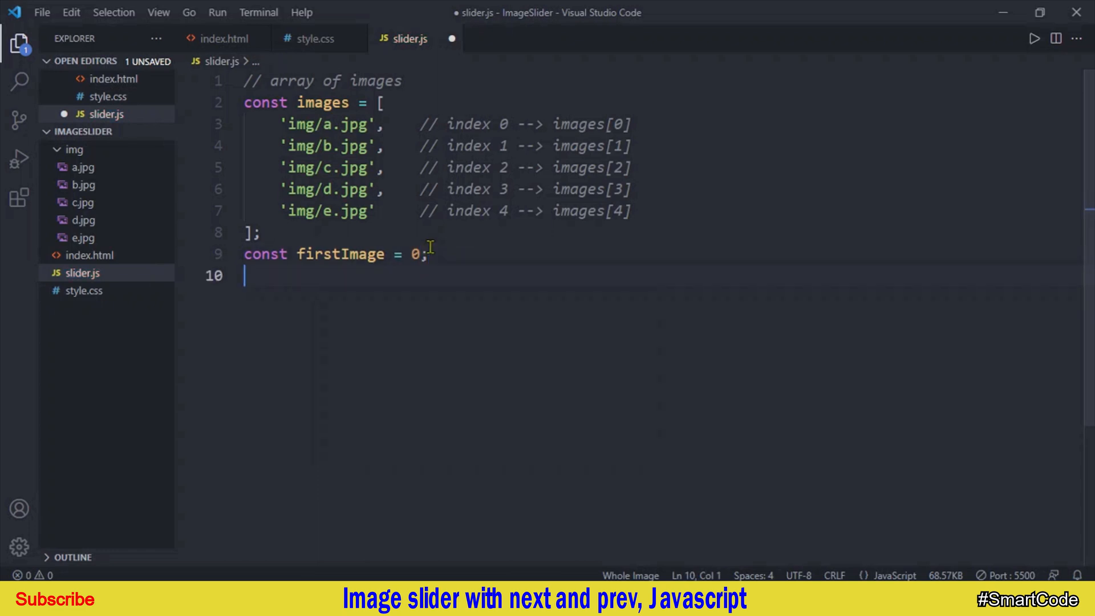
{"action": "type", "text": "const lastImage ="}
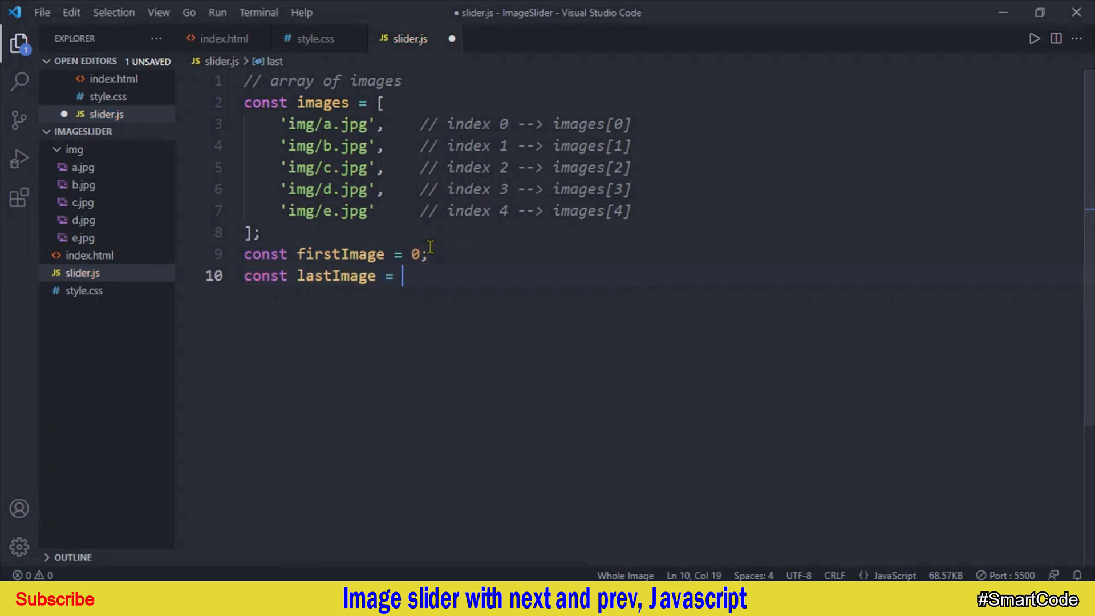
{"action": "type", "text": "image.length -1"}
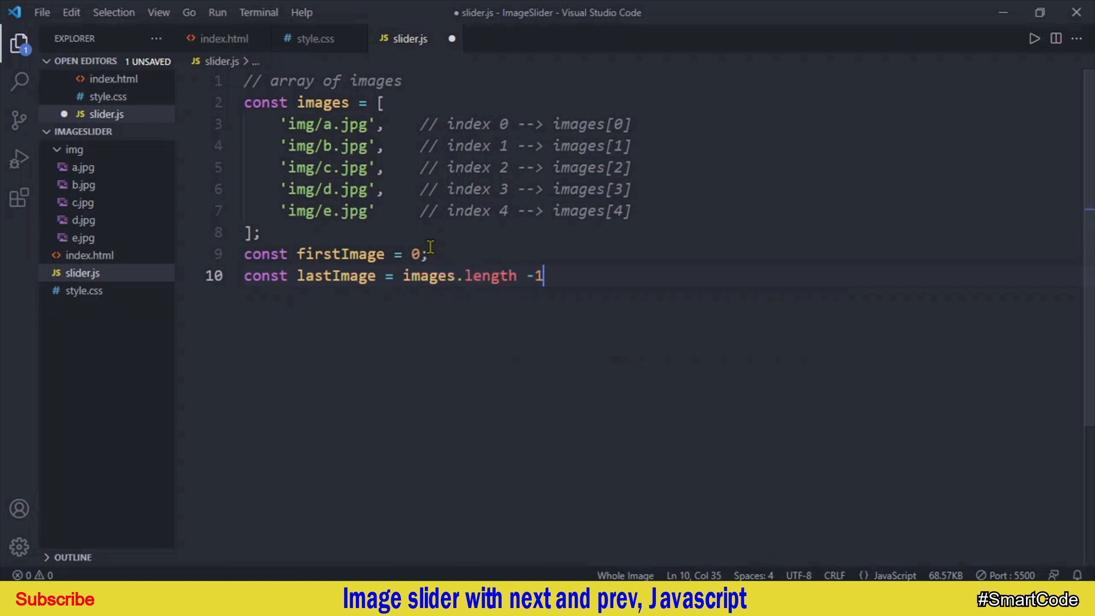
{"action": "type", "text": ";"}
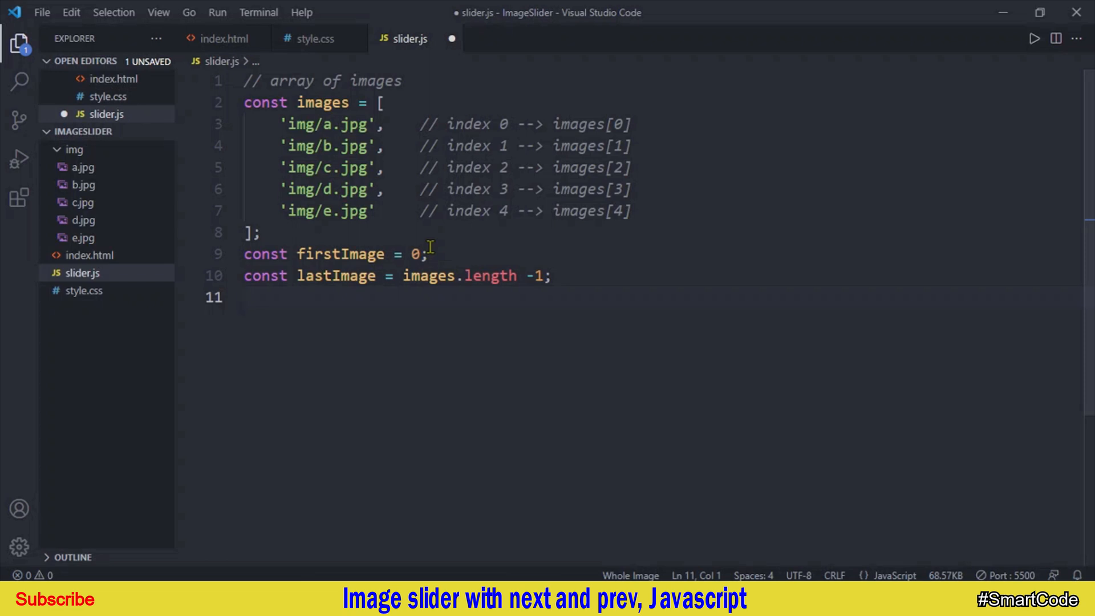
{"action": "type", "text": "const c"}
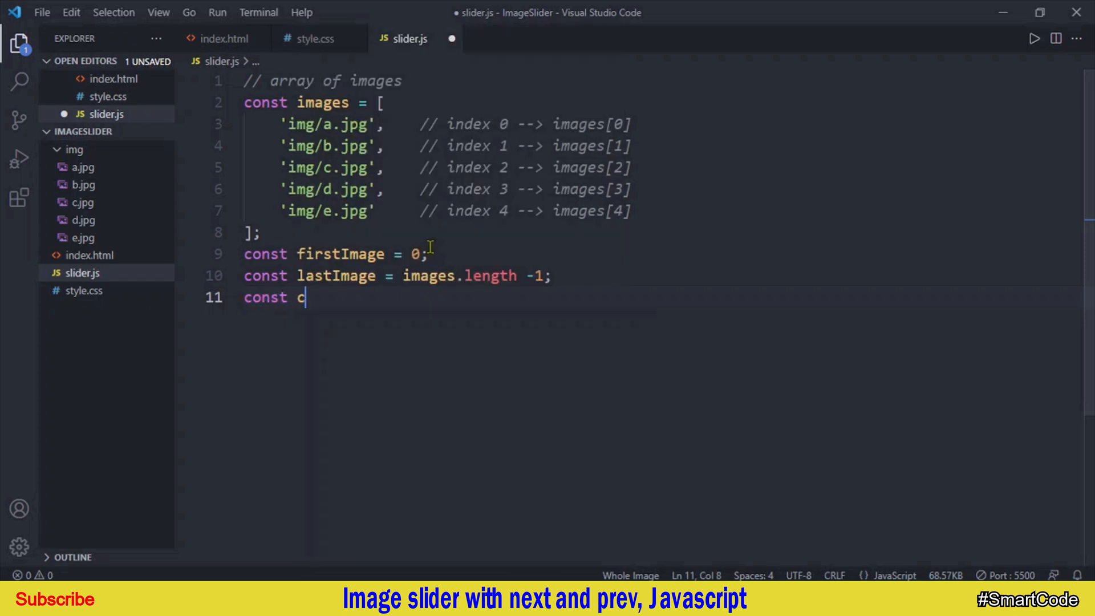
{"action": "type", "text": "urrentImage"}
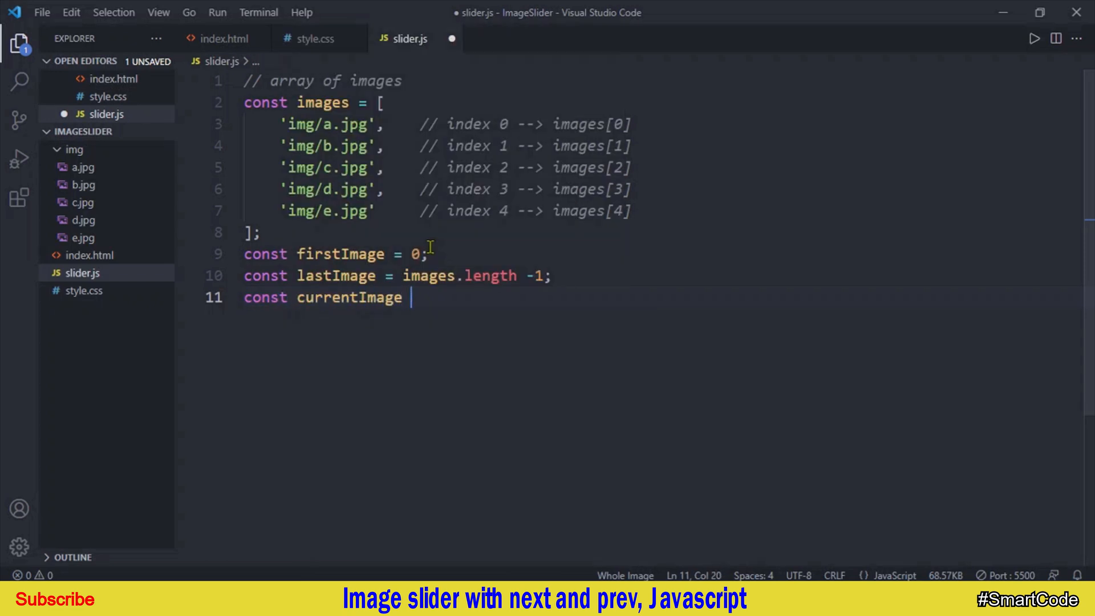
{"action": "type", "text": "= 0;"}
{"action": "type", "text": "// next"}
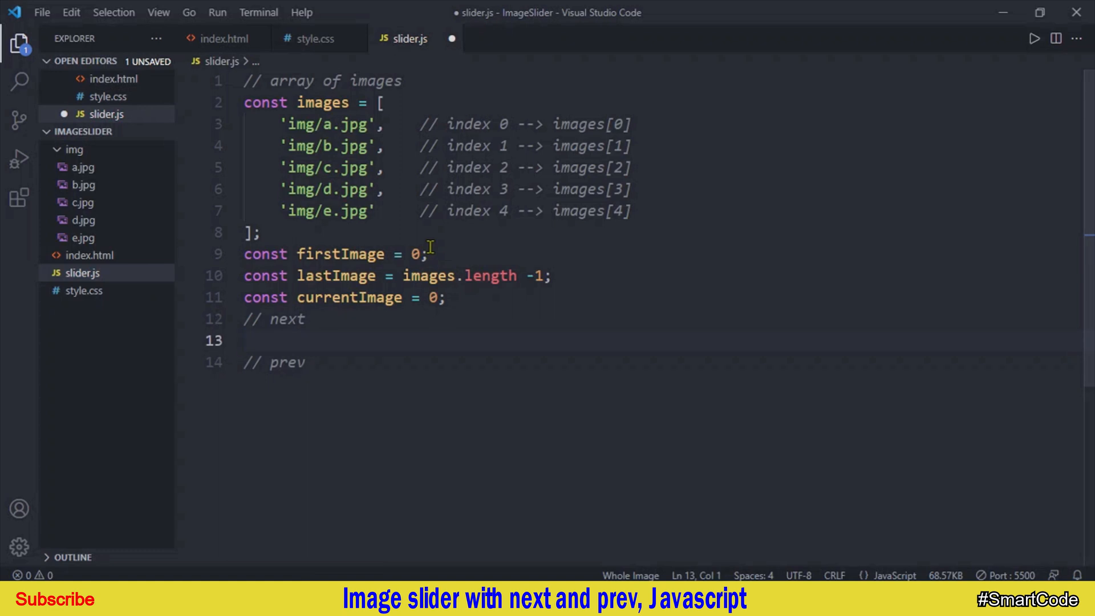
Declare nextBtn via document.getElementById and attach an empty 'click' arrow-function listener
{"action": "type", "text": "const nextBtn"}
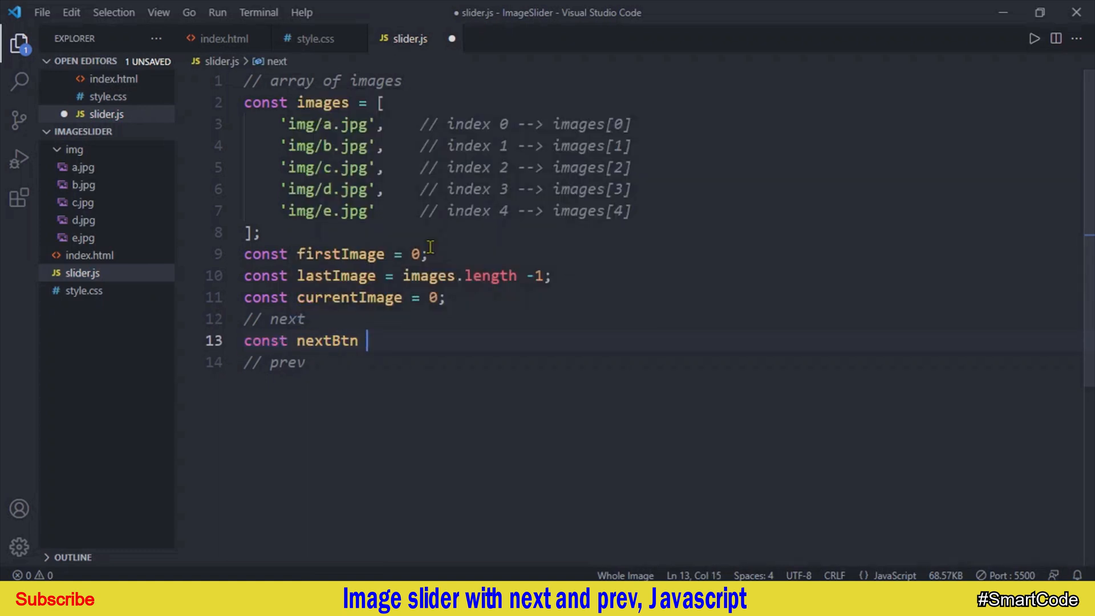
{"action": "type", "text": "= document.getElementById"}
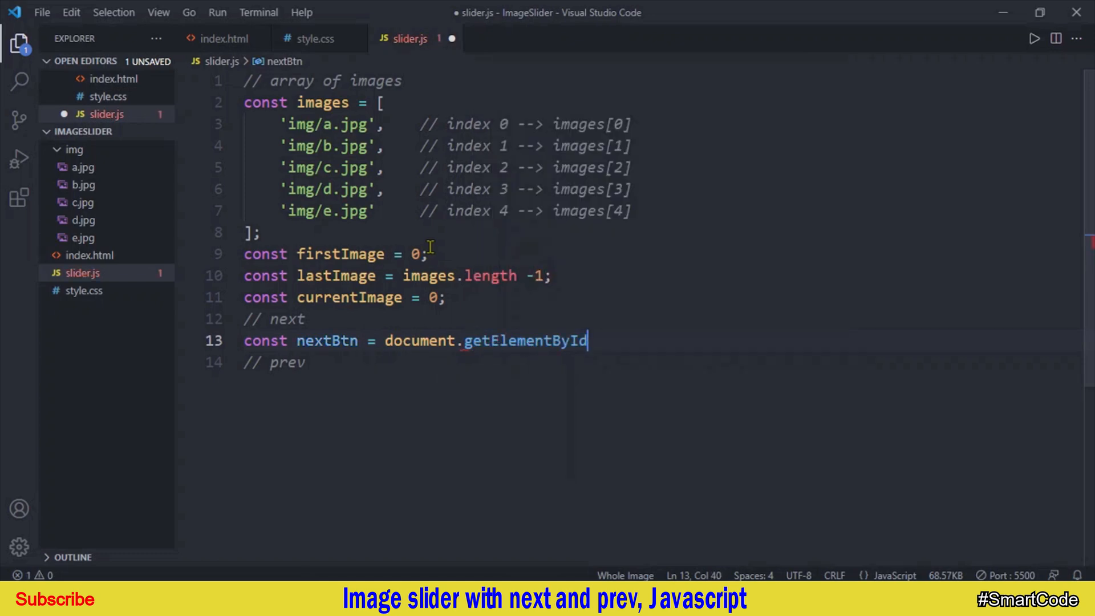
{"action": "type", "text": "('');"}
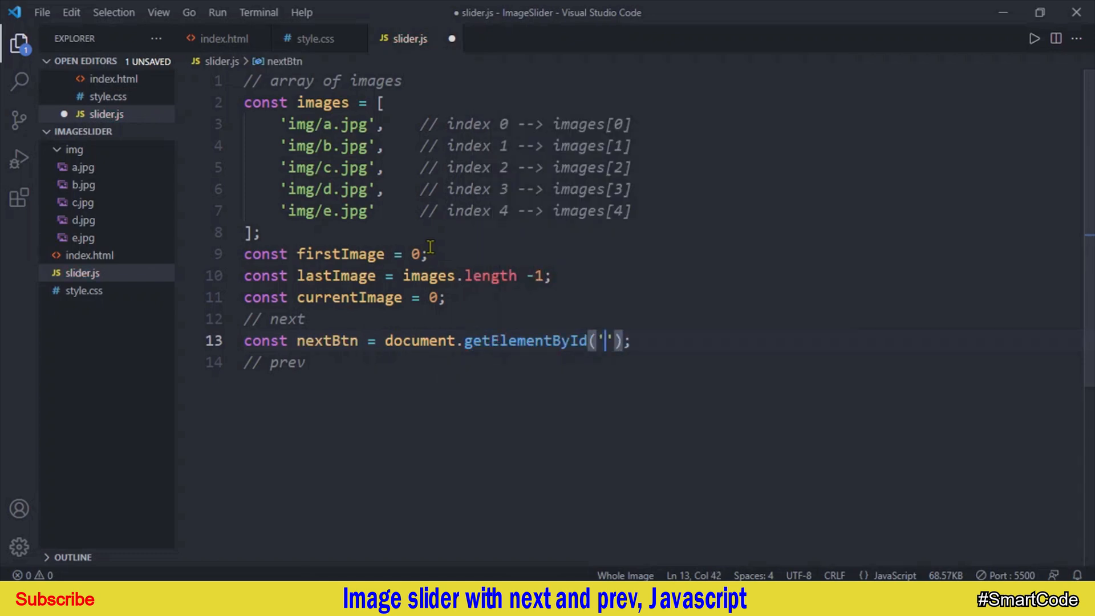
{"action": "type", "text": "nextb"}
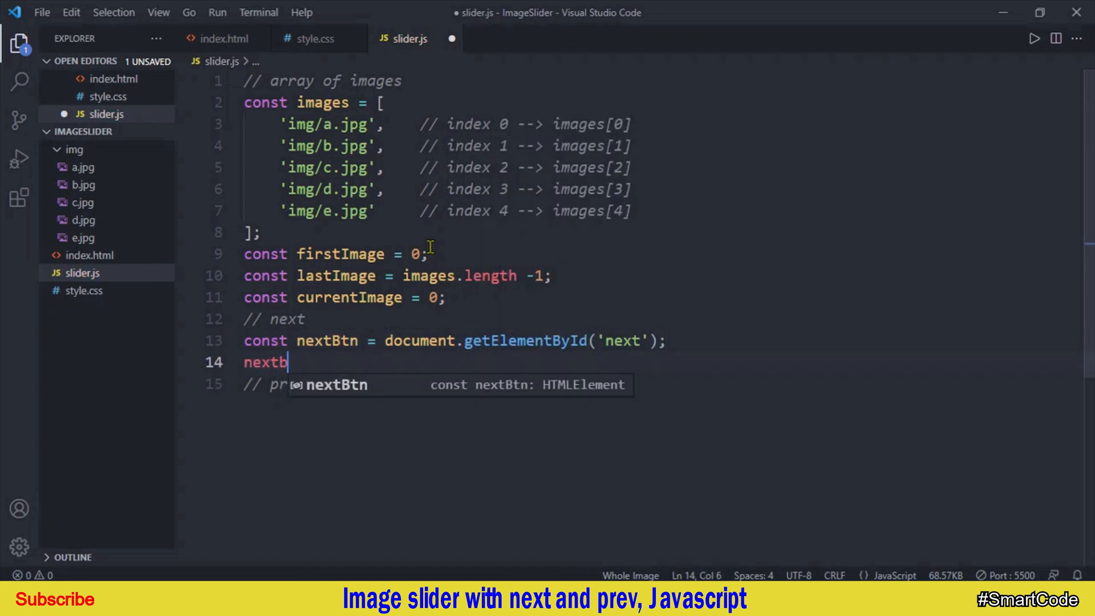
{"action": "type", "text": "Btn.addEventListener()"}
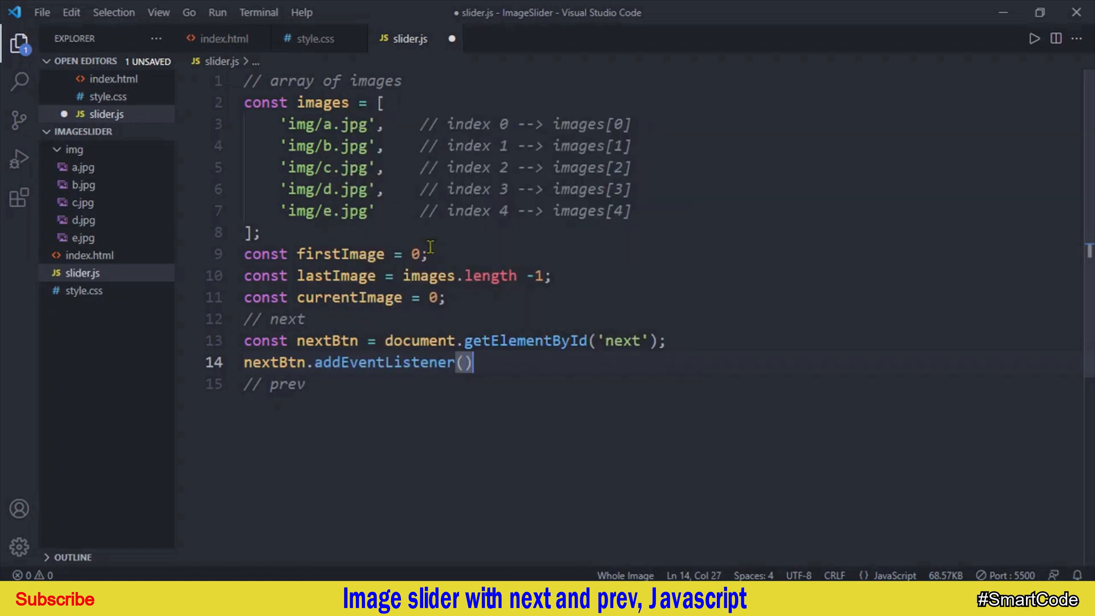
{"action": "type", "text": "'click'"}
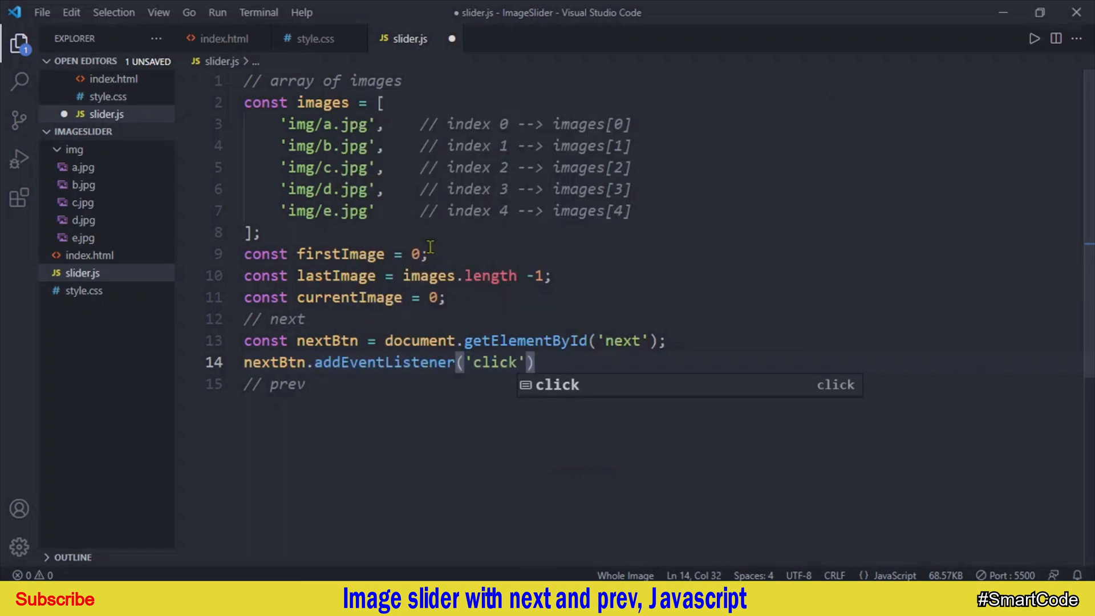
{"action": "type", "text": ",()=>"}
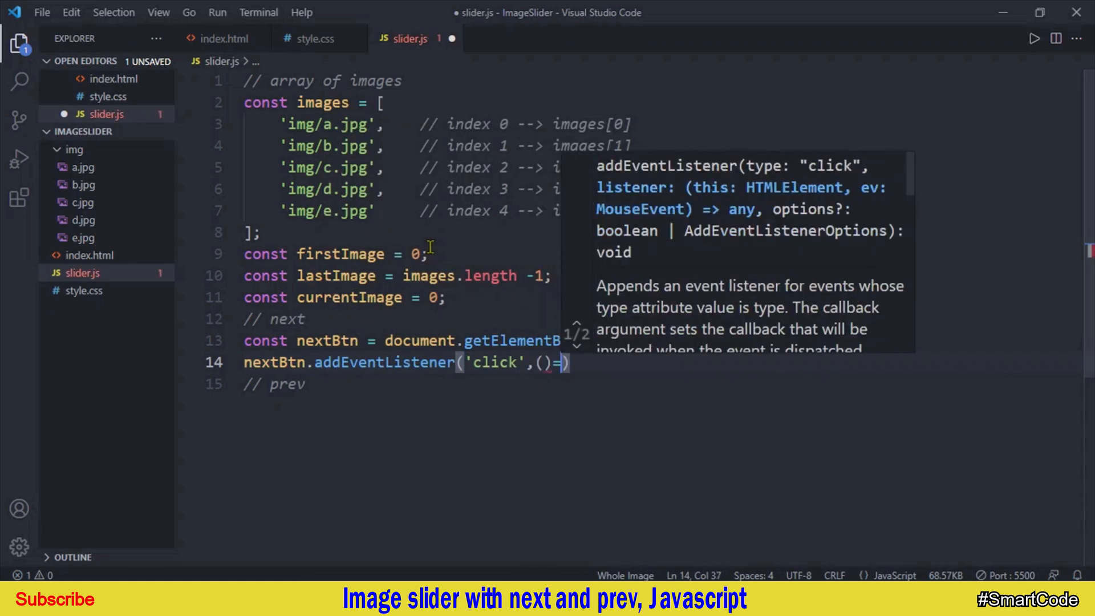
{"action": "type", "text": "{}"}
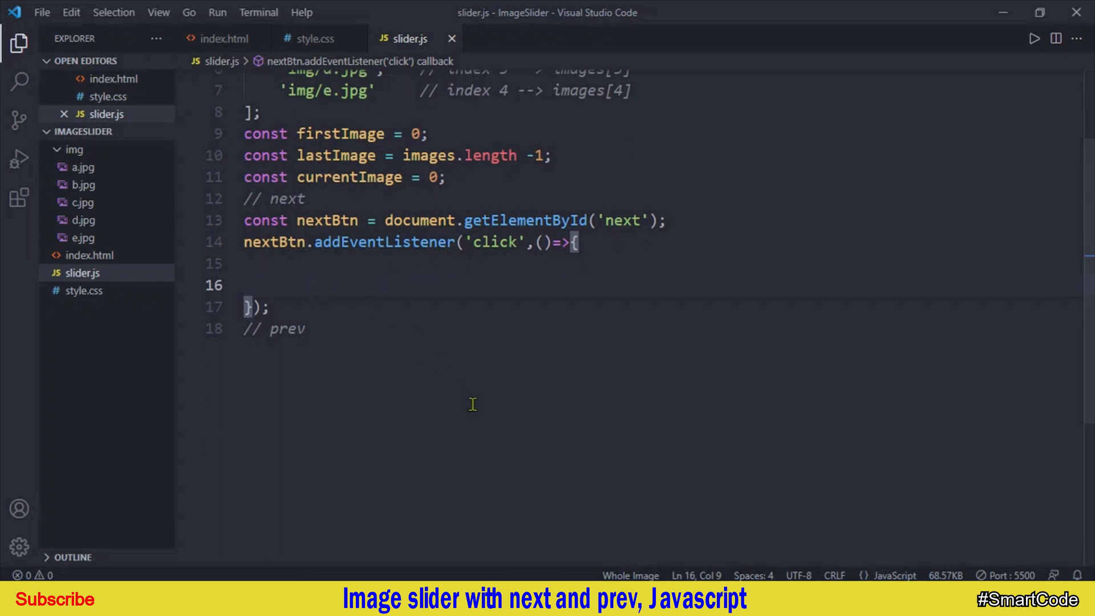
Add a '// get image tag' comment and start imageTag = document.getElementById, checking index.html's image id
{"action": "type", "text": "// get im"}
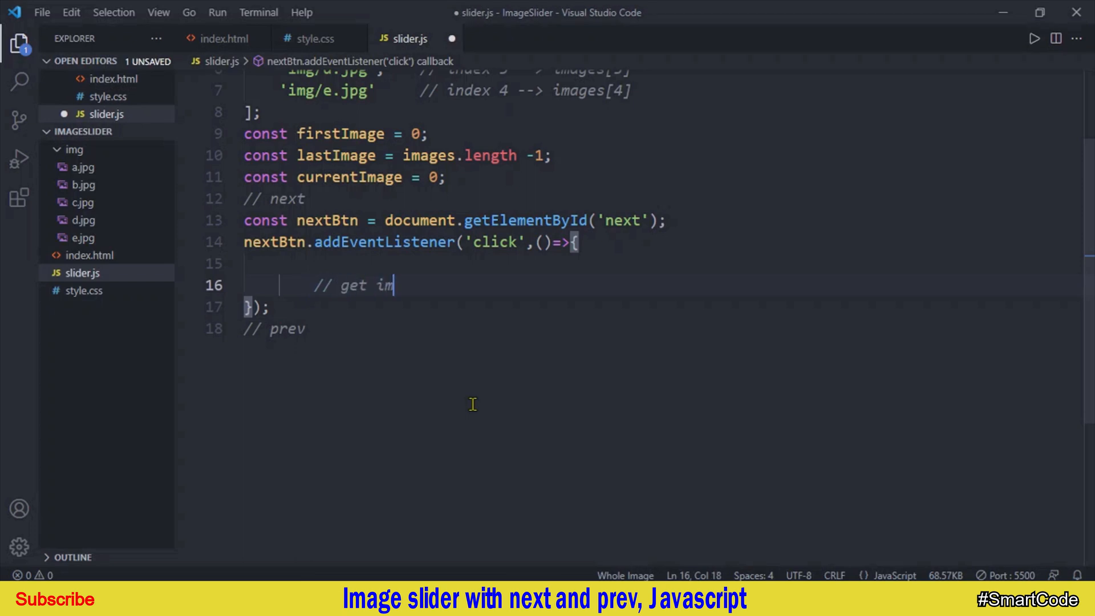
{"action": "type", "text": "age tag"}
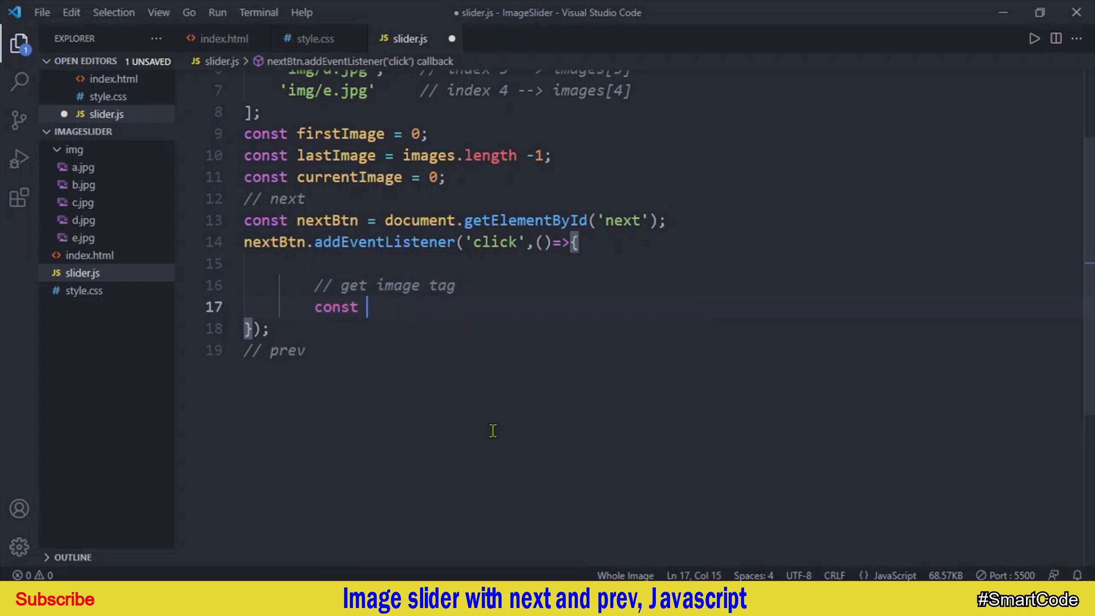
{"action": "type", "text": "imageTag ="}
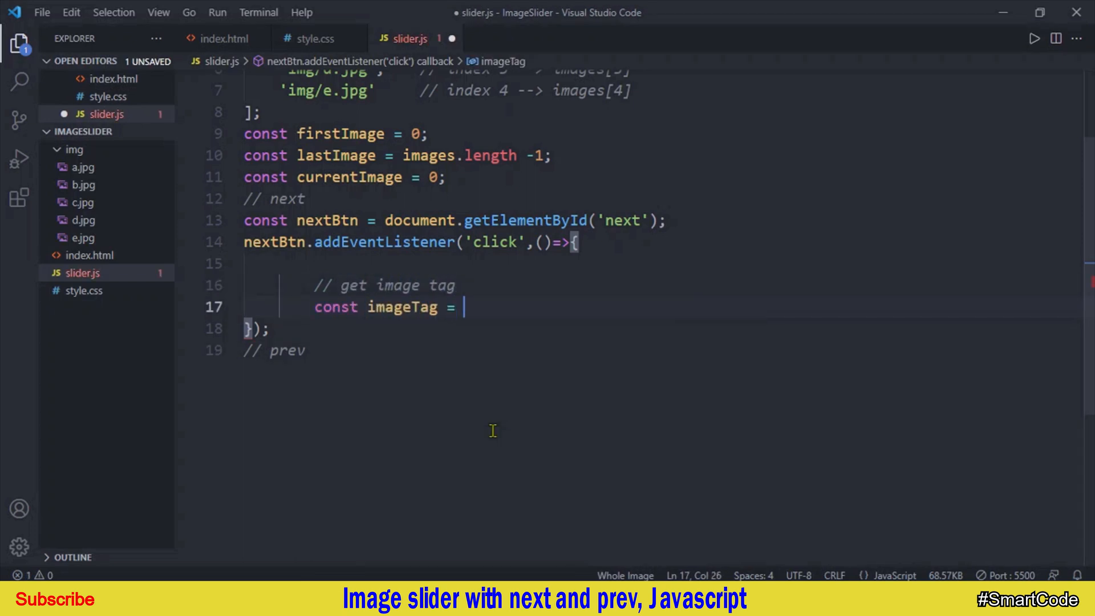
{"action": "type", "text": "document.getElementById('');"}
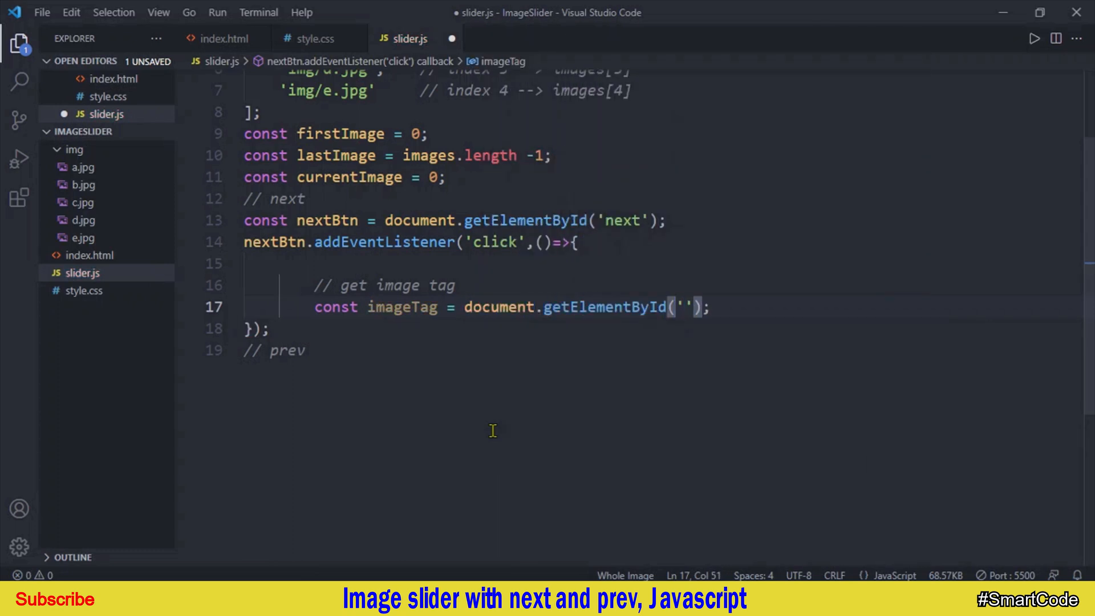
{"action": "left_click", "coordinate": [227, 39]}
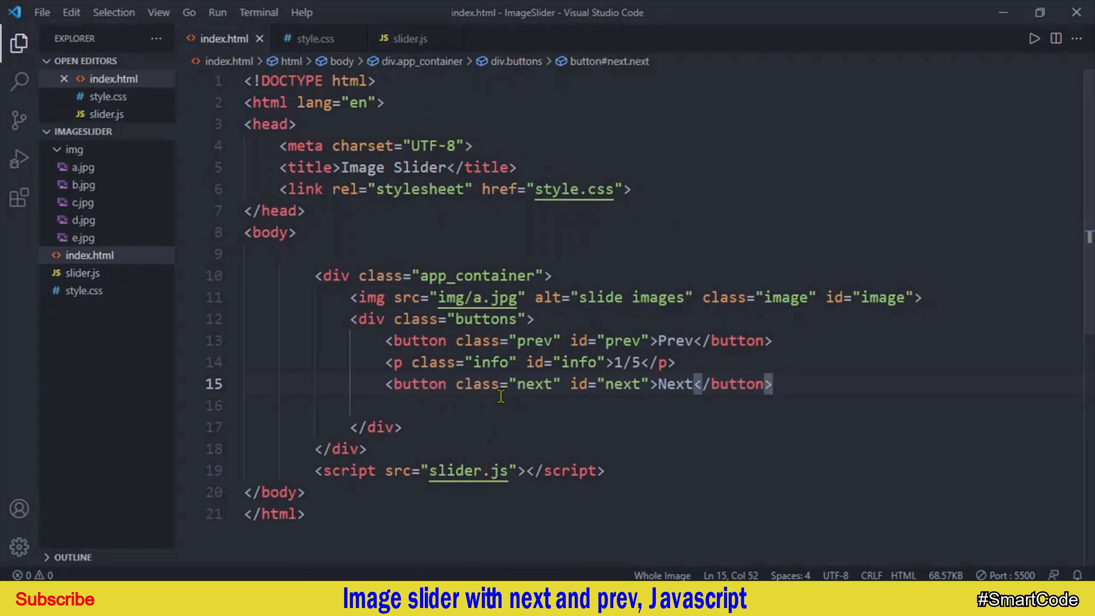
{"action": "mouse_move", "coordinate": [873, 298]}
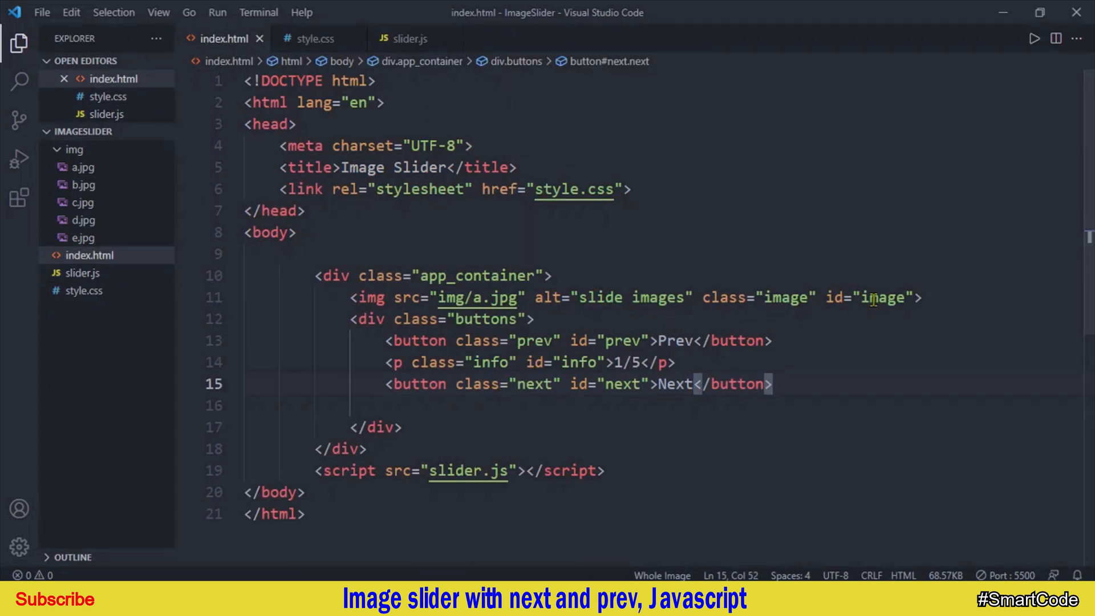
{"action": "double_click", "coordinate": [883, 298]}
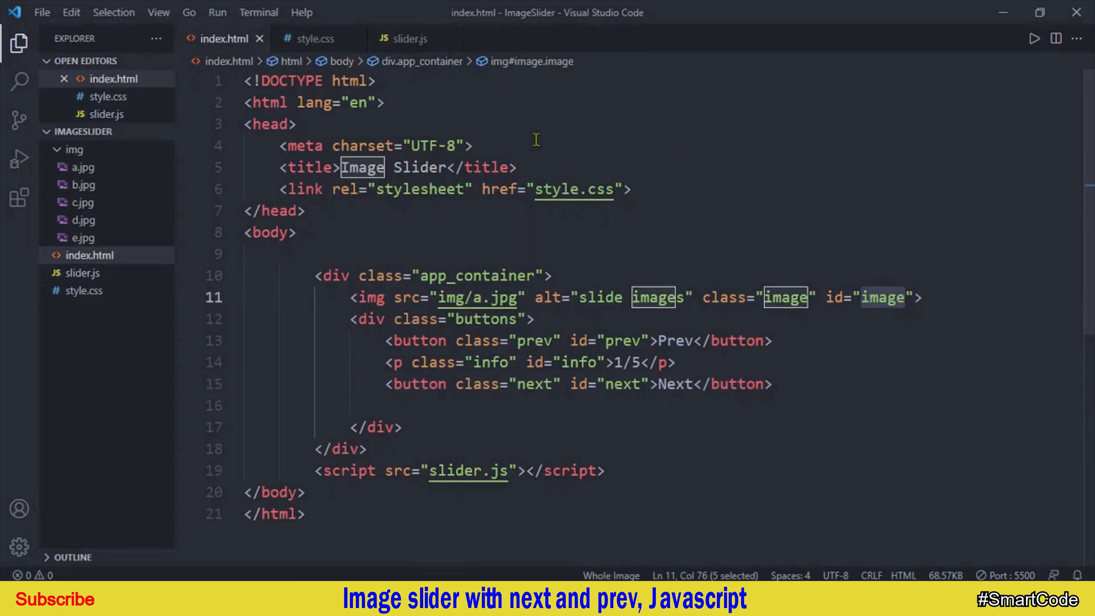
{"action": "left_click", "coordinate": [411, 38]}
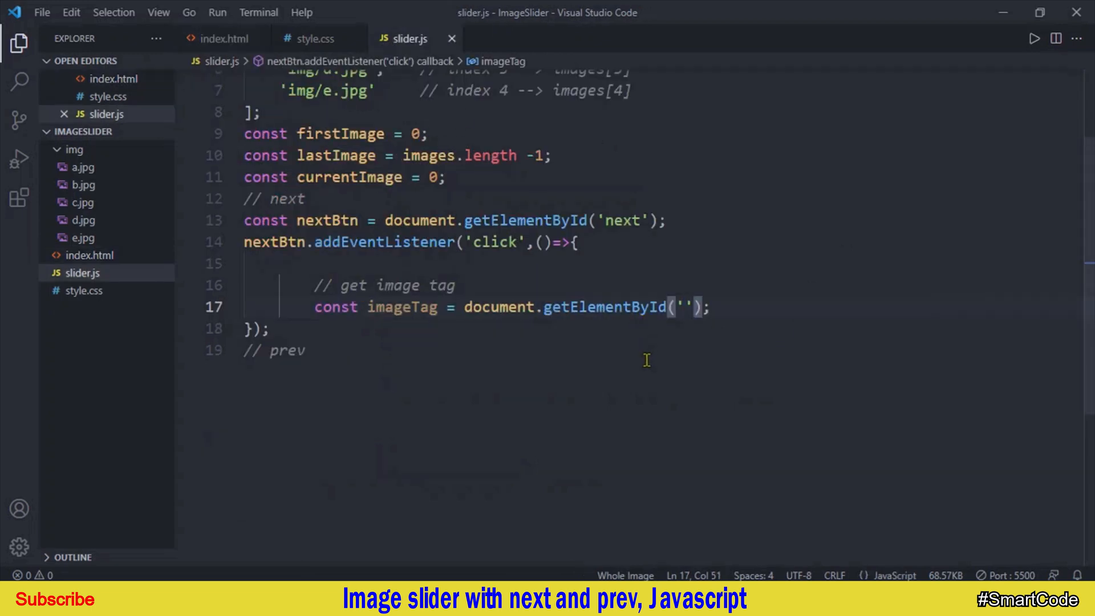
Inside the Next listener, add currentImage++ and set imageTag.src to images[currentImage]
{"action": "type", "text": "image"}
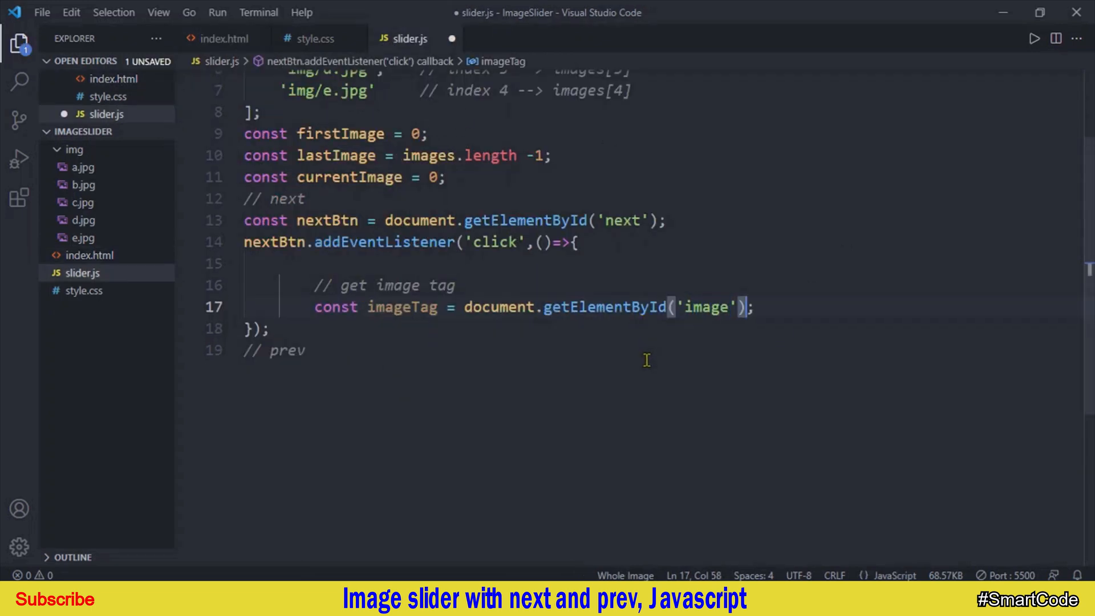
{"action": "key", "text": "enter"}
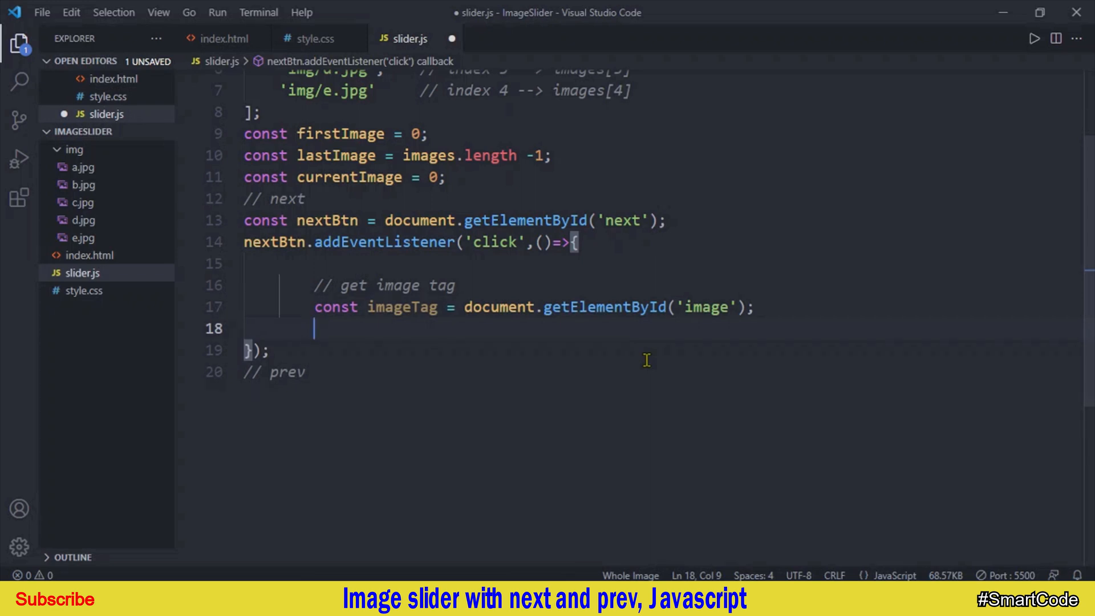
{"action": "type", "text": "currentImage"}
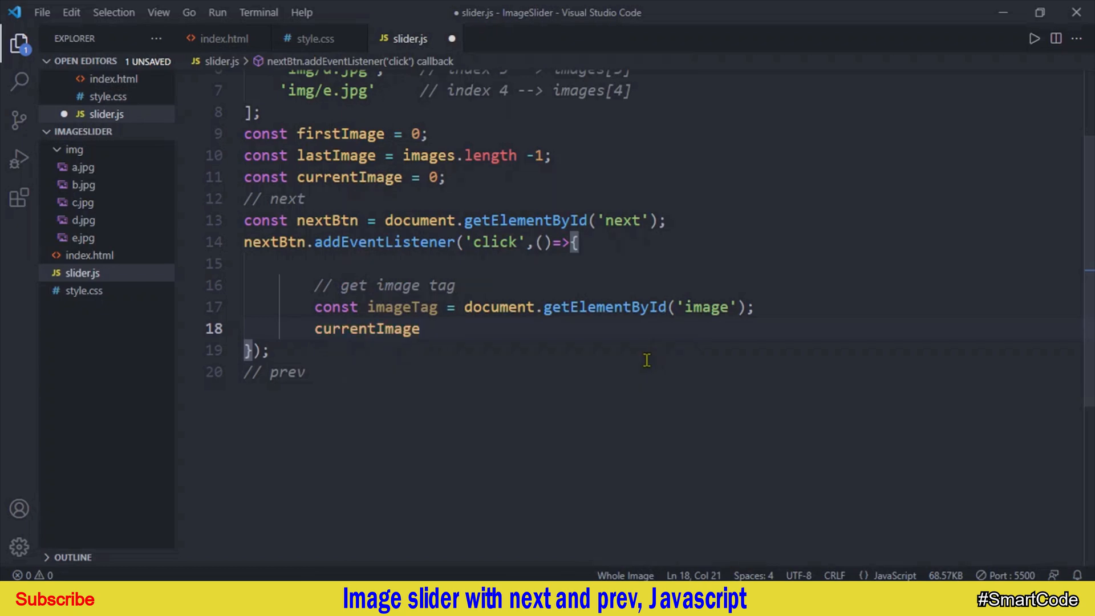
{"action": "type", "text": "++"}
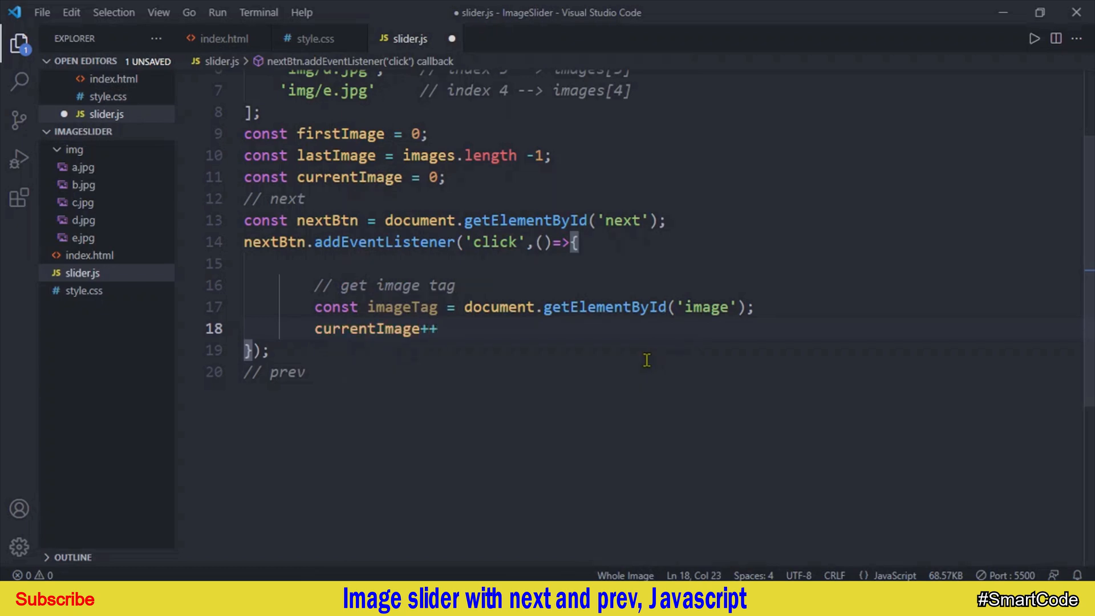
{"action": "type", "text": ";"}
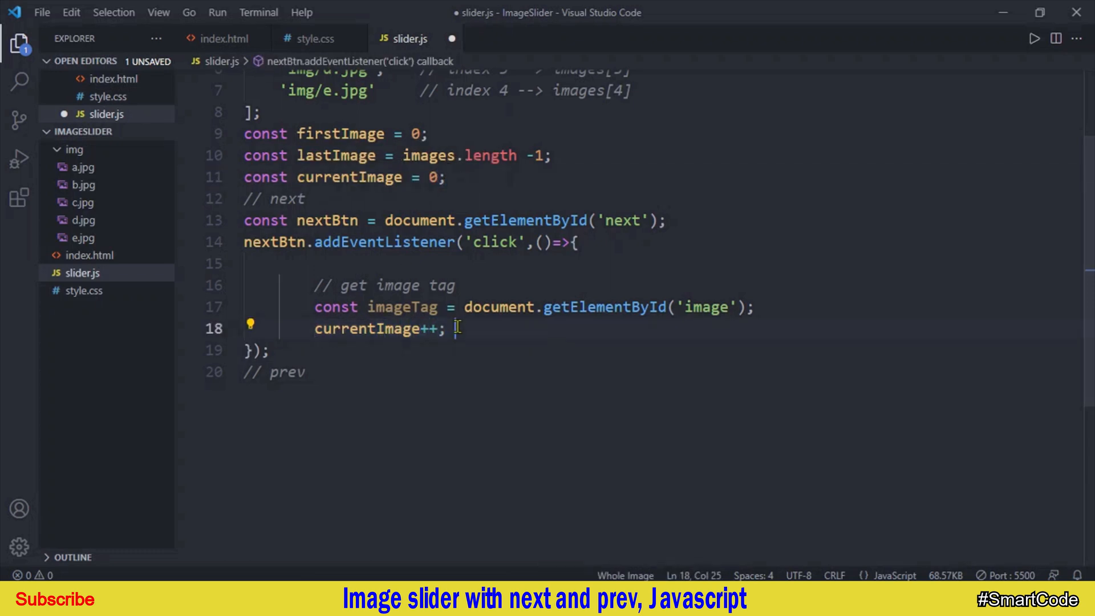
{"action": "type", "text": "//"}
{"action": "type", "text": "imageTag.src = ima"}
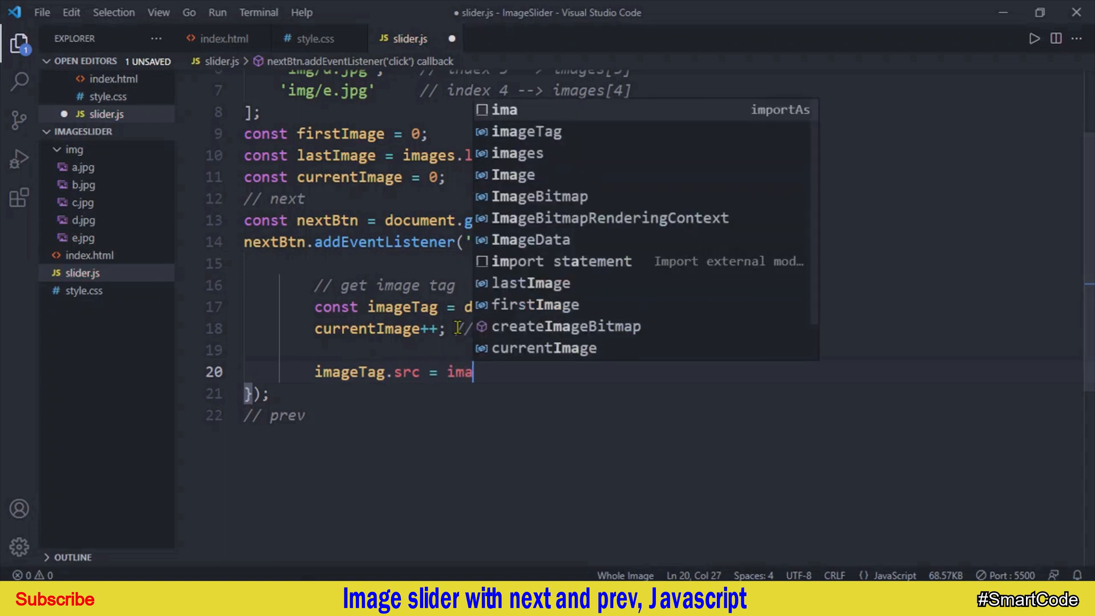
{"action": "type", "text": "ges[]"}
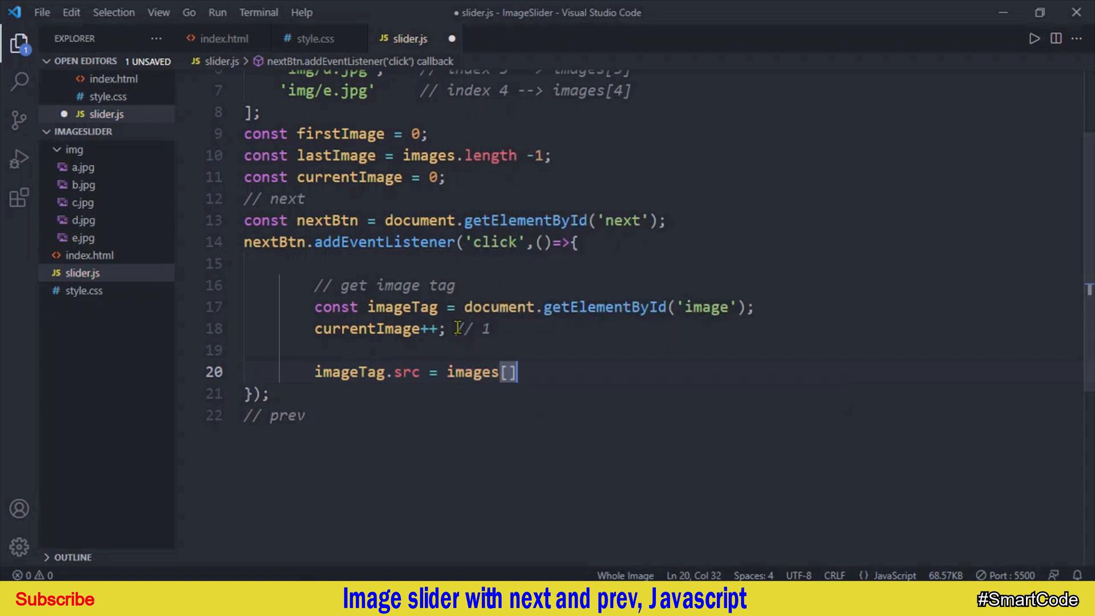
{"action": "type", "text": ";"}
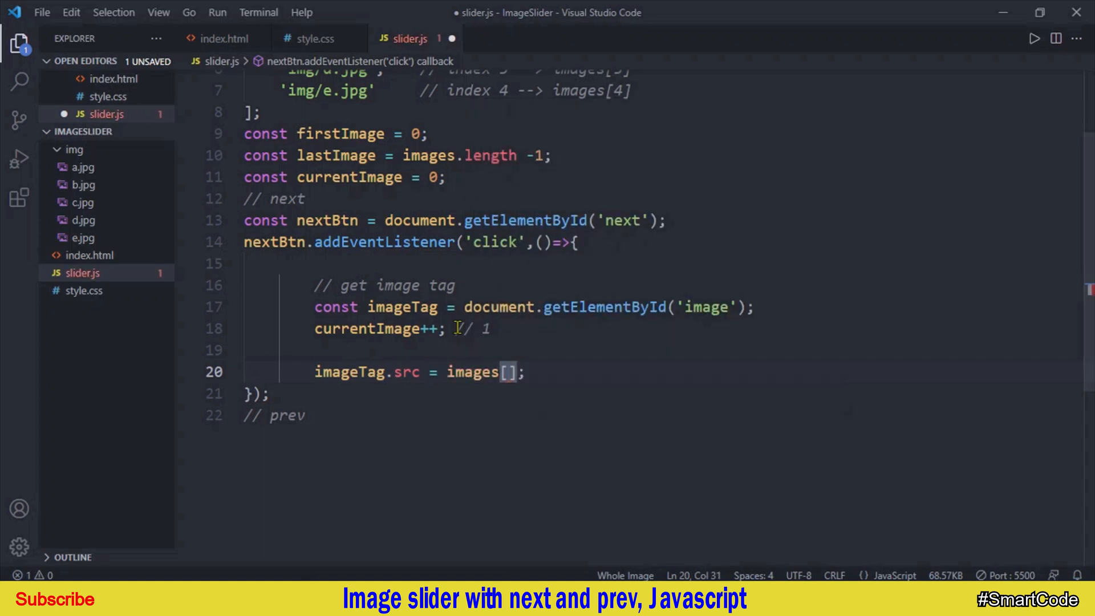
{"action": "type", "text": "currentImage"}
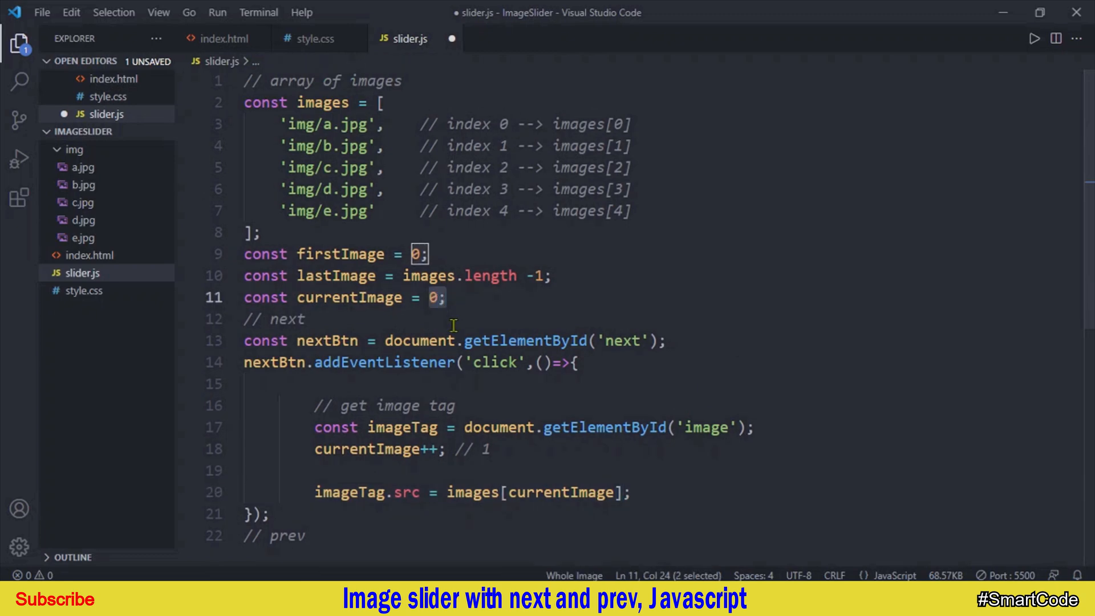
{"action": "double_click", "coordinate": [495, 361]}
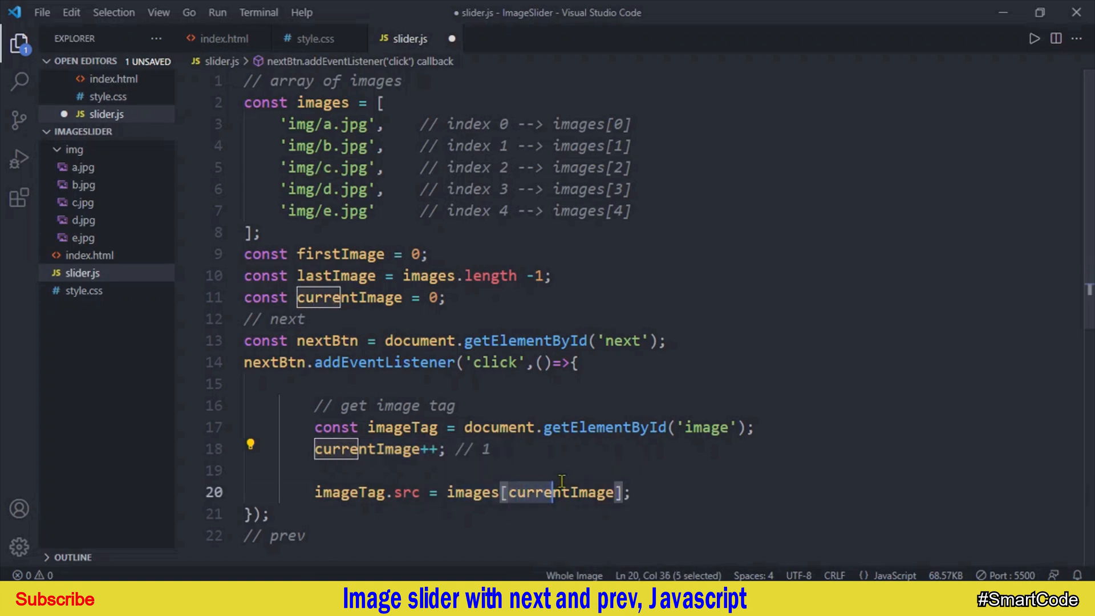
{"action": "double_click", "coordinate": [562, 492]}
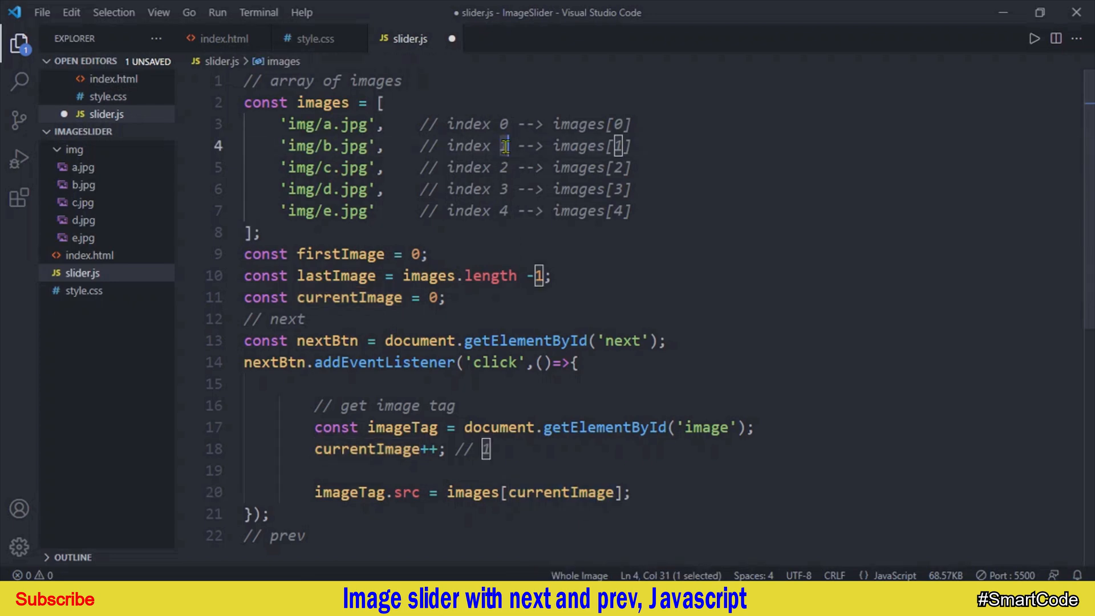
{"action": "double_click", "coordinate": [358, 146]}
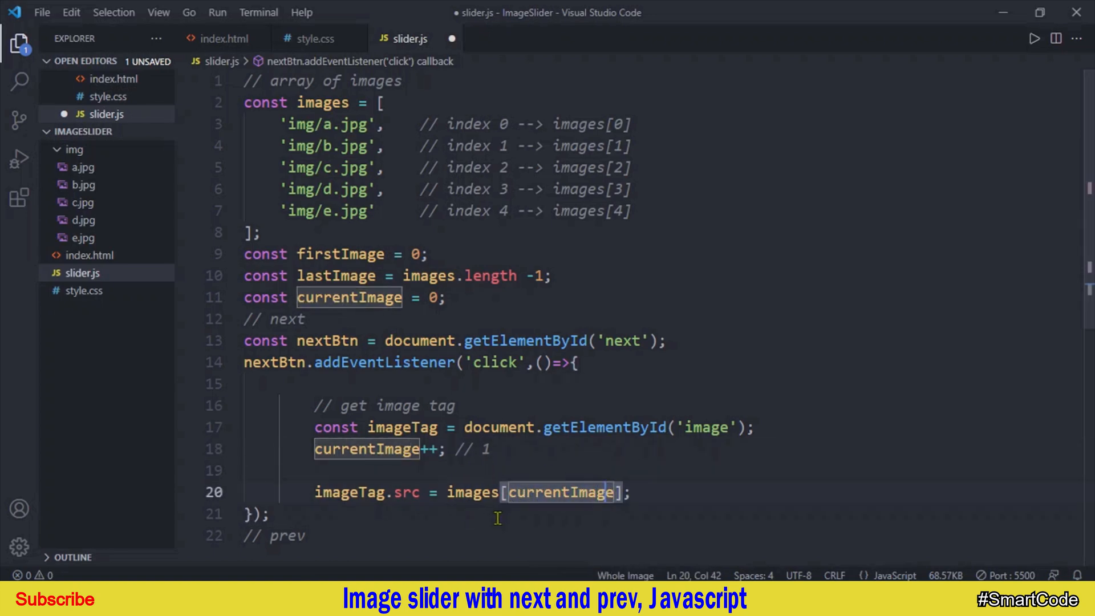
{"action": "left_click", "coordinate": [508, 167]}
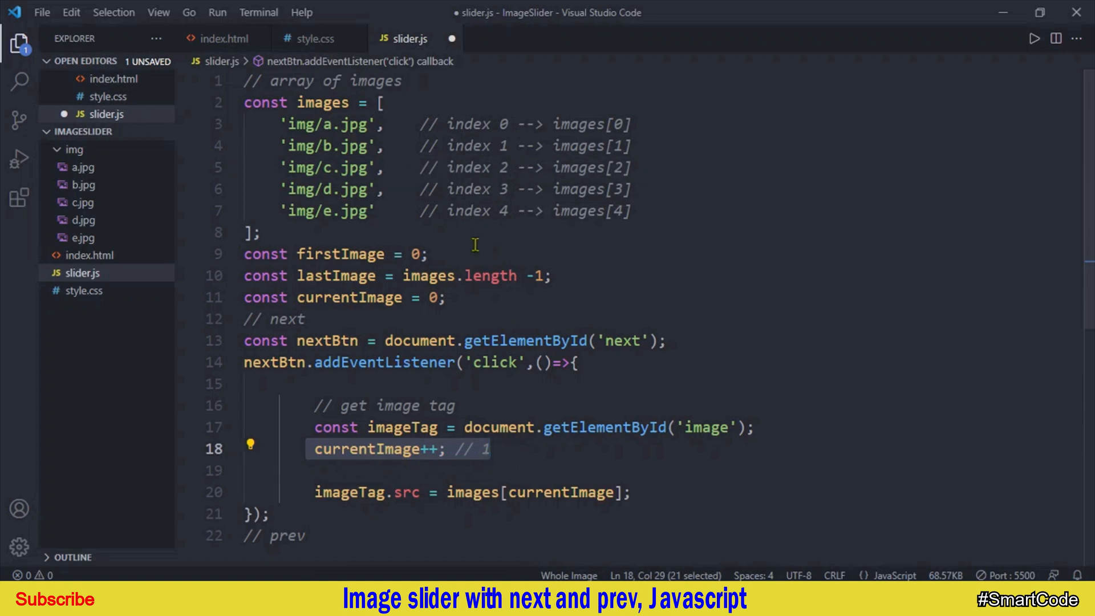
{"action": "double_click", "coordinate": [467, 211]}
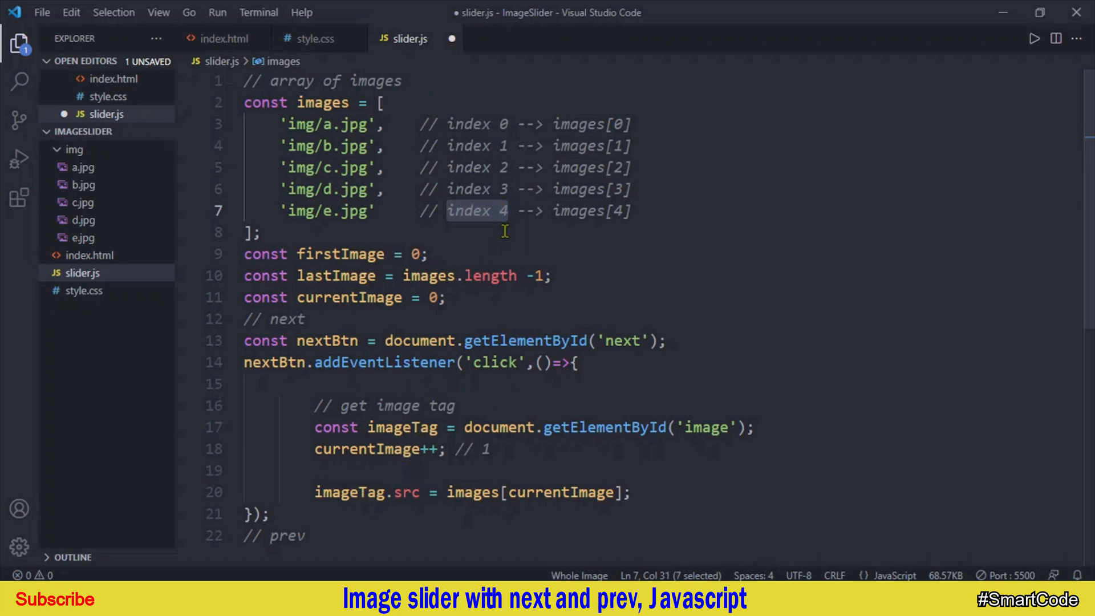
{"action": "mouse_move", "coordinate": [511, 246]}
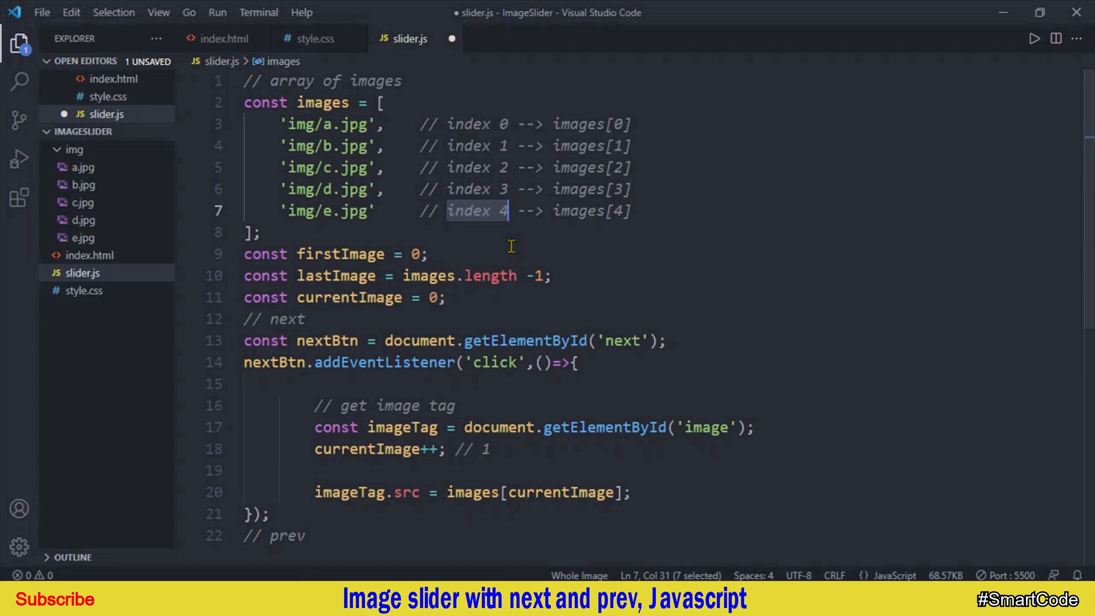
{"action": "scroll", "scroll_direction": "down", "scroll_amount": 3}
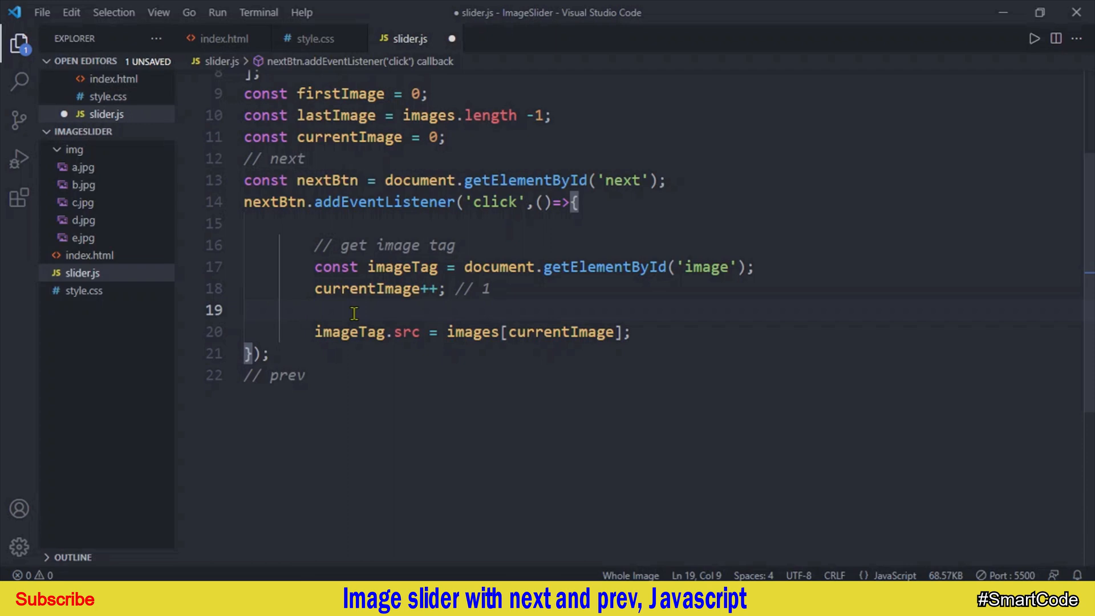
Add if (currentImage >= lastImage) { currentImage = 4; } to the Next handler
{"action": "type", "text": "if()"}
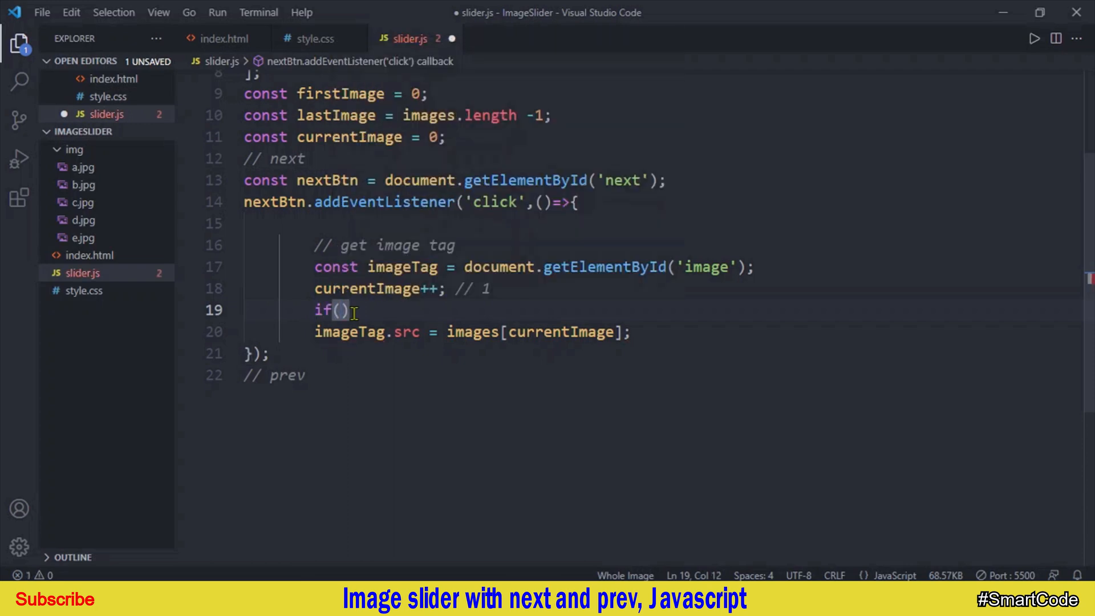
{"action": "type", "text": "cu"}
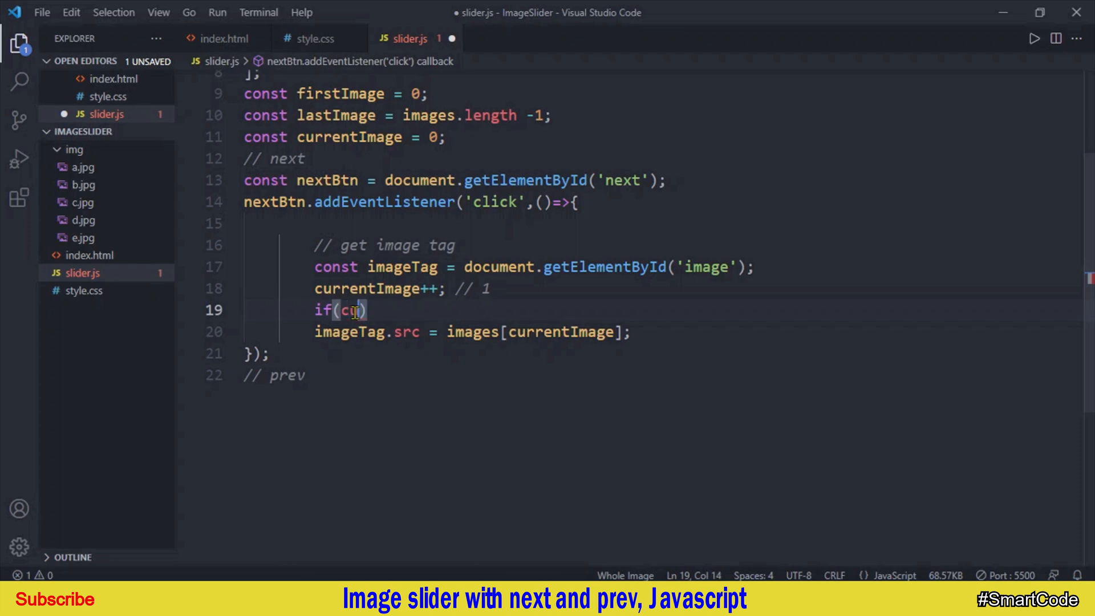
{"action": "type", "text": "urrentImage"}
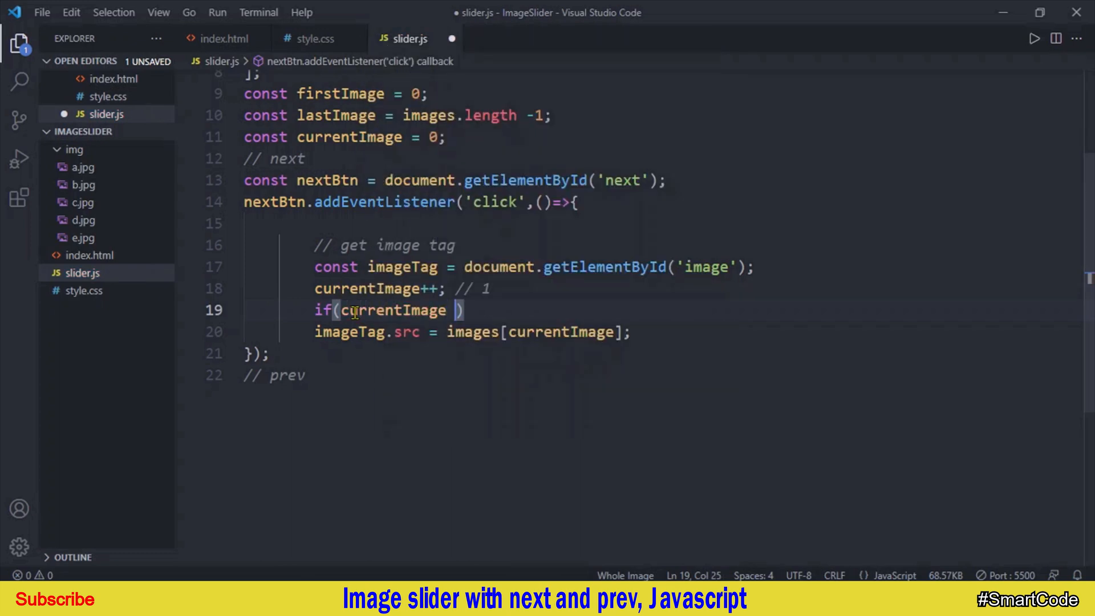
{"action": "type", "text": ">="}
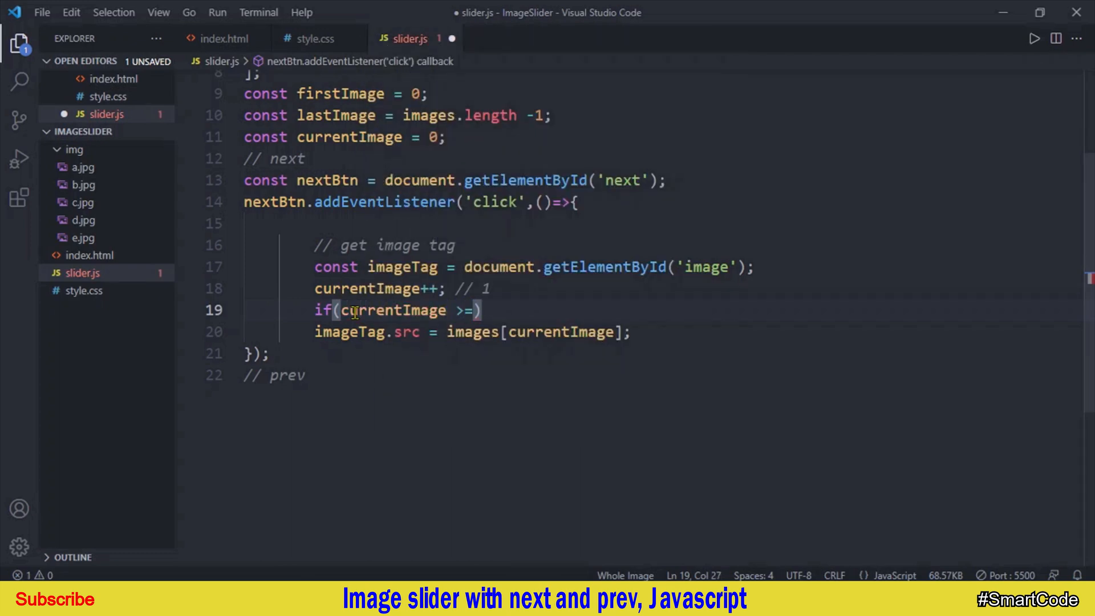
{"action": "type", "text": "lastImage"}
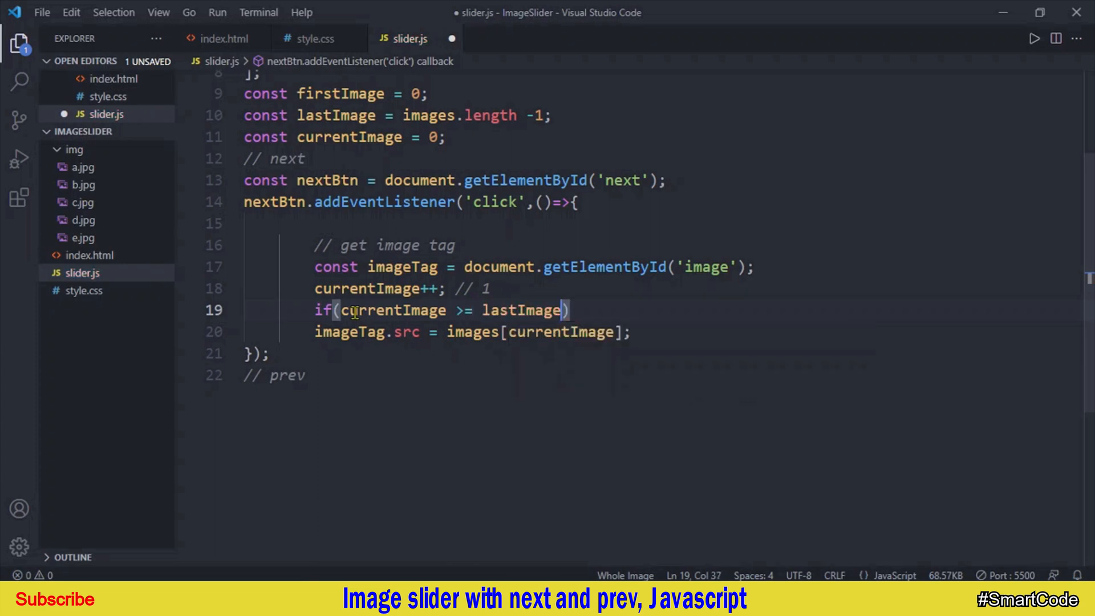
{"action": "type", "text": "{"}
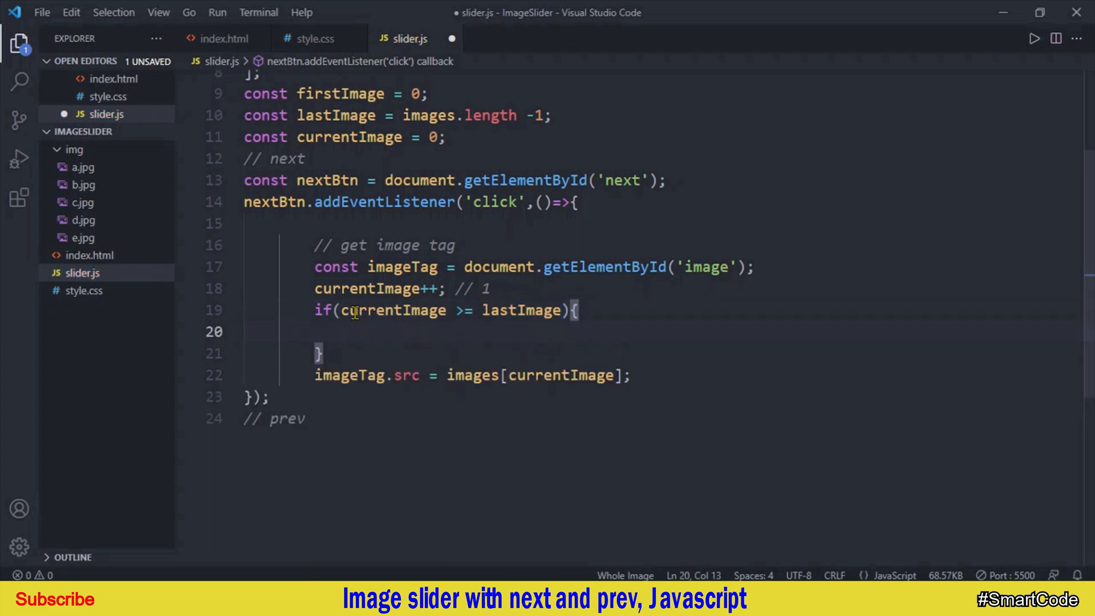
{"action": "type", "text": "currentImage ="}
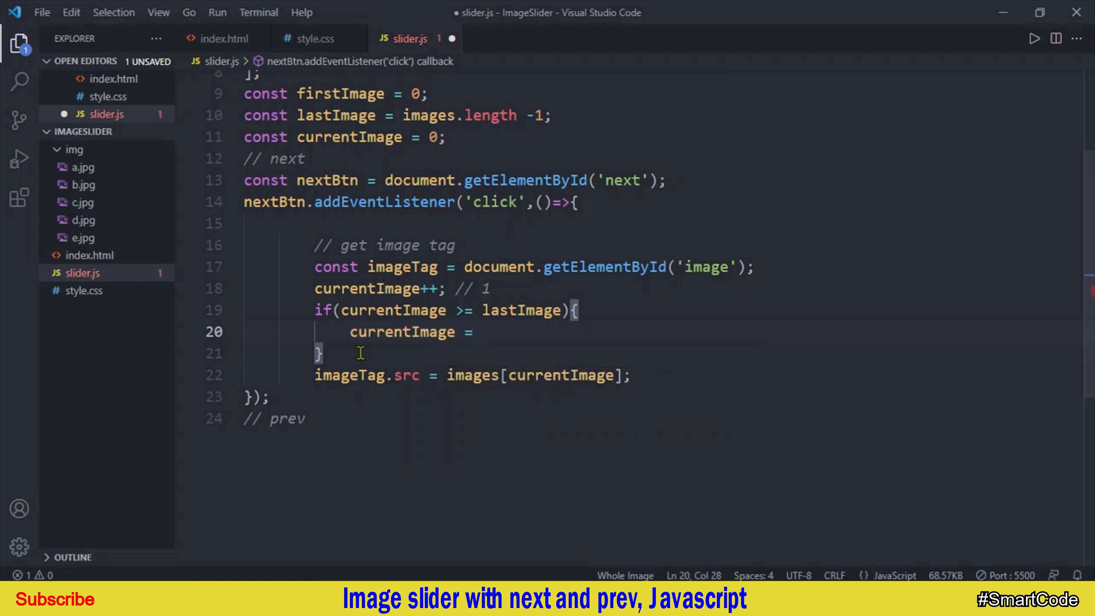
{"action": "type", "text": "4;"}
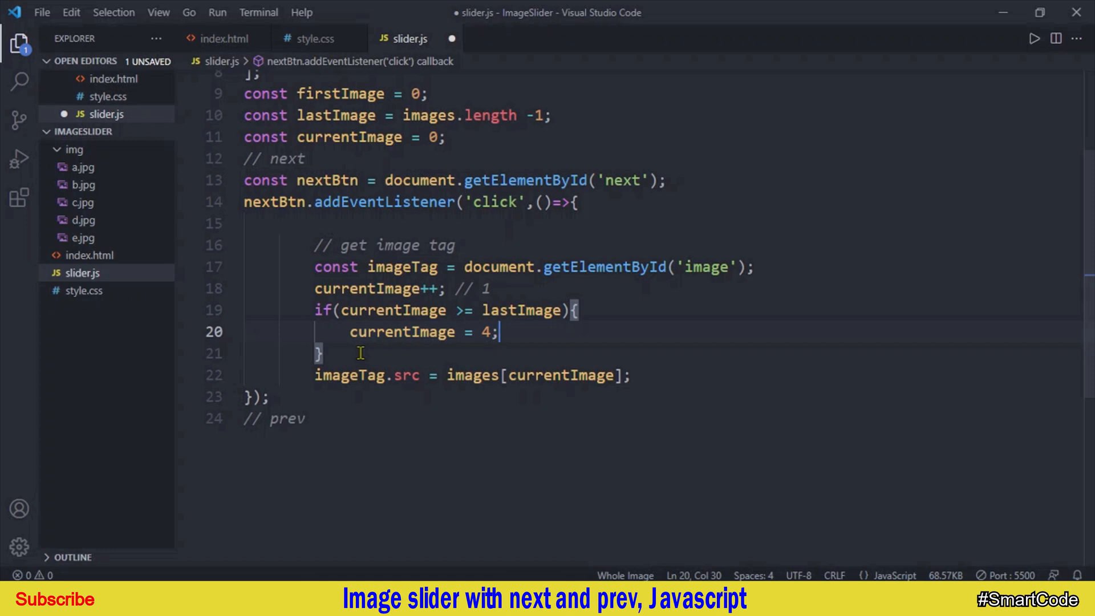
{"action": "key", "text": "Enter"}
{"action": "type", "text": "document."}
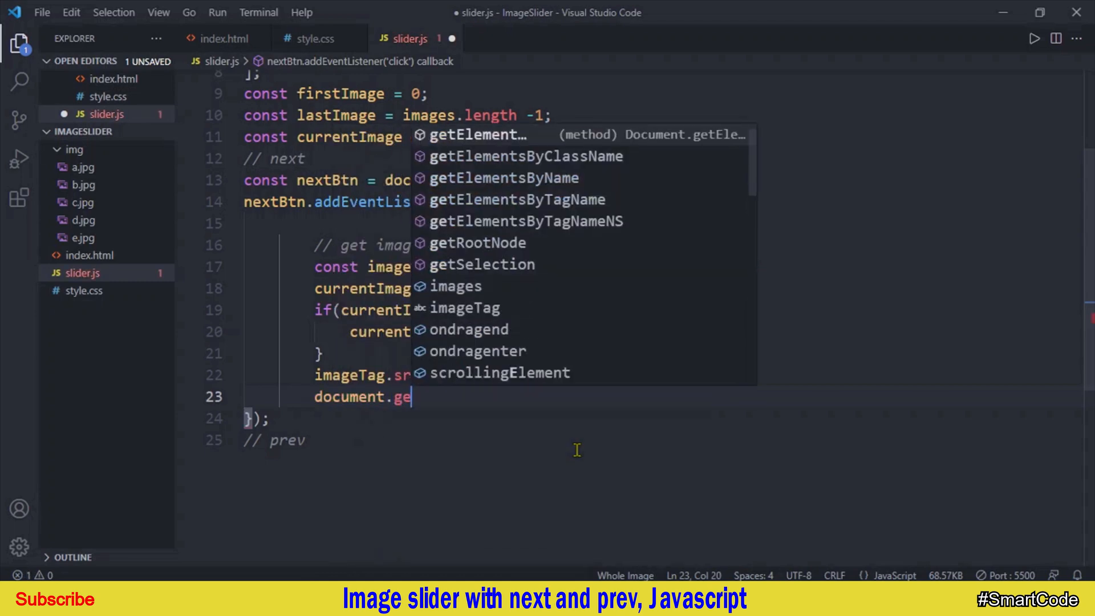
{"action": "type", "text": "getElementById("}
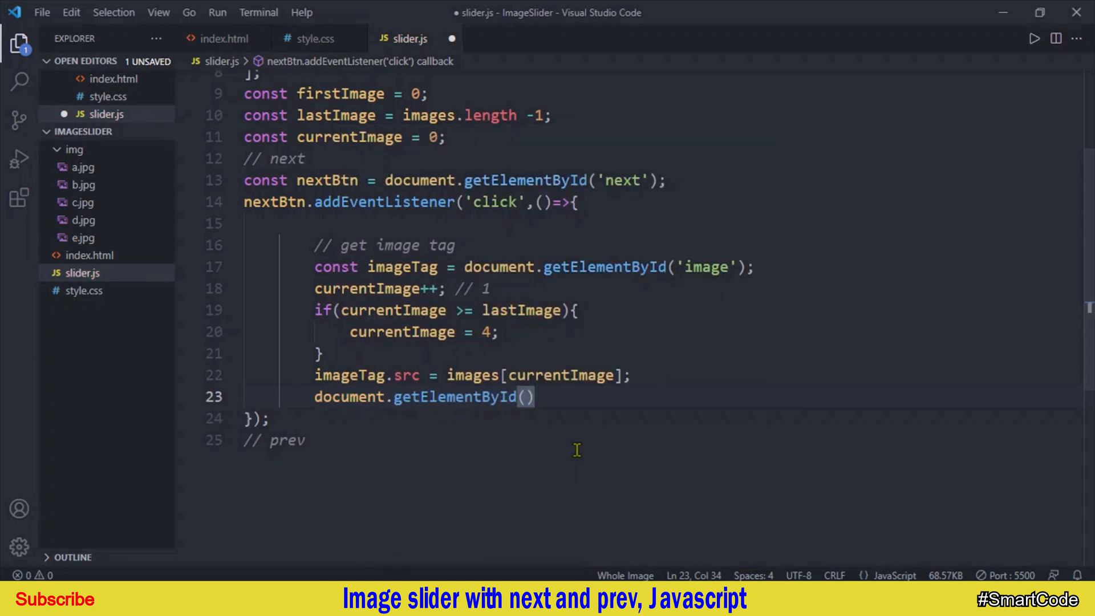
{"action": "type", "text": "'in'"}
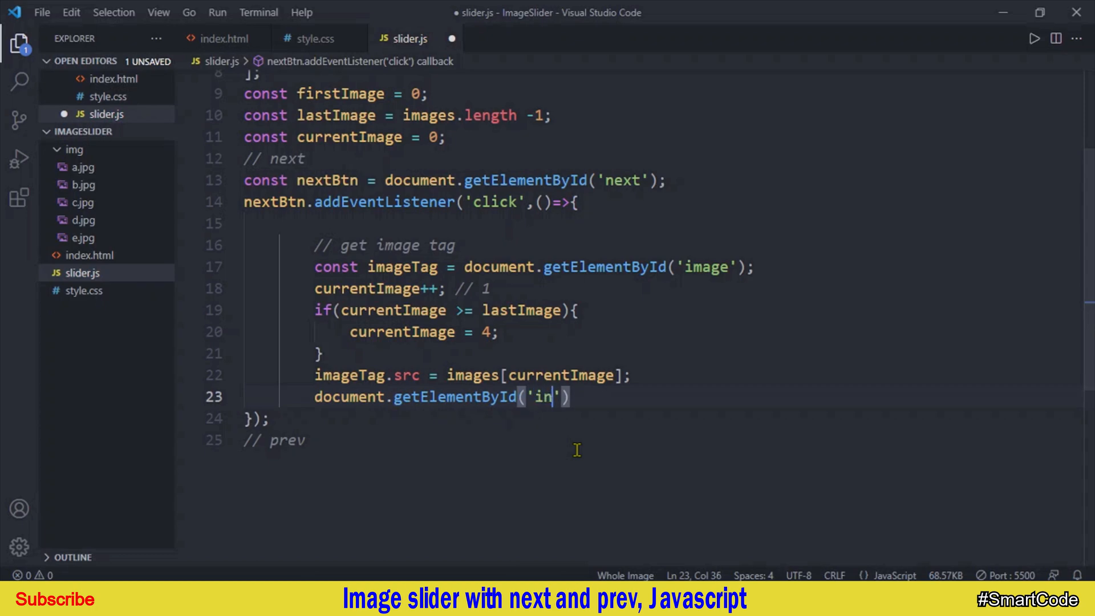
{"action": "type", "text": "fo').innerHTML ="}
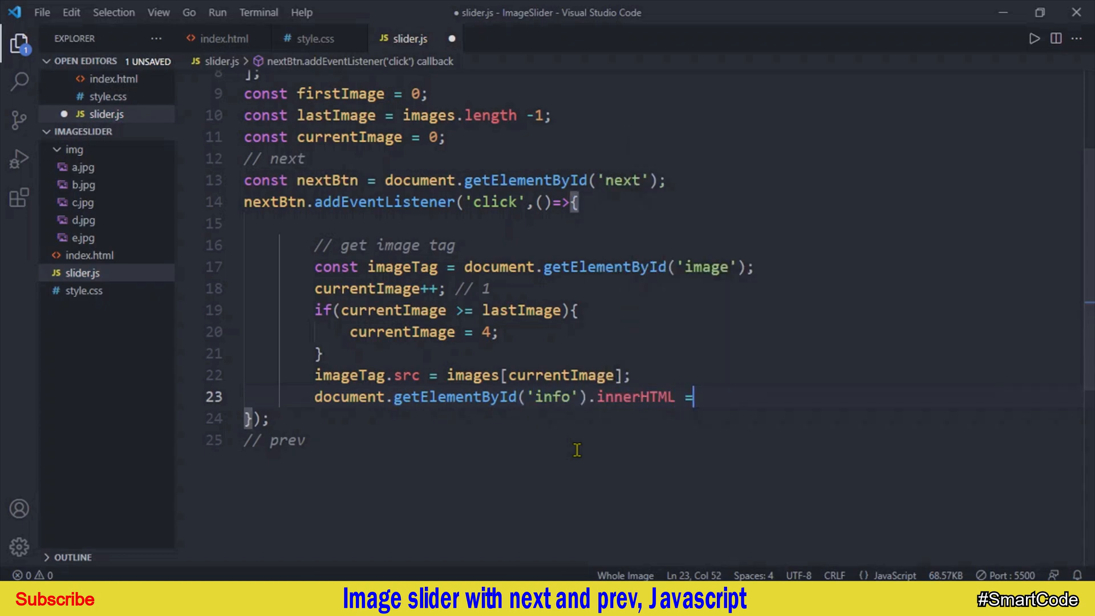
{"action": "type", "text": "()"}
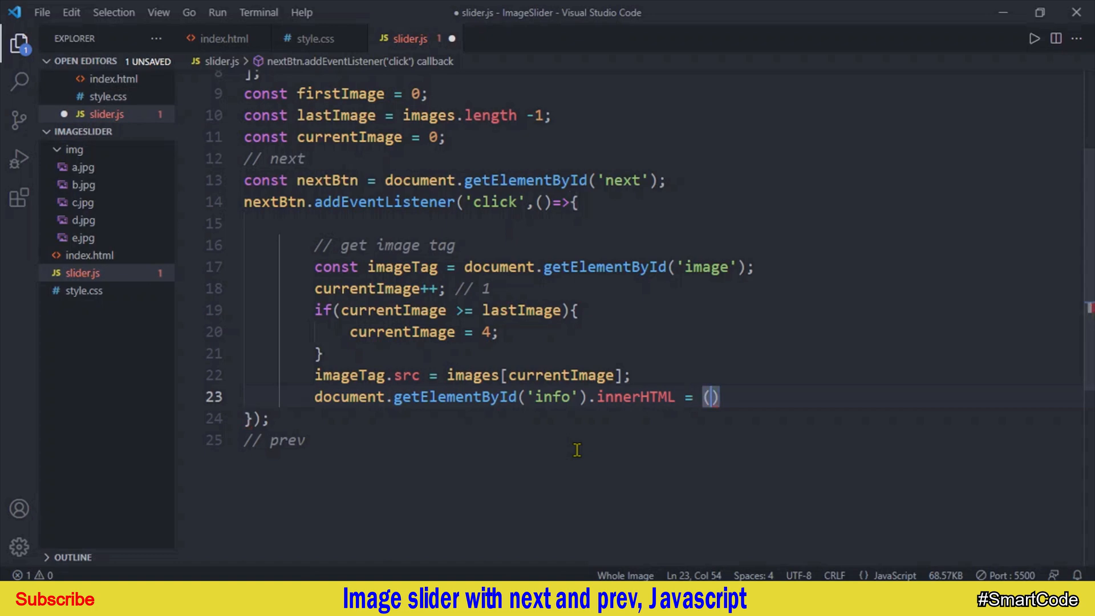
{"action": "type", "text": "currentImage"}
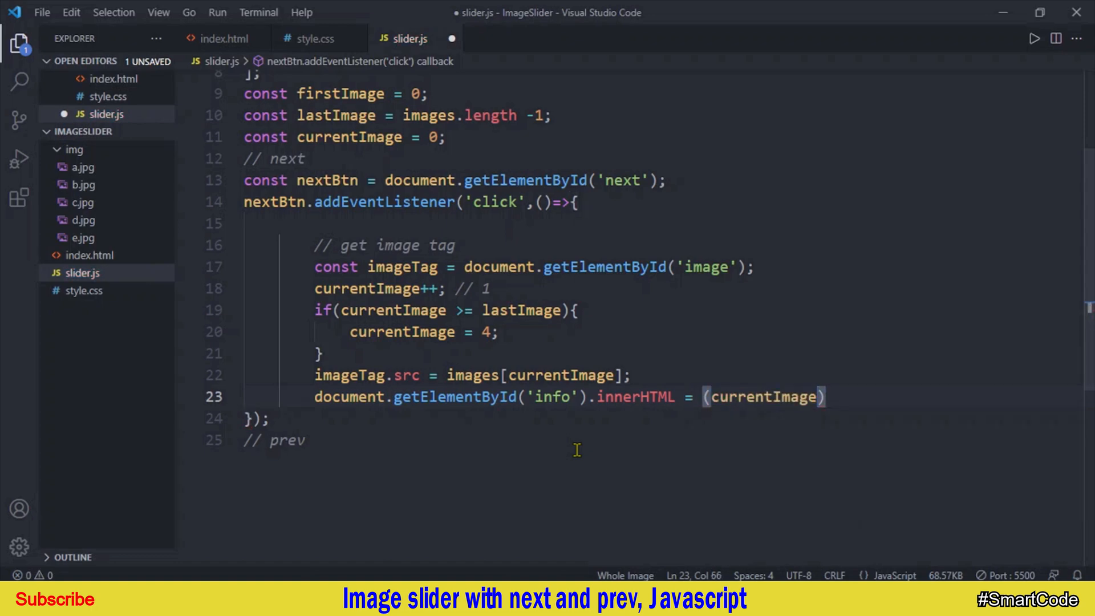
{"action": "type", "text": "+1) +"}
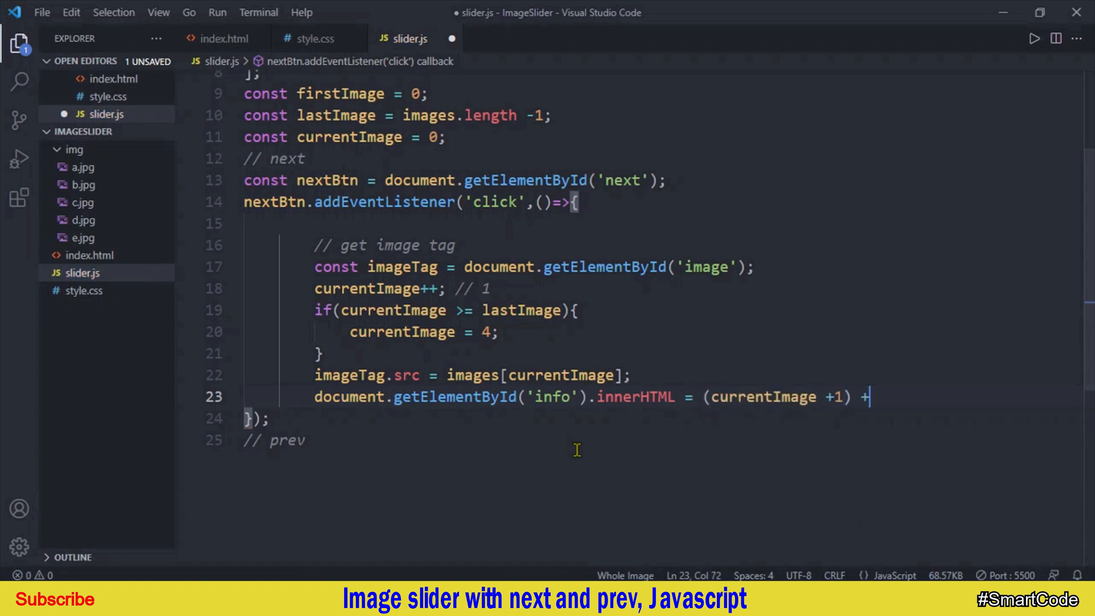
{"action": "type", "text": "'';"}
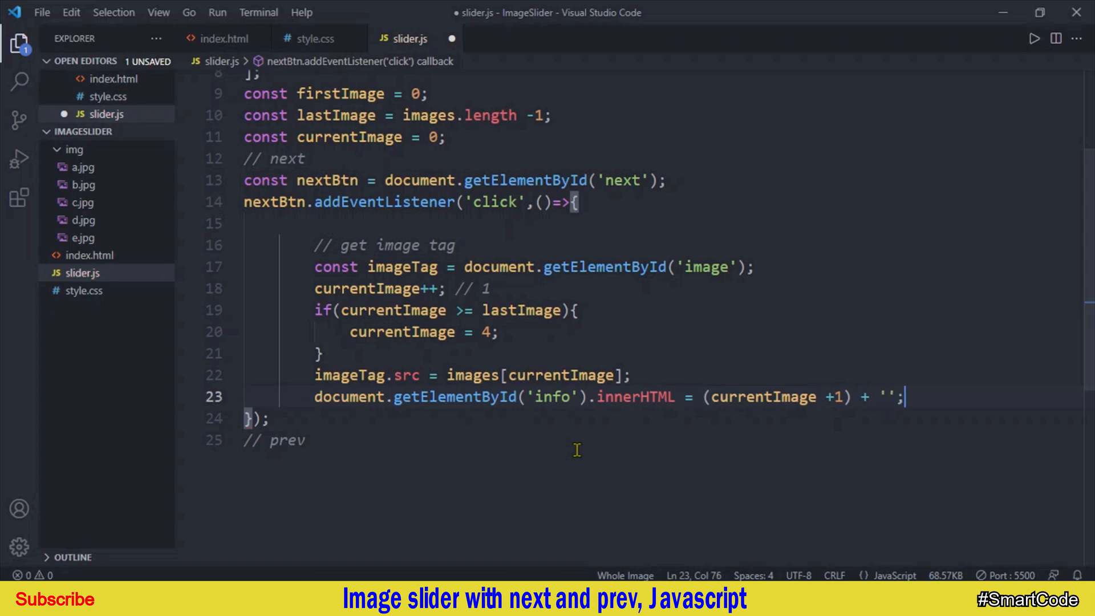
{"action": "type", "text": "/5"}
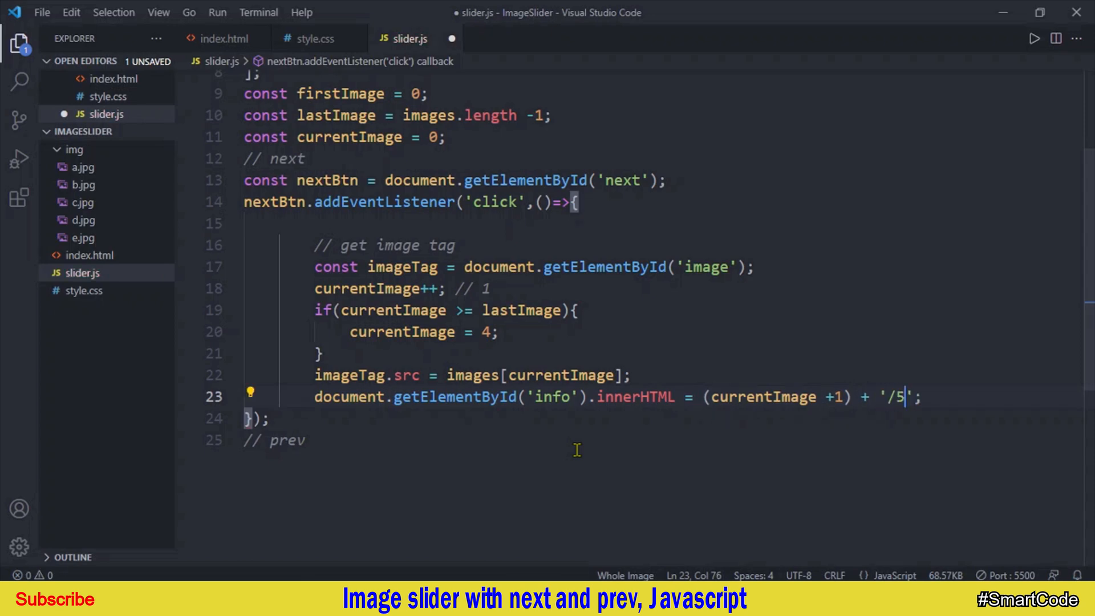
{"action": "key", "text": "Enter"}
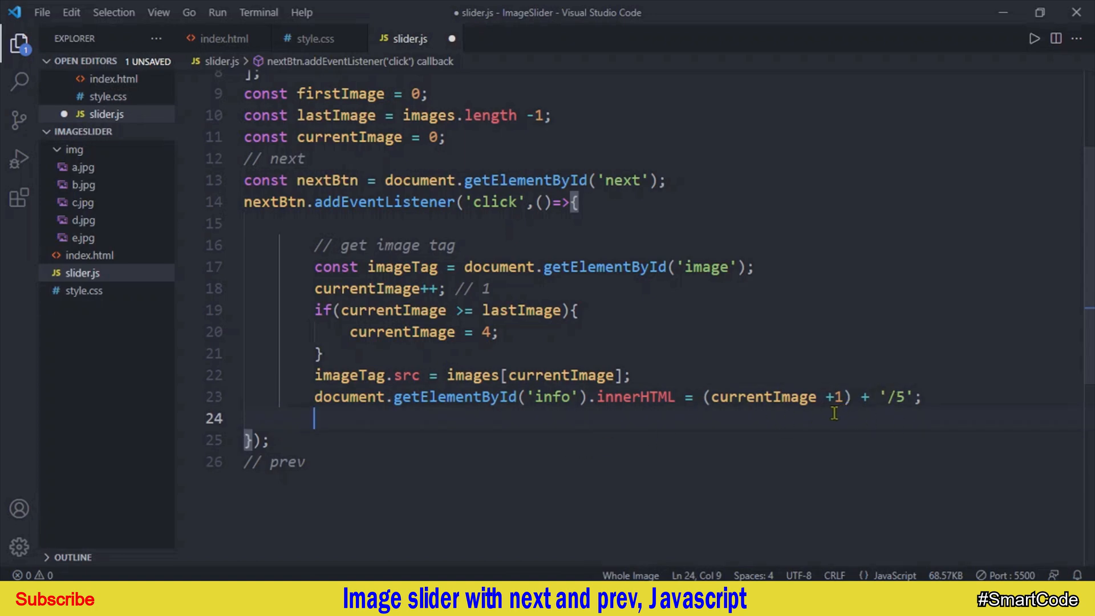
{"action": "double_click", "coordinate": [761, 396]}
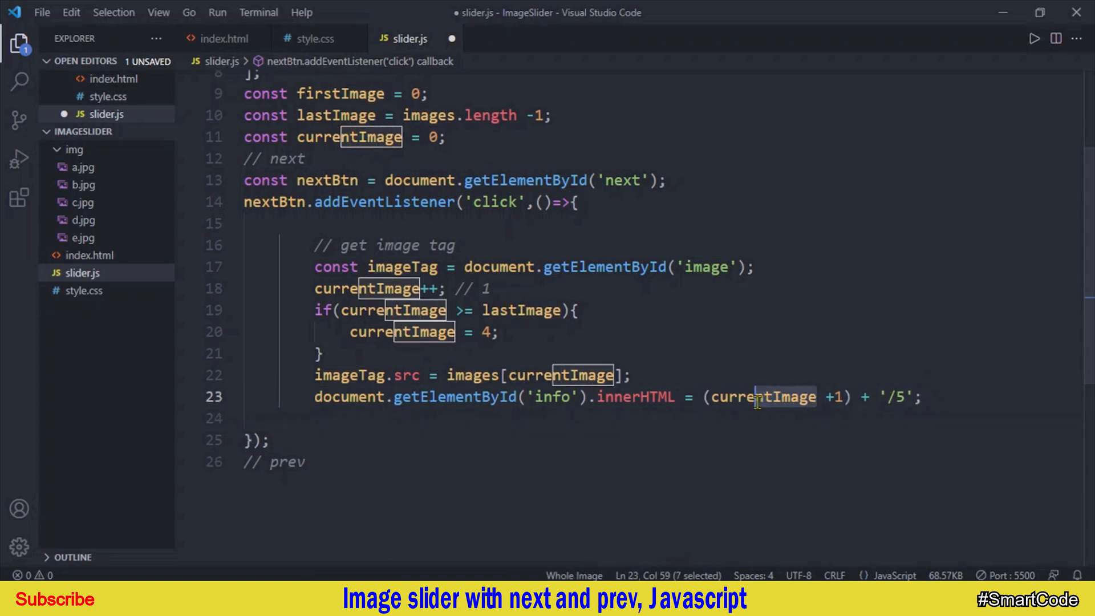
{"action": "mouse_move", "coordinate": [761, 397]}
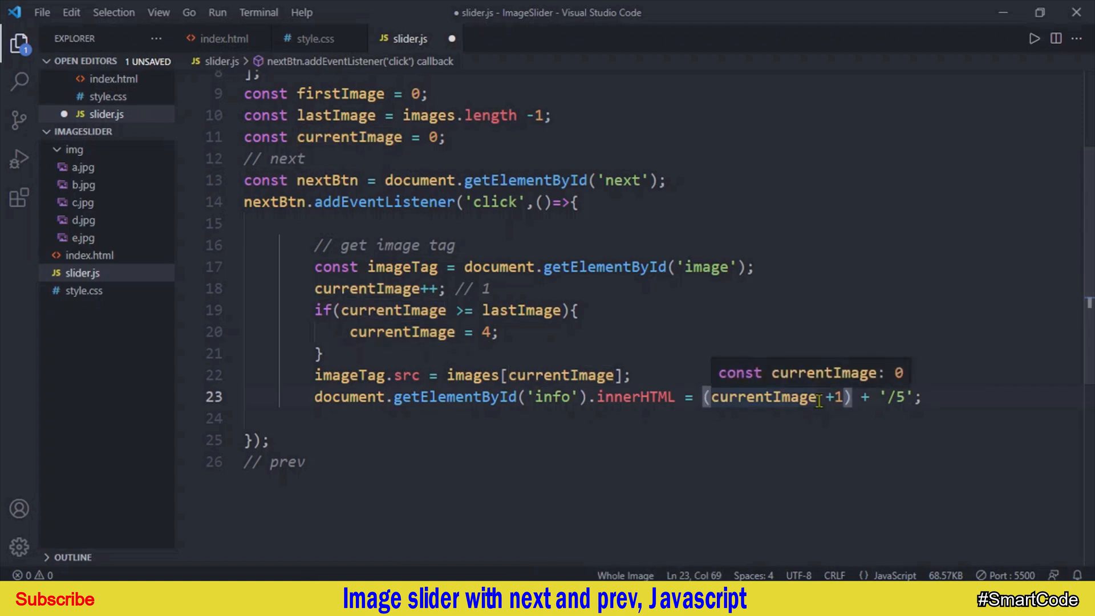
{"action": "double_click", "coordinate": [834, 396]}
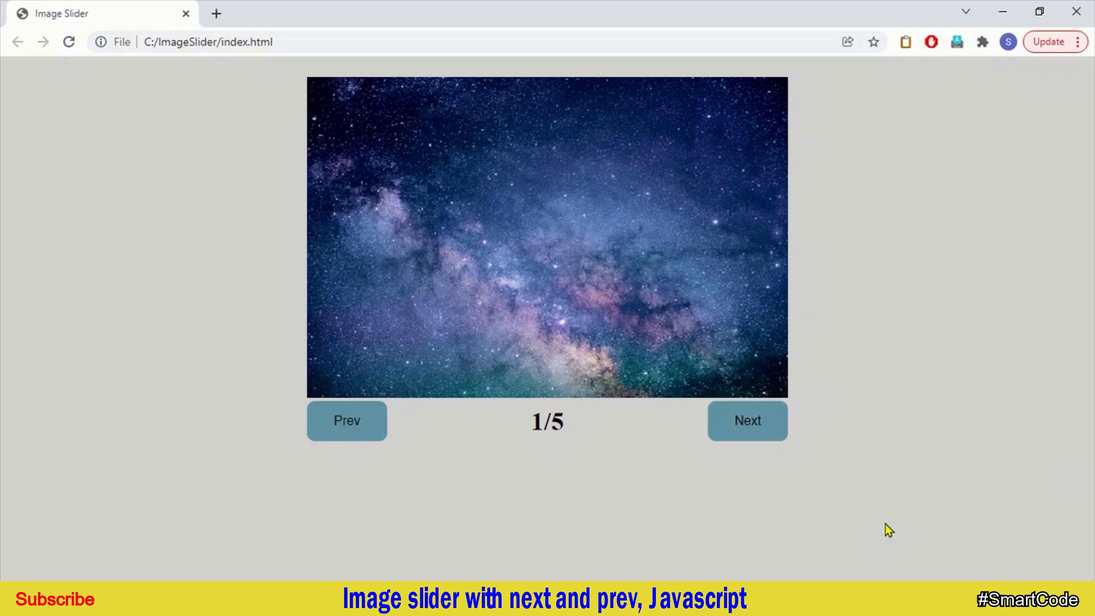
Read the constant-assignment TypeError in Chrome's console, reload, and click Next to reach 2/5
{"action": "key", "text": "F12"}
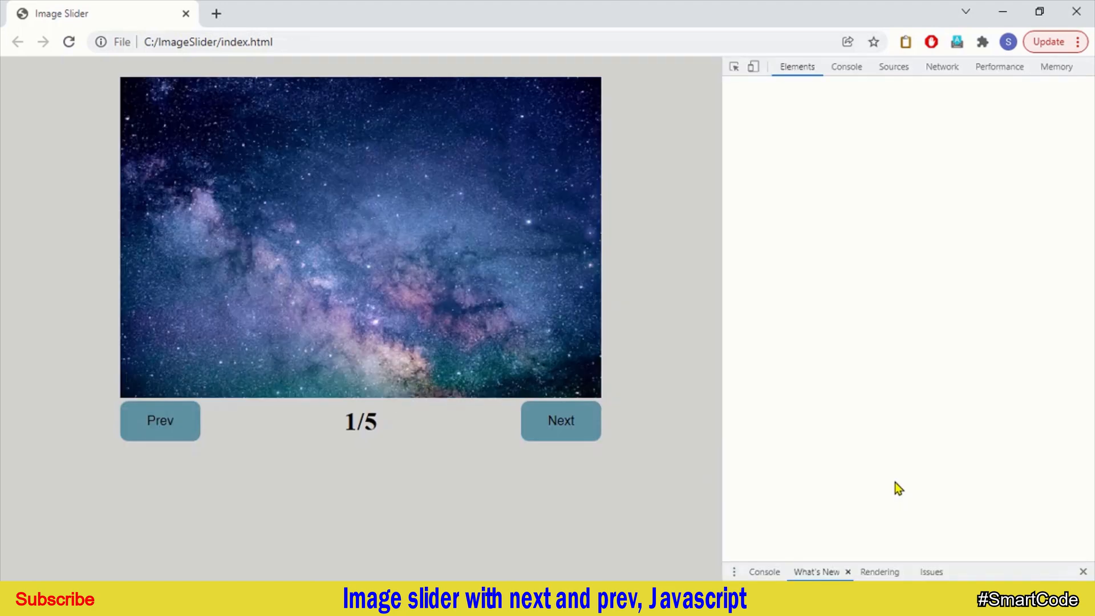
{"action": "left_click", "coordinate": [845, 66]}
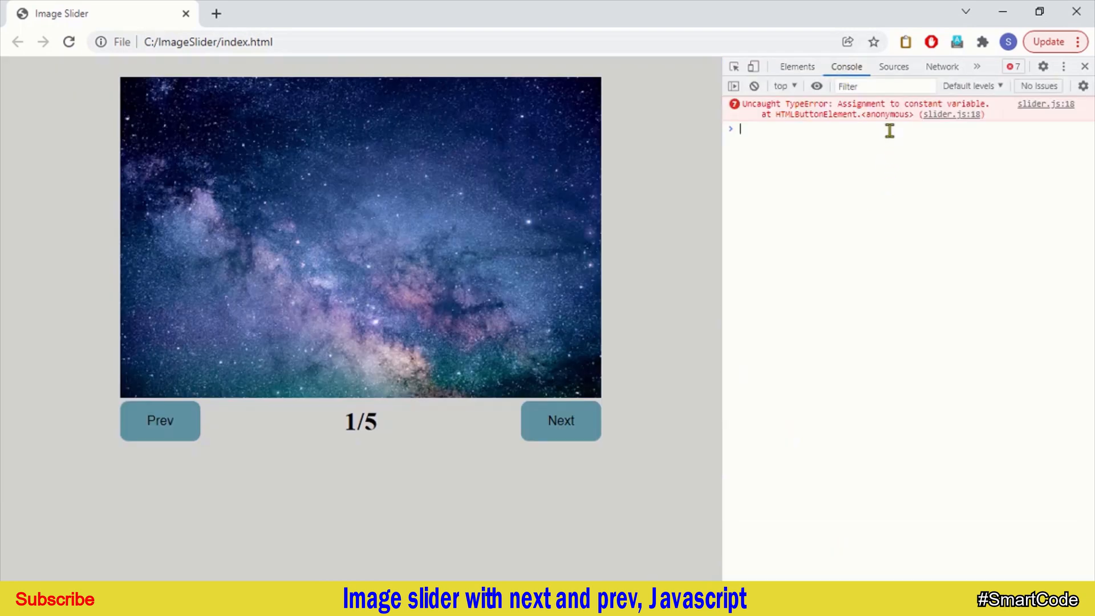
{"action": "mouse_move", "coordinate": [904, 115]}
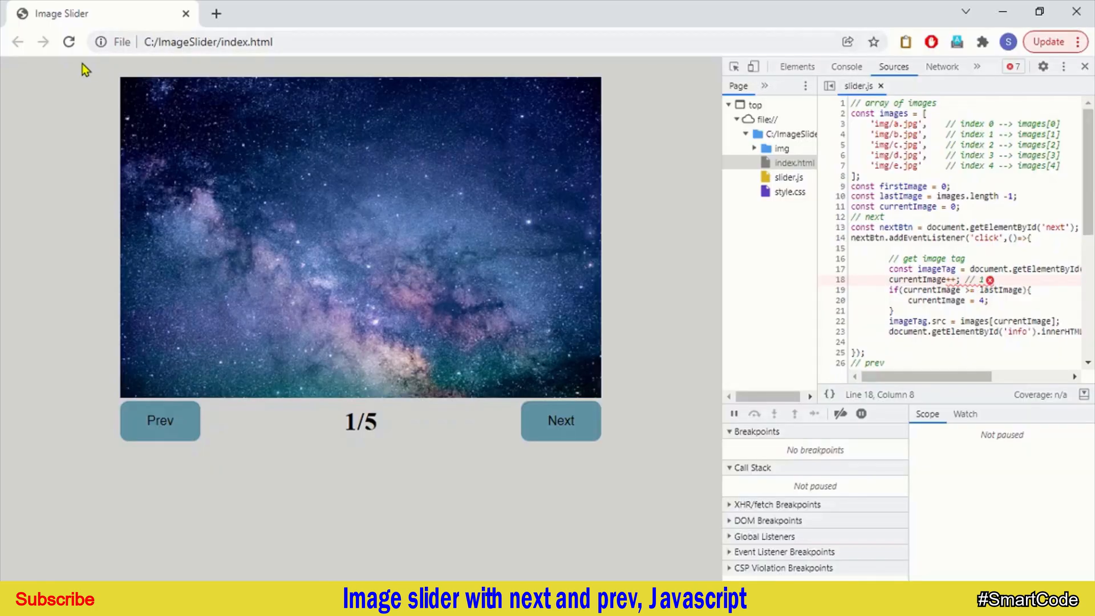
{"action": "left_click", "coordinate": [560, 420]}
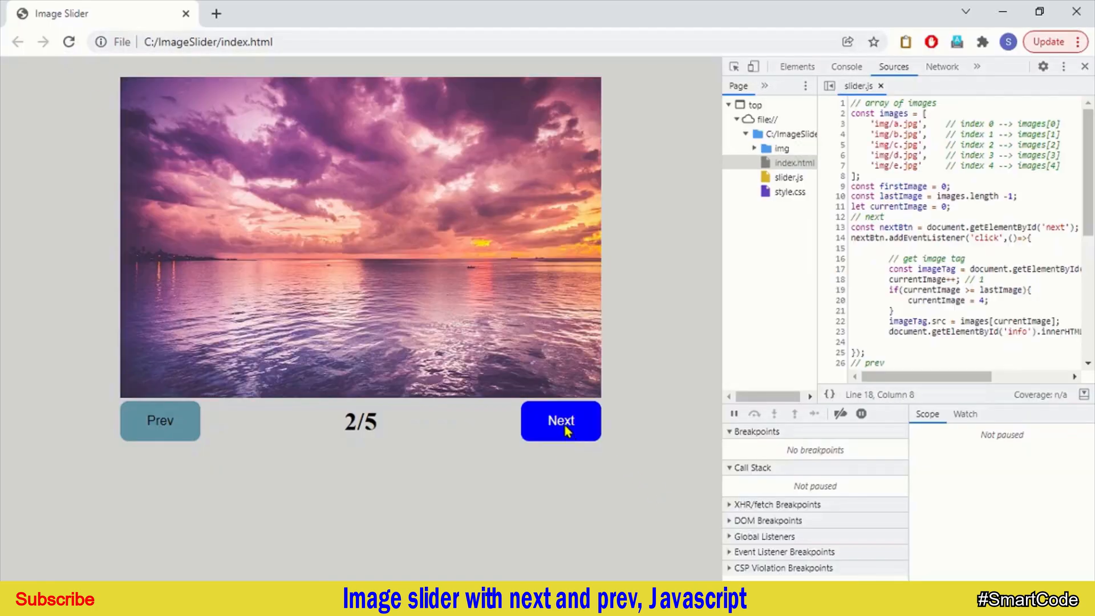
{"action": "left_click", "coordinate": [560, 420]}
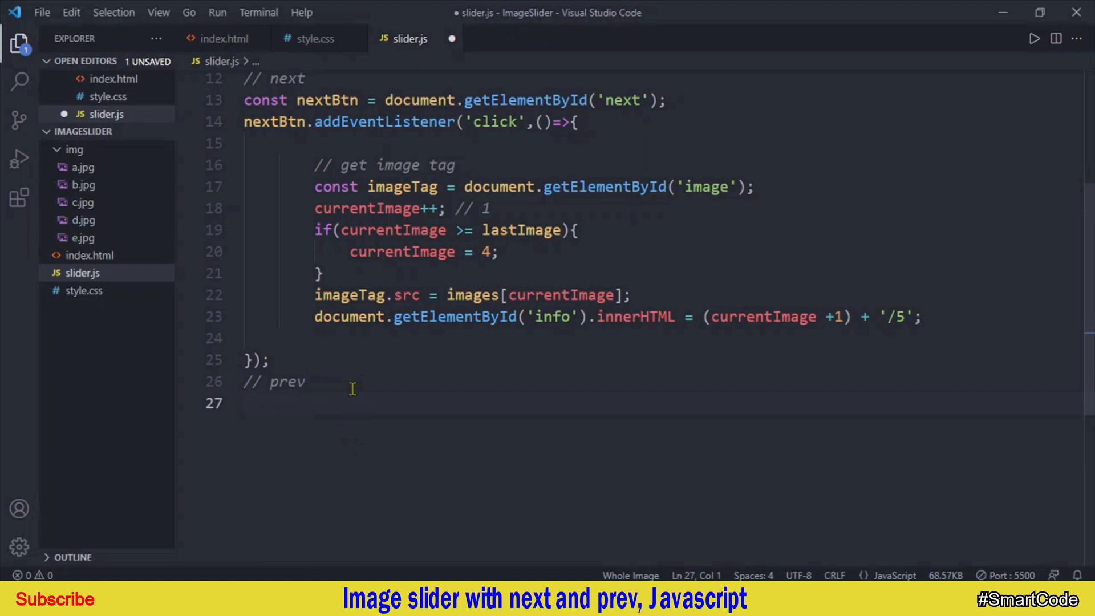
Write const preBtn = document.getElementById('prev') and start its 'click' arrow-function listener
{"action": "type", "text": "const preBtn ="}
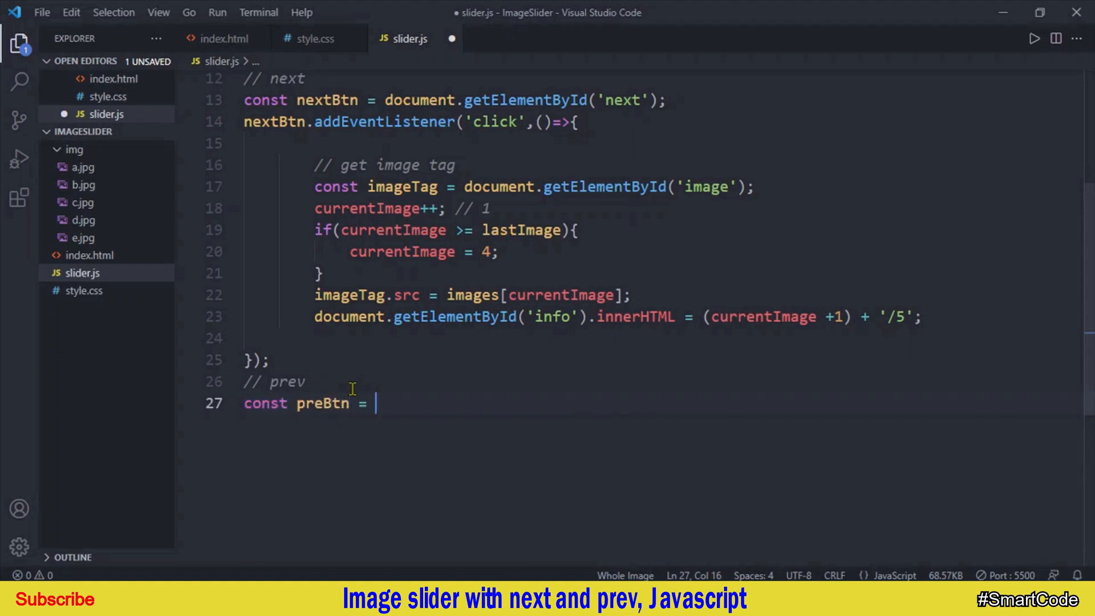
{"action": "type", "text": "document.getElementById"}
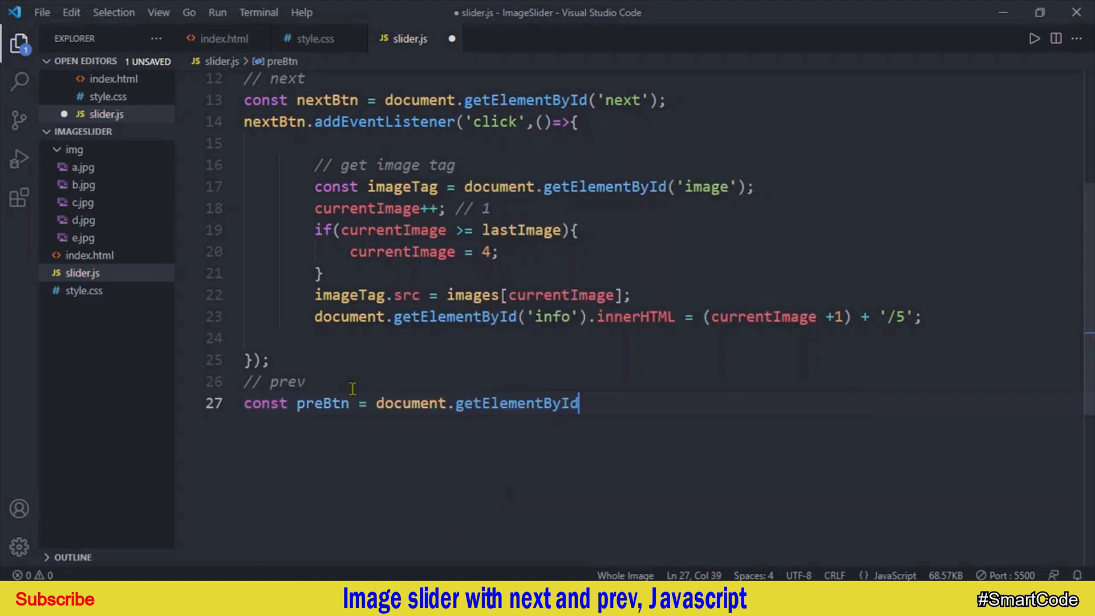
{"action": "type", "text": "('prev');"}
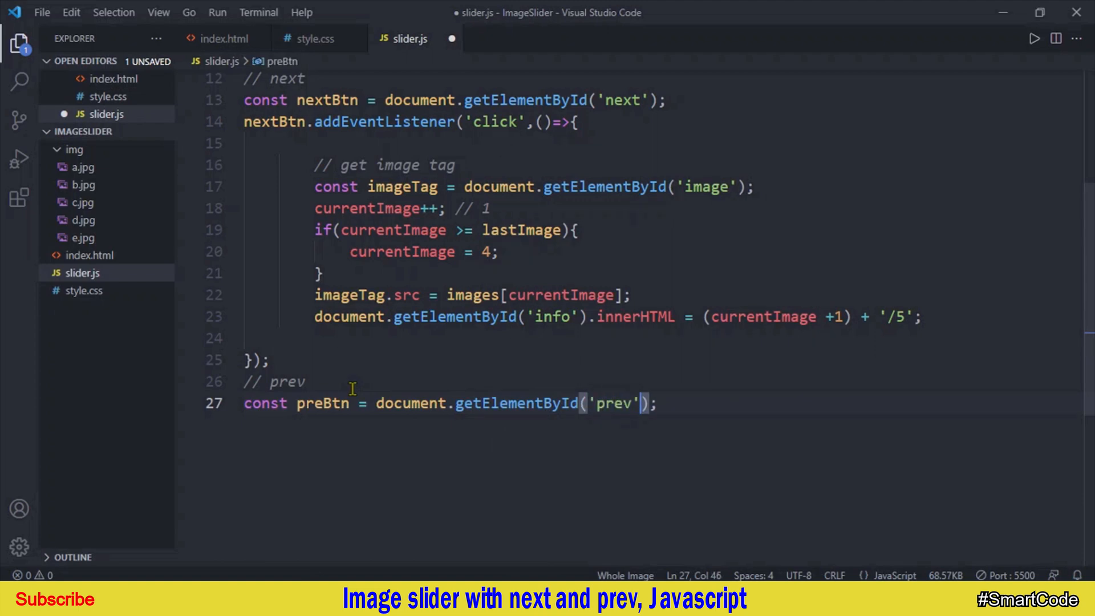
{"action": "type", "text": "preBtn"}
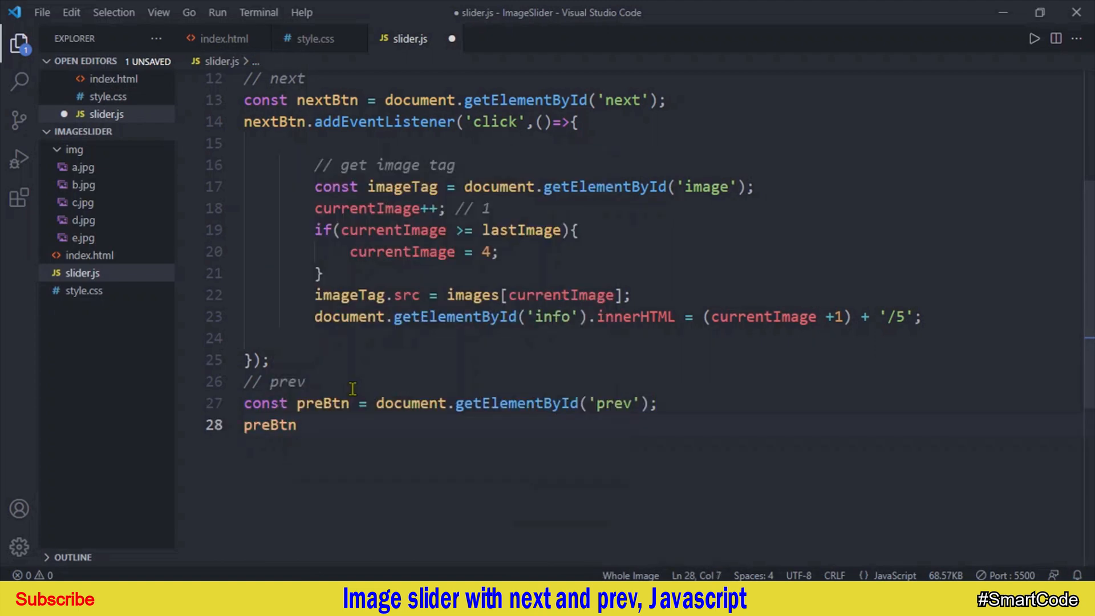
{"action": "type", "text": ".addEventListener("}
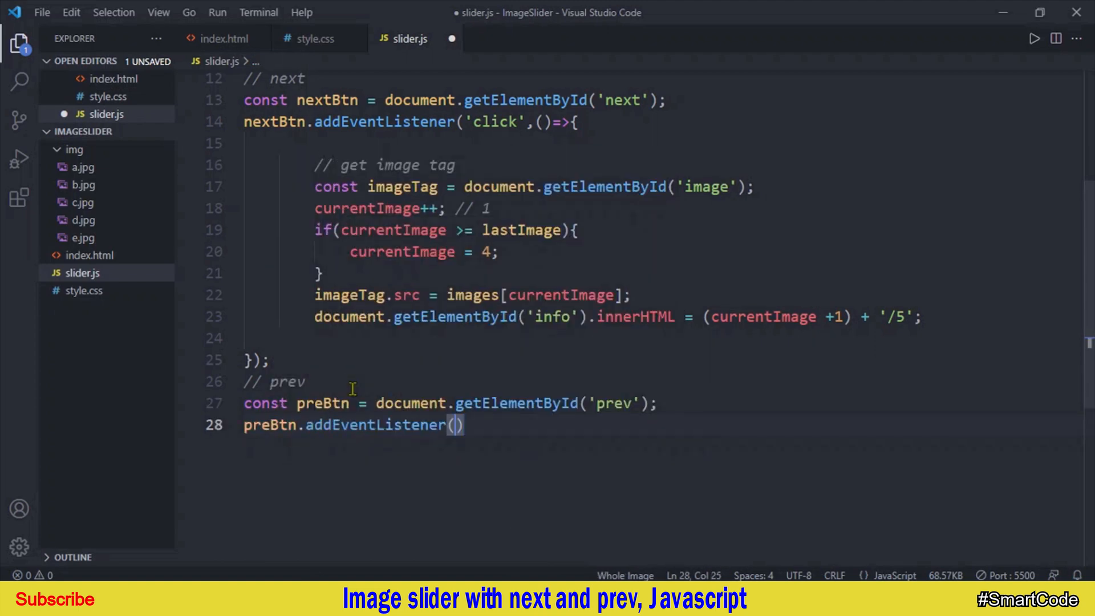
{"action": "type", "text": "'click',"}
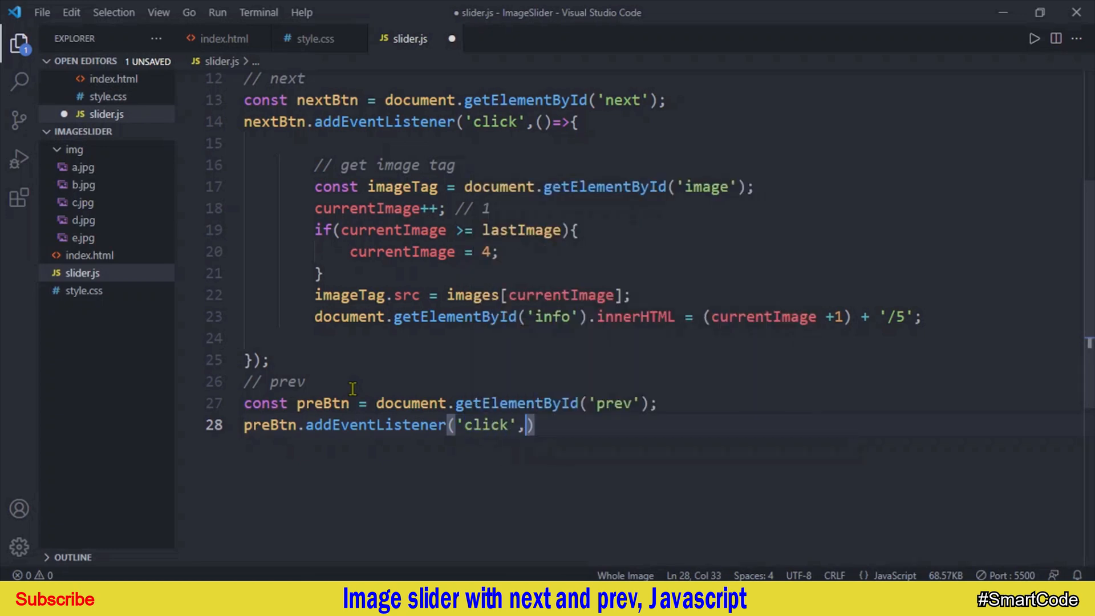
{"action": "type", "text": "()=>{"}
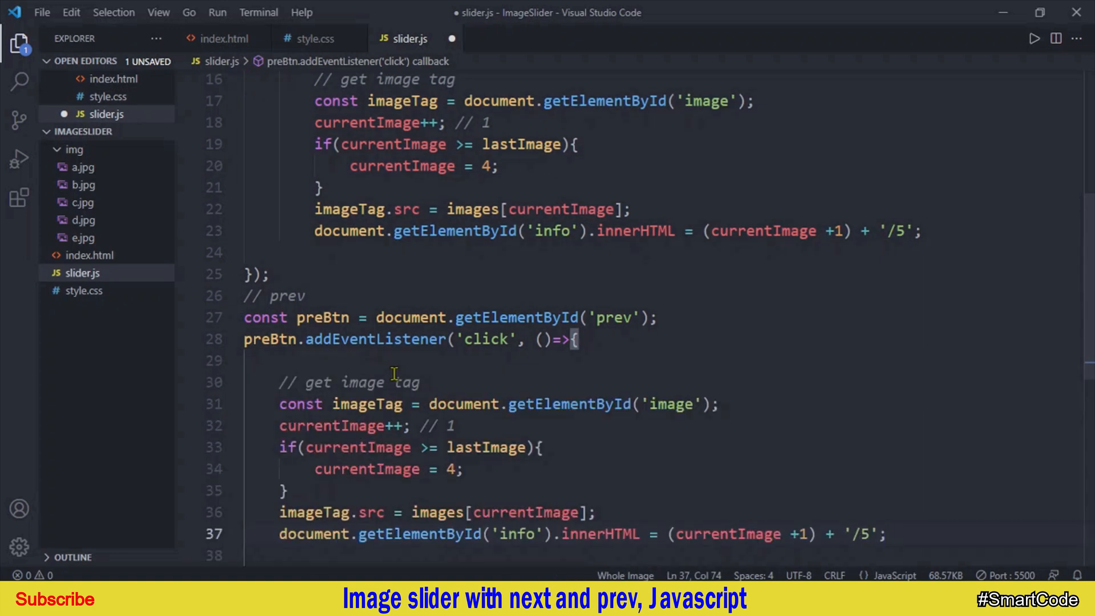
Change the pasted body to currentImage--, cap at 0 when <= firstImage, and save
{"action": "scroll", "scroll_direction": "down", "scroll_amount": 3}
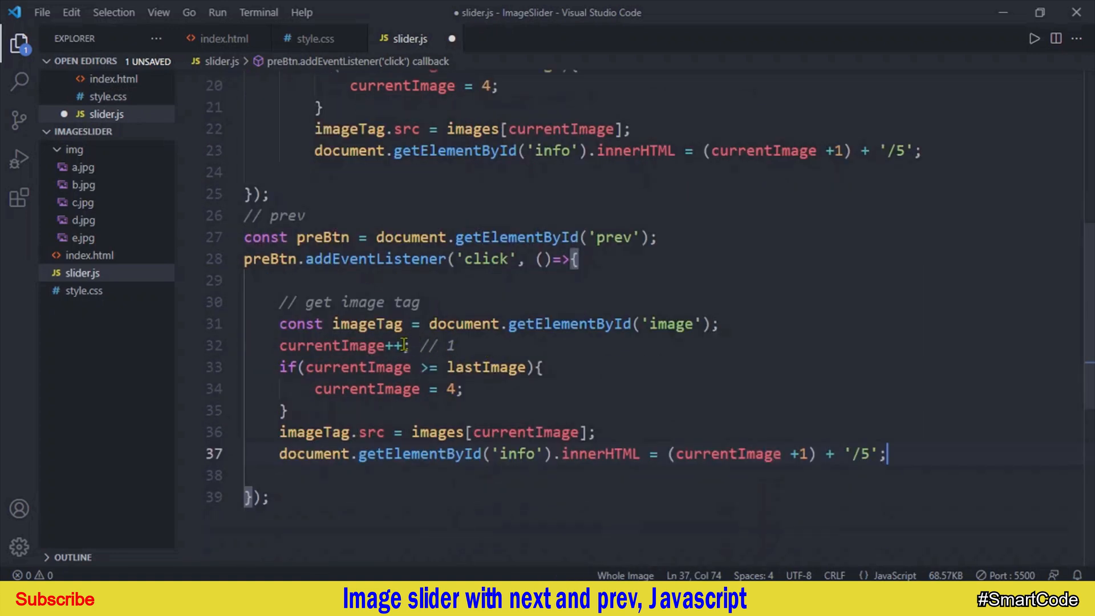
{"action": "key", "text": "Backspace"}
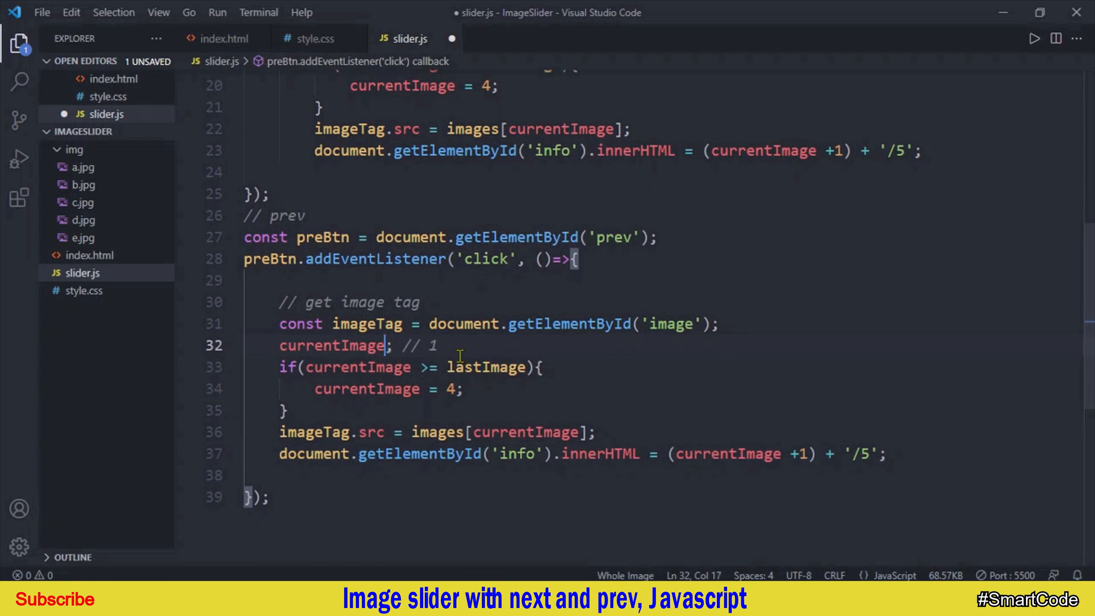
{"action": "type", "text": "--"}
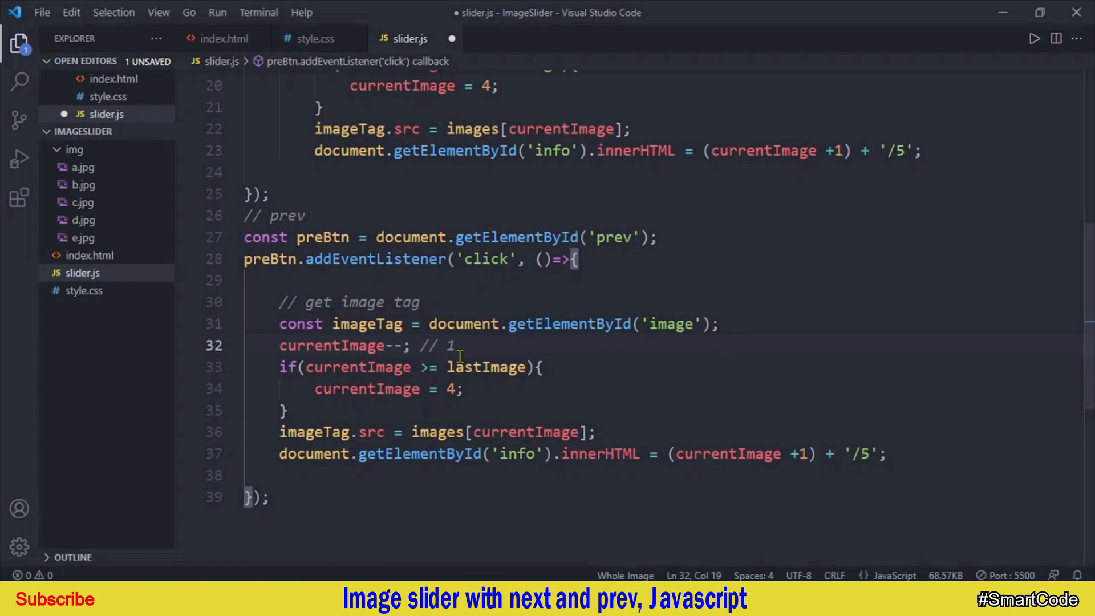
{"action": "left_click", "coordinate": [531, 366]}
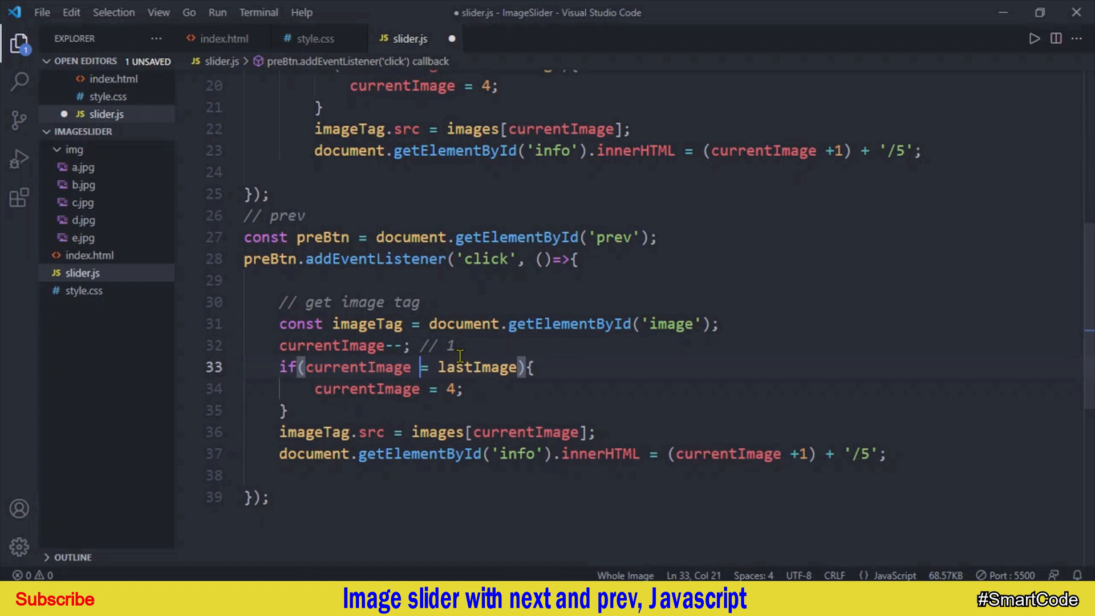
{"action": "type", "text": "<="}
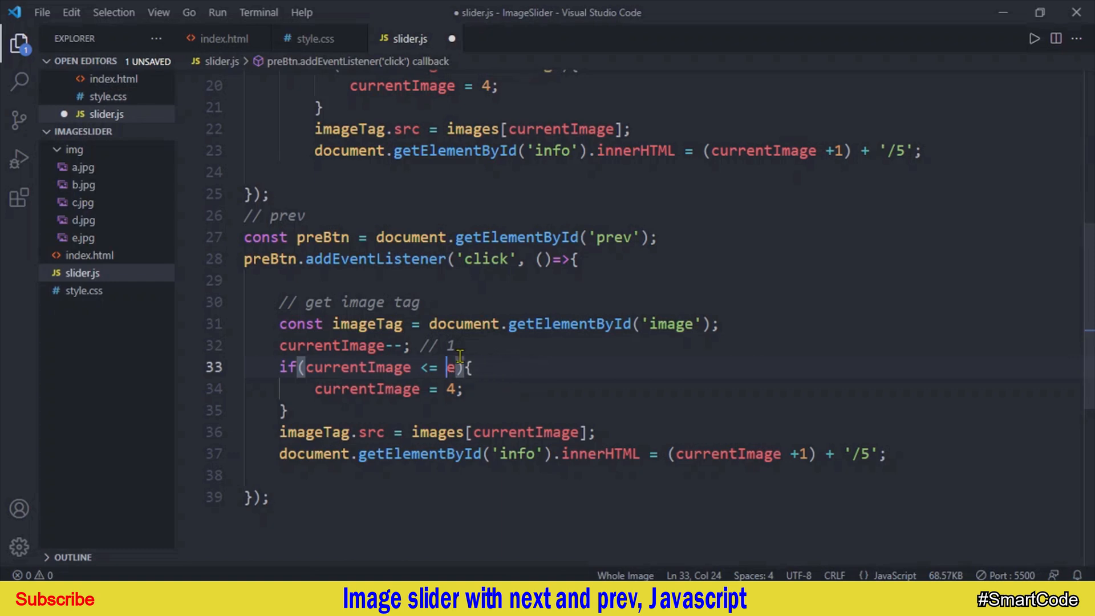
{"action": "type", "text": "firstImag"}
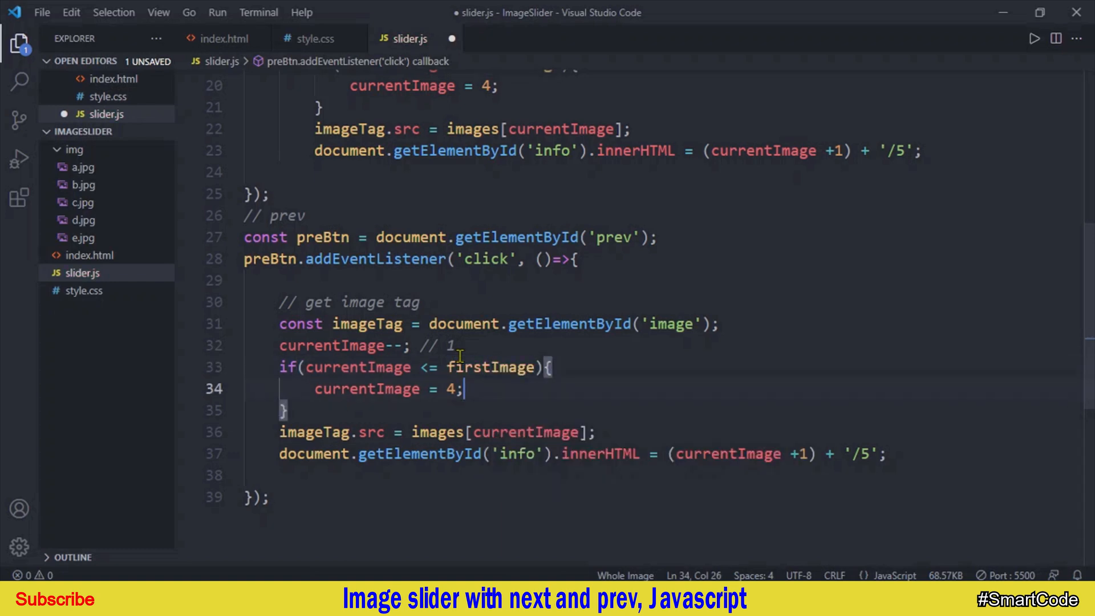
{"action": "type", "text": "0"}
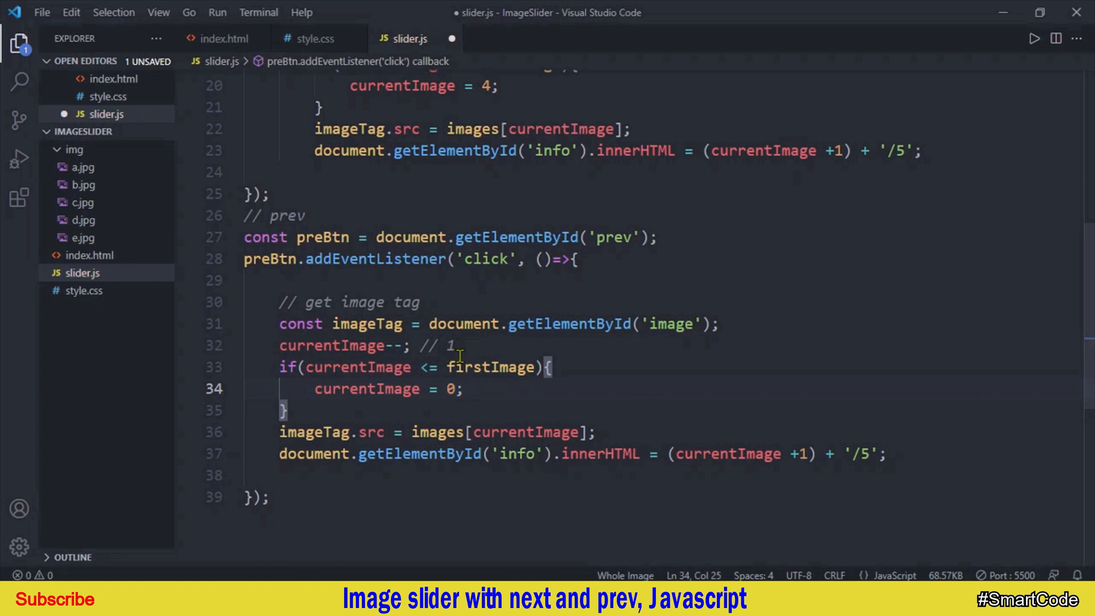
{"action": "key", "text": "ctrl+s"}
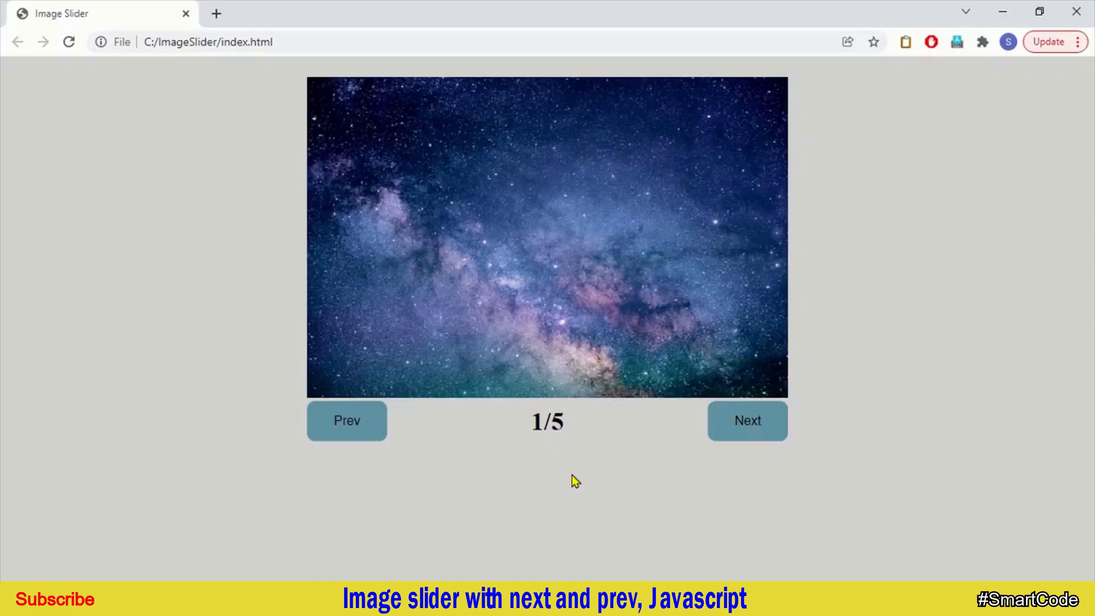
{"action": "left_click", "coordinate": [346, 421]}
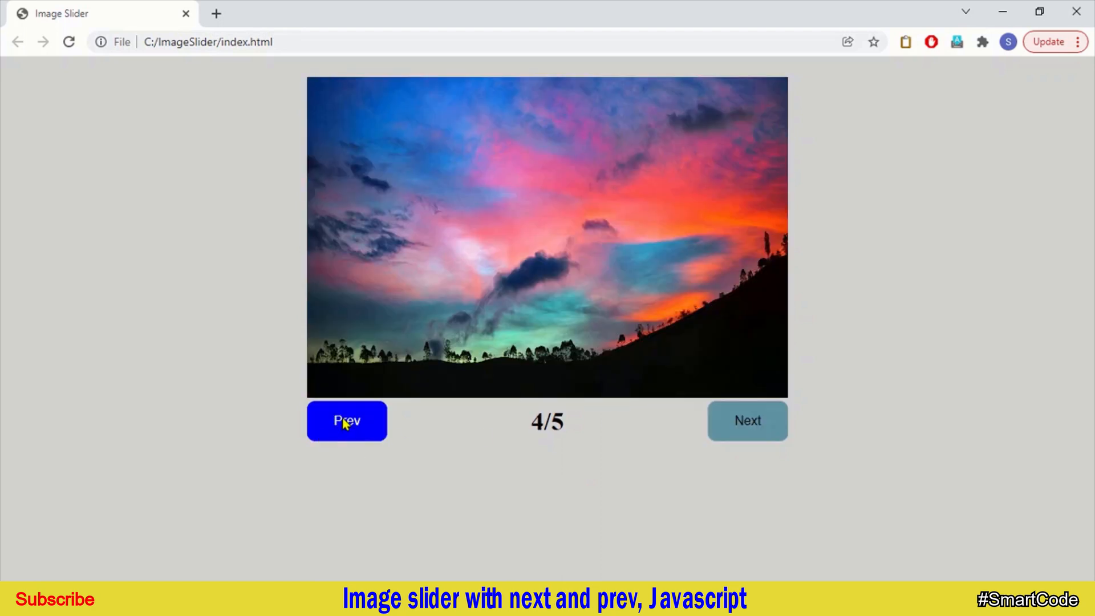
{"action": "left_click", "coordinate": [746, 420]}
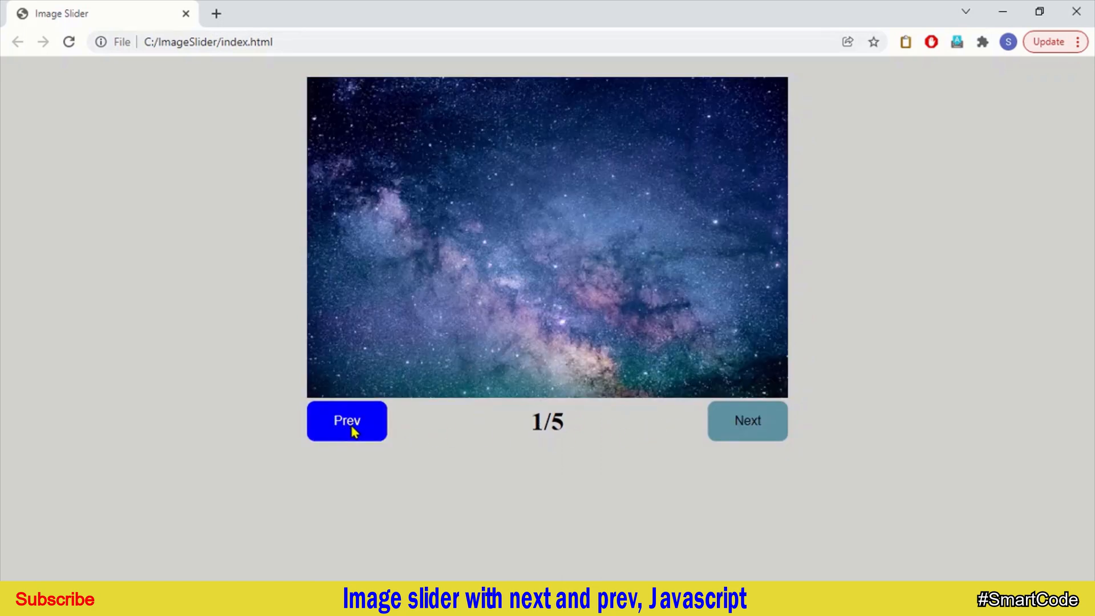
{"action": "mouse_move", "coordinate": [475, 466]}
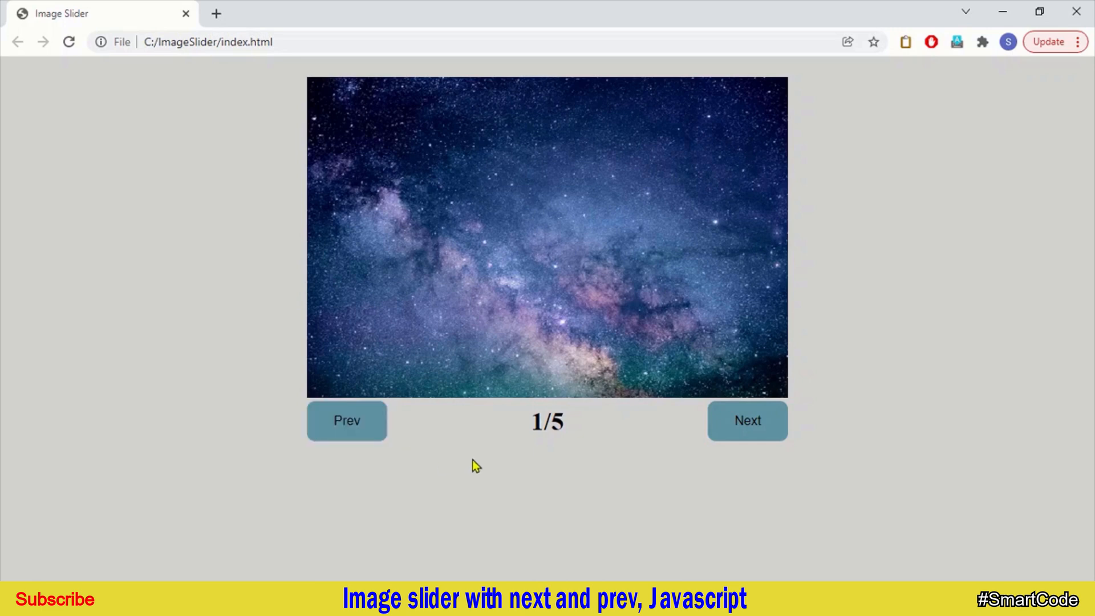